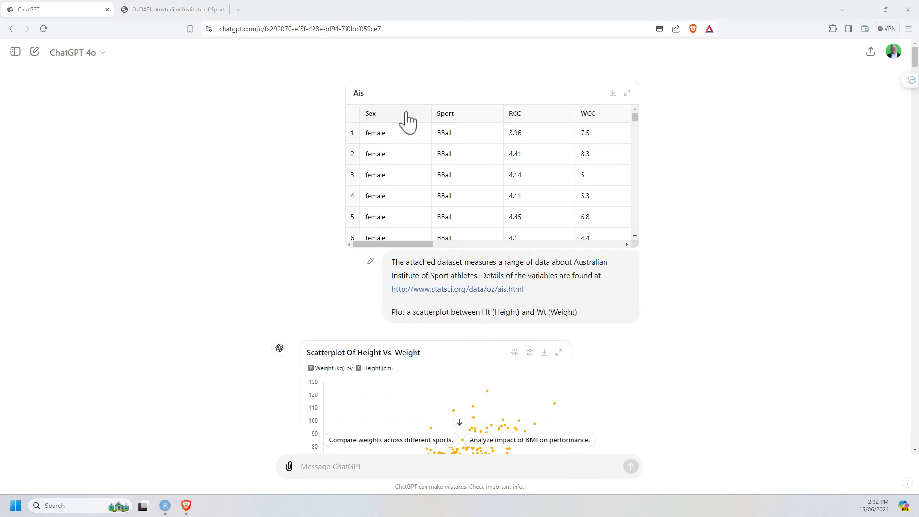
# Bring up the matplotlib code and colour settings behind the height–weight scatterplot.
pyautogui.moveTo(417, 244); pyautogui.dragTo(580, 245)
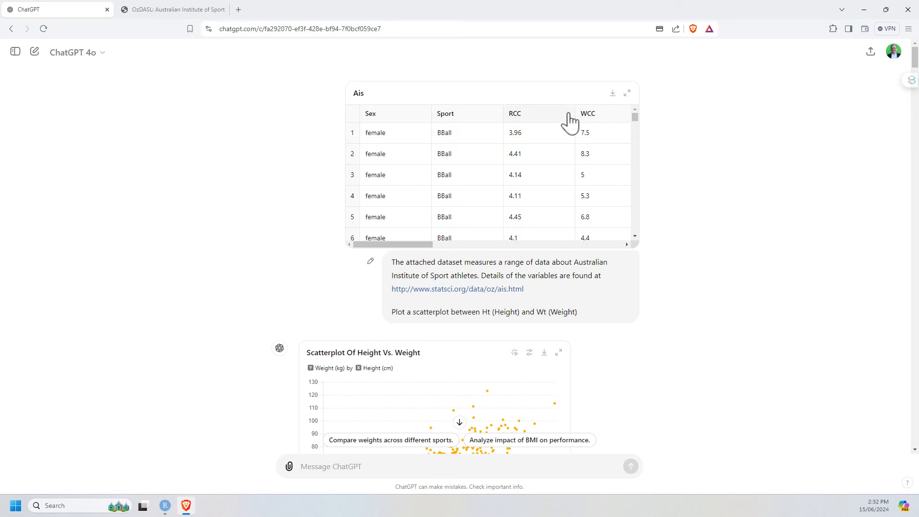
pyautogui.moveTo(603, 139)
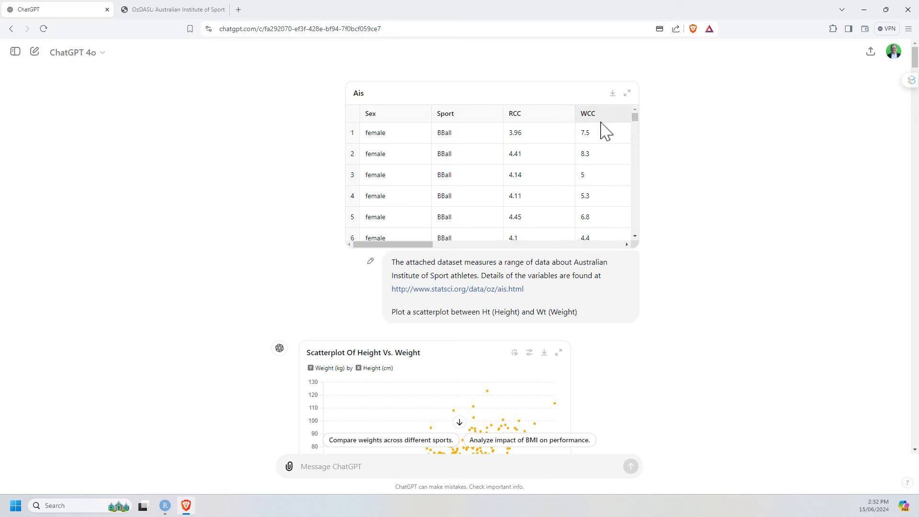
pyautogui.moveTo(615, 117)
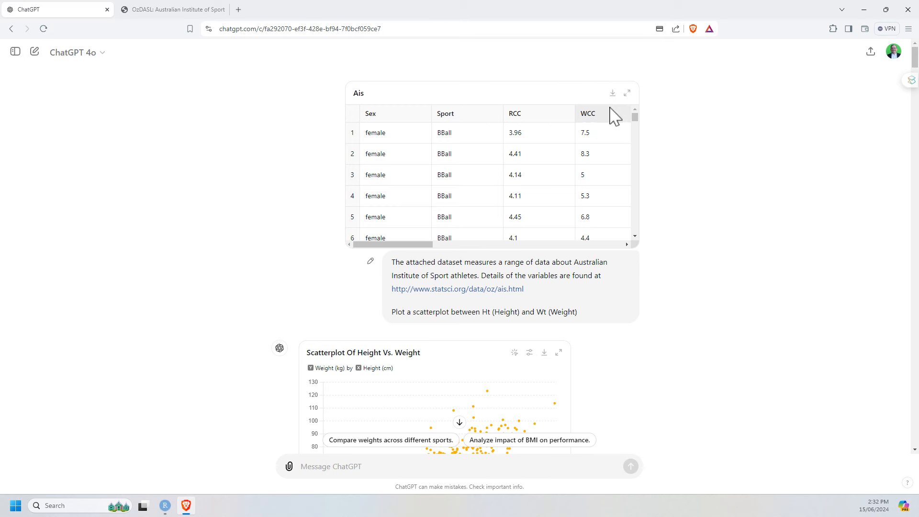
pyautogui.moveTo(806, 210)
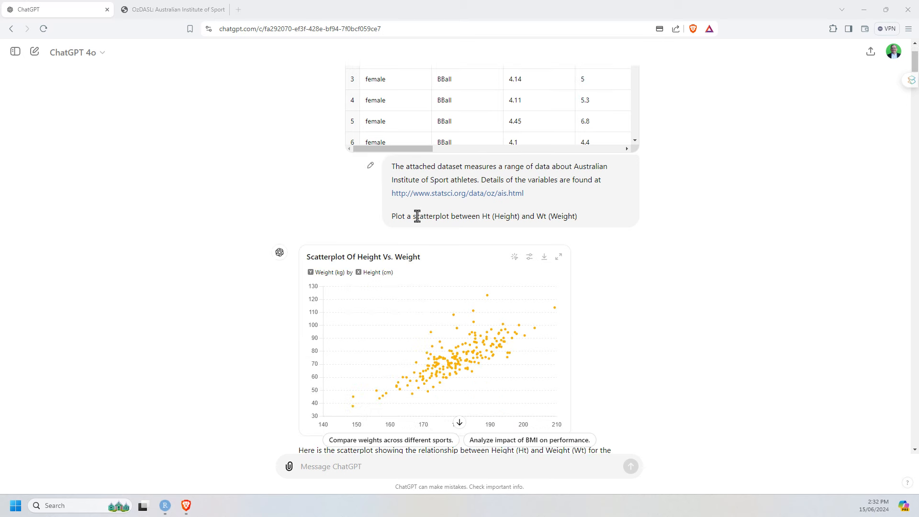
pyautogui.moveTo(693, 228)
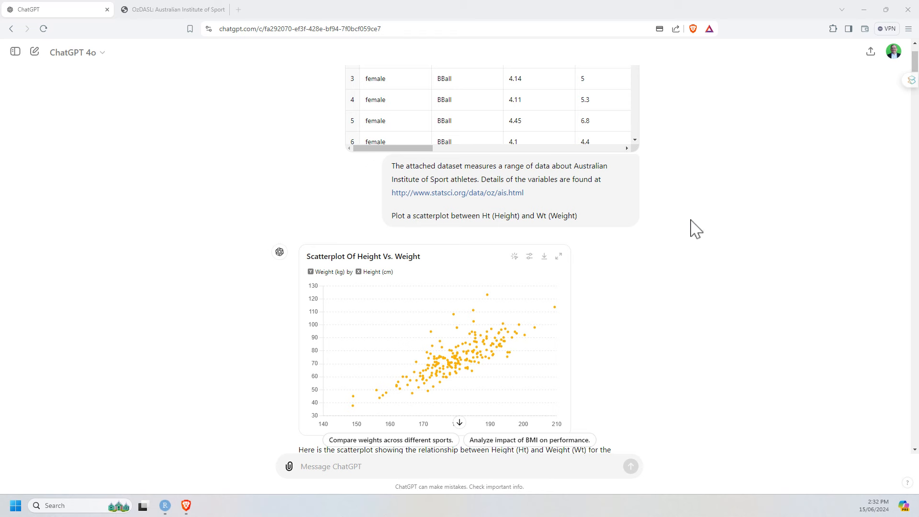
pyautogui.scroll(-3)
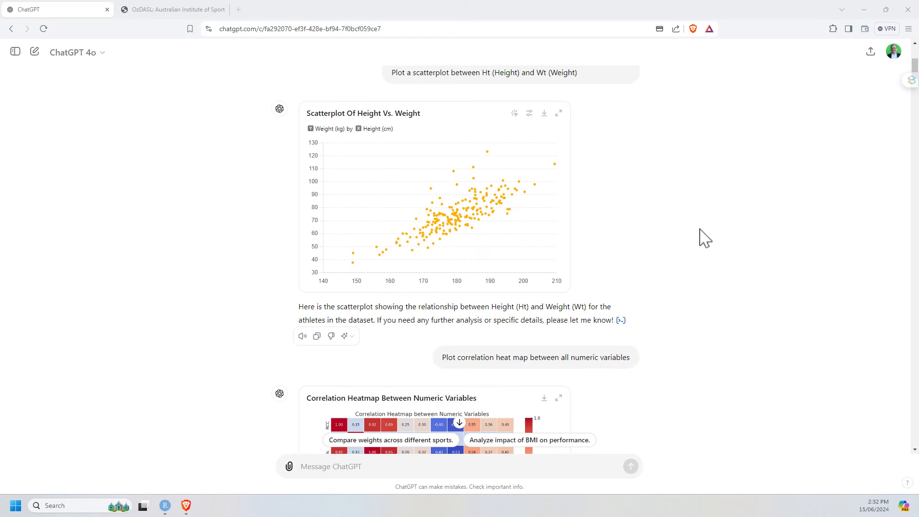
pyautogui.moveTo(465, 133)
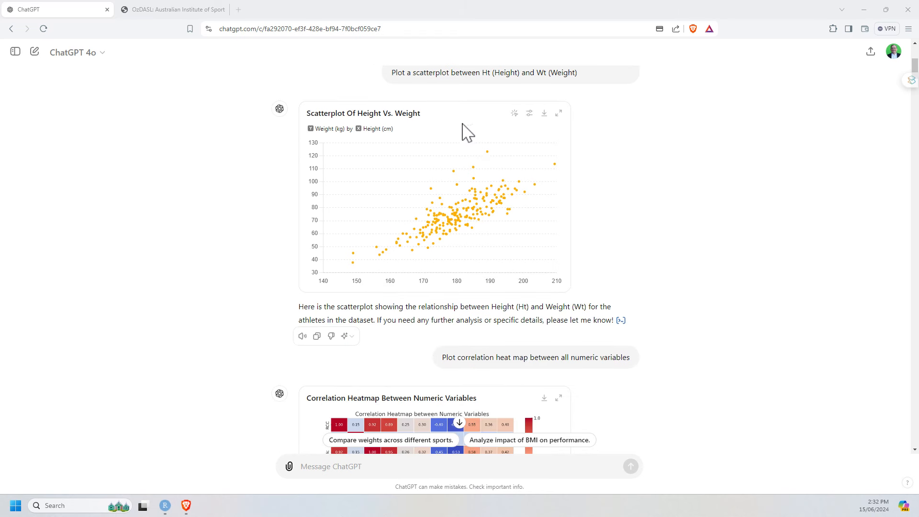
pyautogui.moveTo(514, 113)
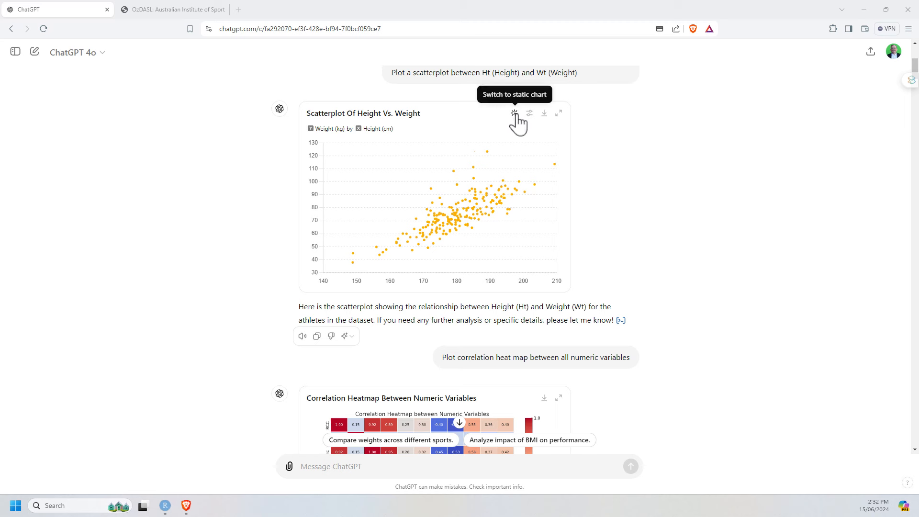
pyautogui.moveTo(470, 204)
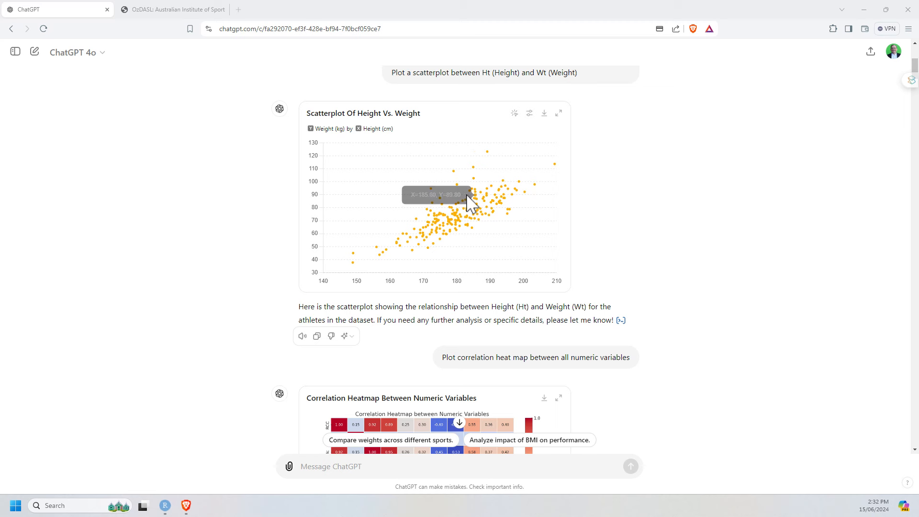
pyautogui.moveTo(488, 158)
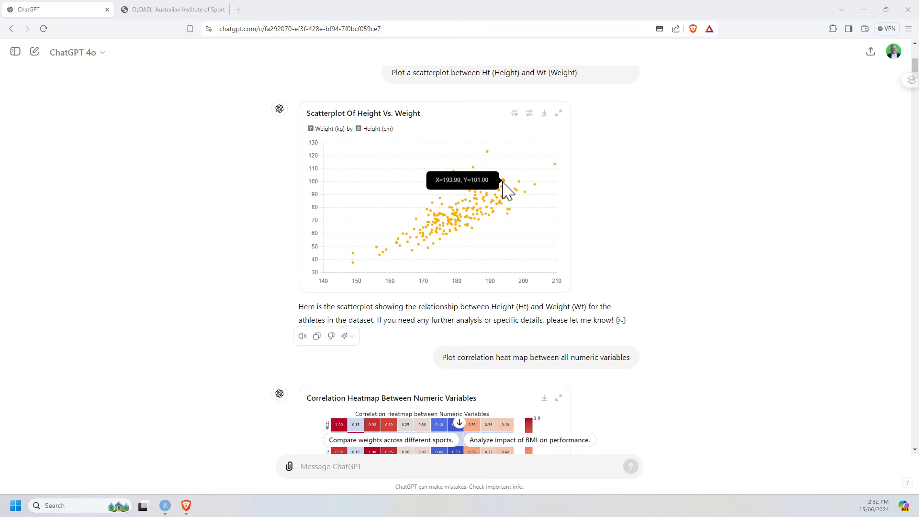
pyautogui.moveTo(532, 143)
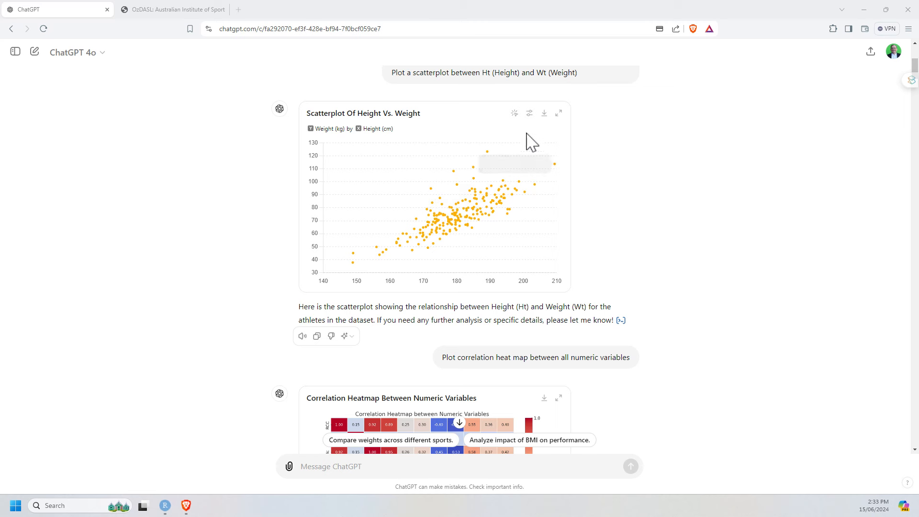
pyautogui.moveTo(530, 115)
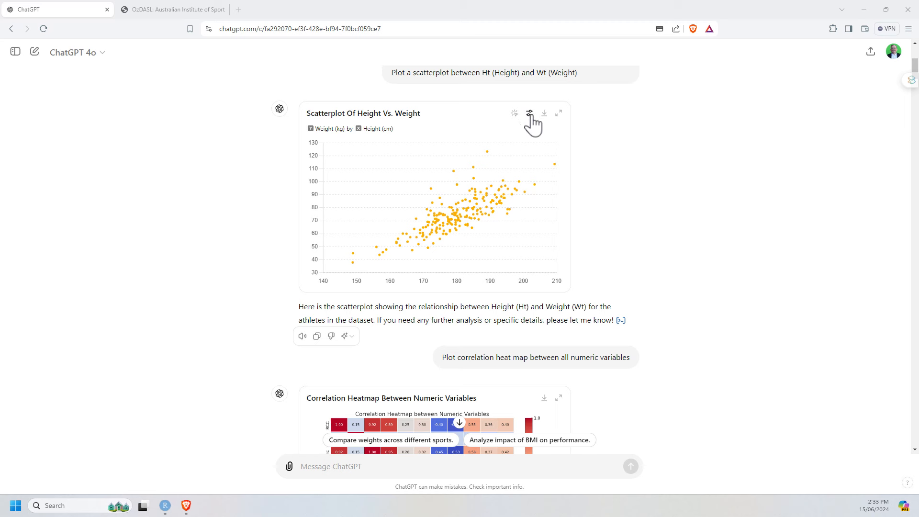
pyautogui.click(529, 113)
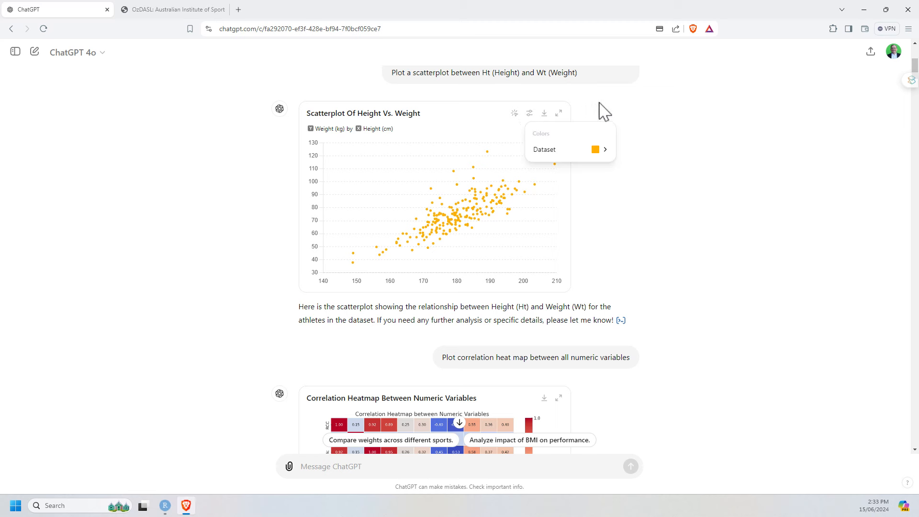
pyautogui.moveTo(543, 113)
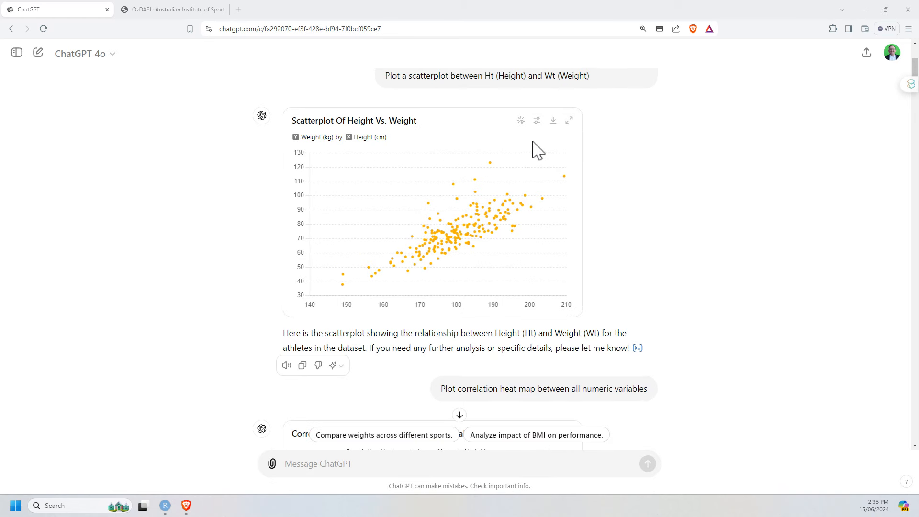
pyautogui.moveTo(554, 120)
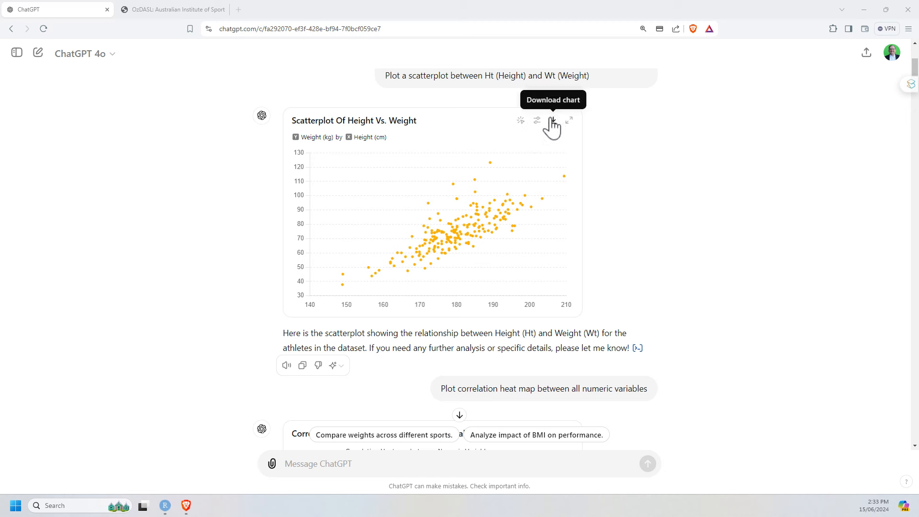
pyautogui.moveTo(299, 350)
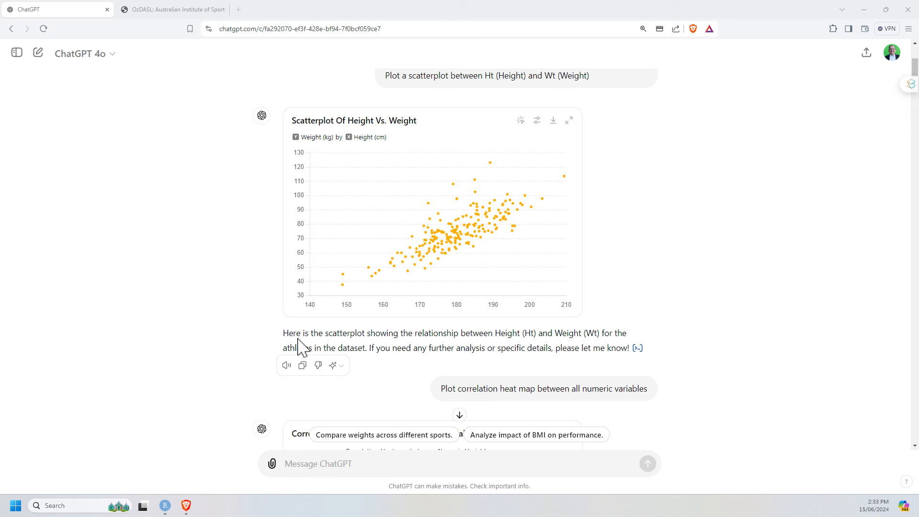
pyautogui.moveTo(637, 348)
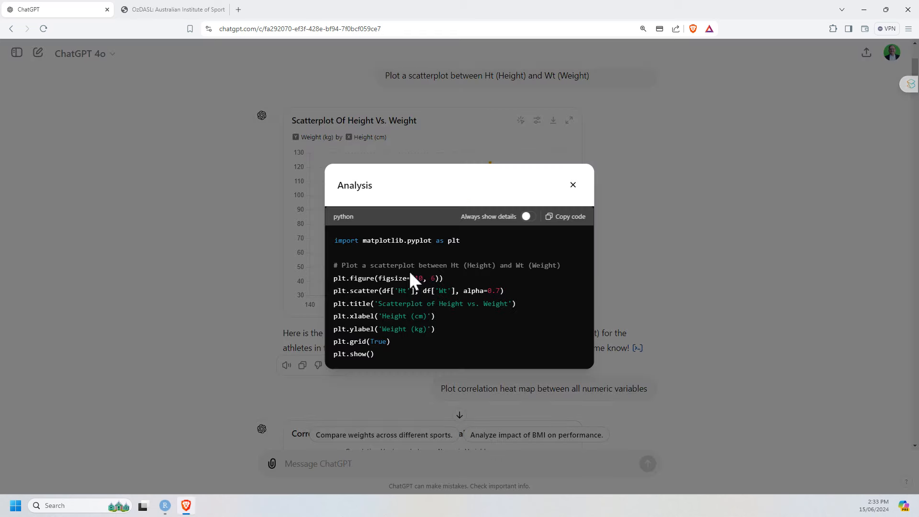
pyautogui.moveTo(505, 320)
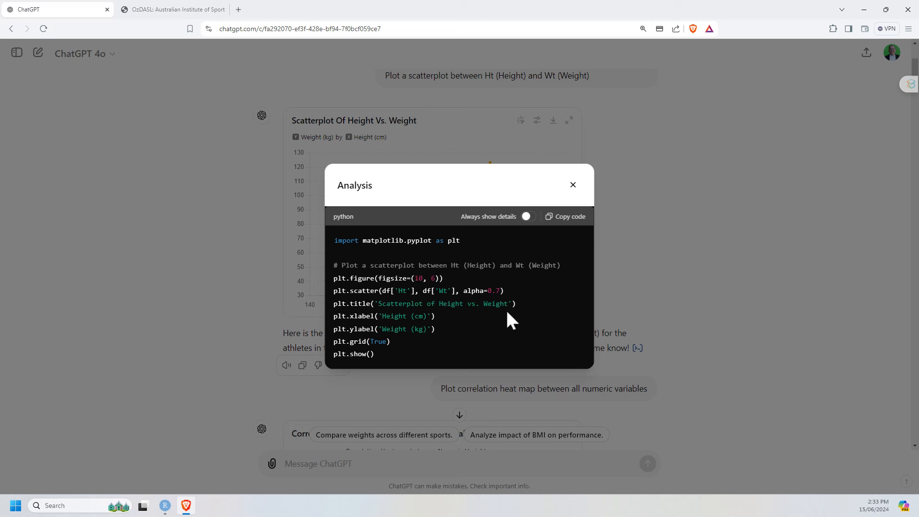
pyautogui.moveTo(517, 233)
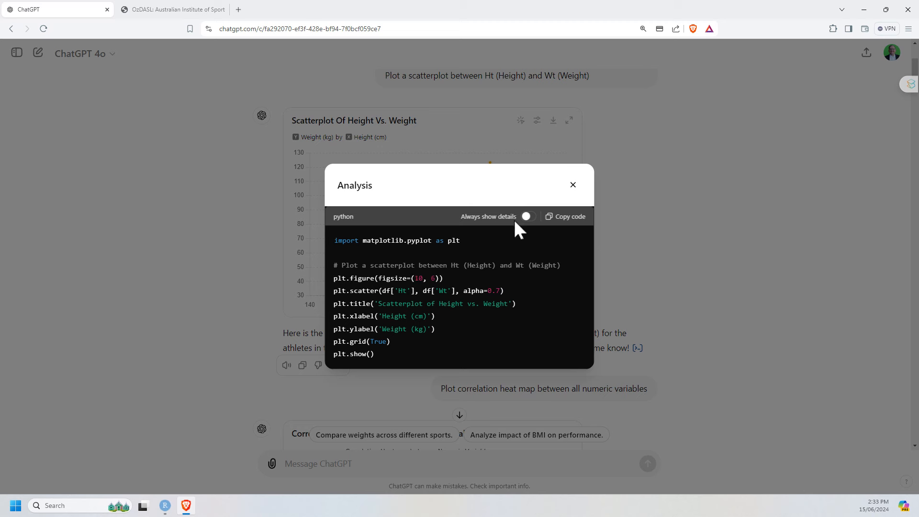
pyautogui.moveTo(491, 270)
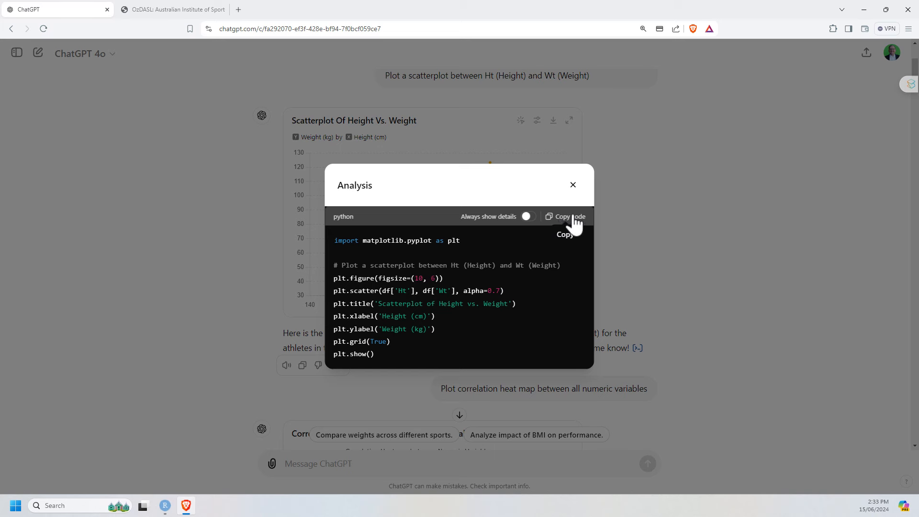
pyautogui.moveTo(562, 197)
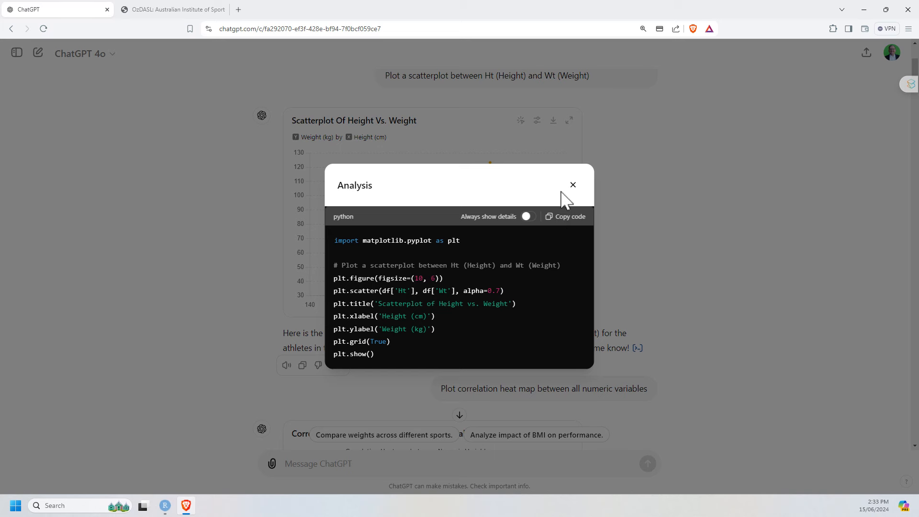
# Close the Analysis dialog to return to the height–weight scatterplot.
pyautogui.click(572, 185)
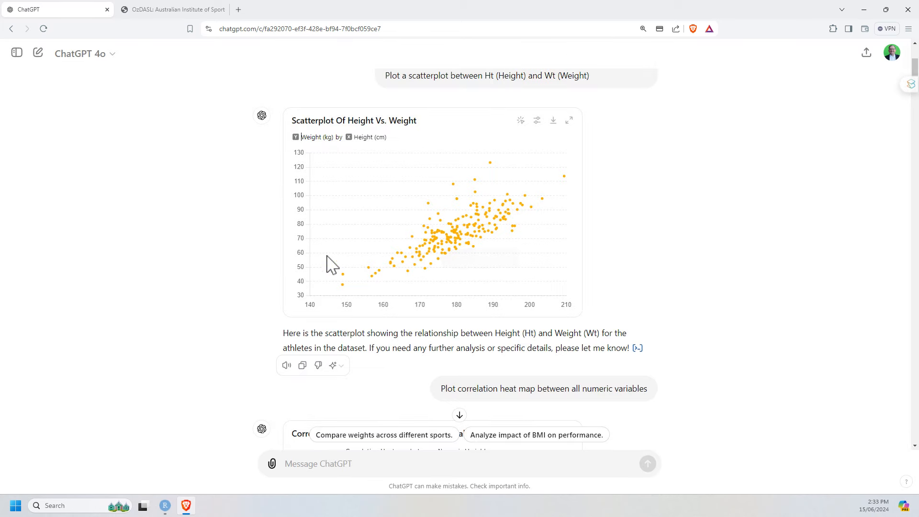
pyautogui.moveTo(567, 302)
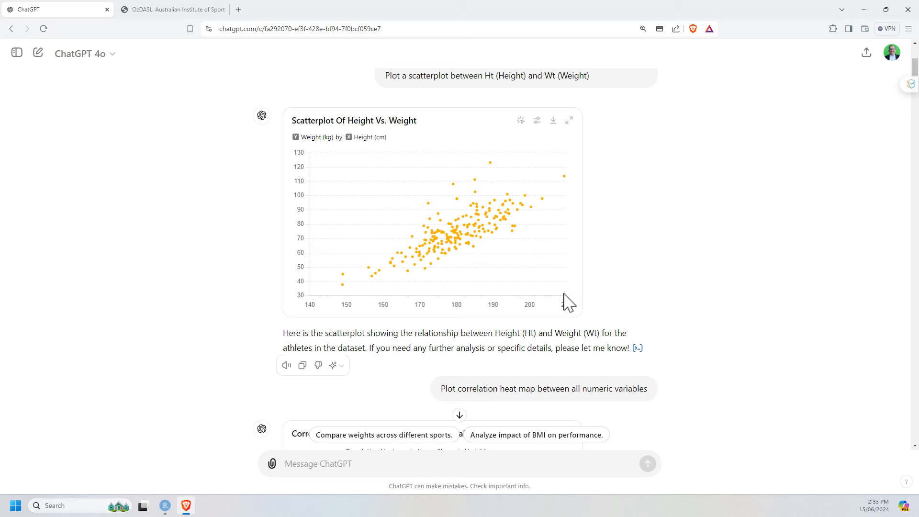
pyautogui.moveTo(535, 249)
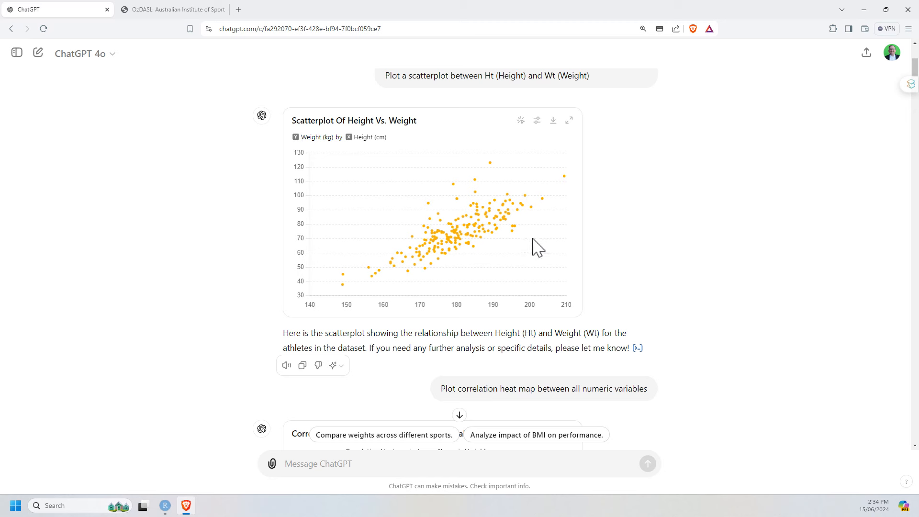
pyautogui.moveTo(578, 205)
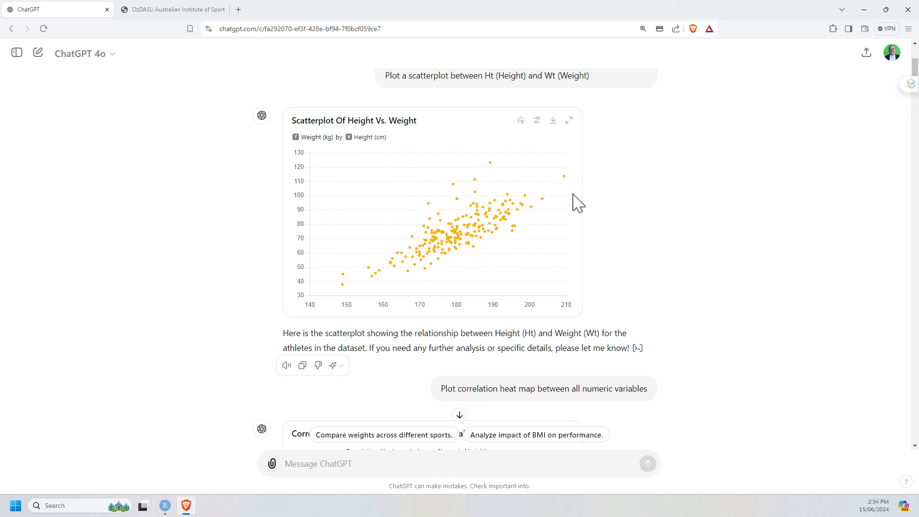
pyautogui.moveTo(706, 159)
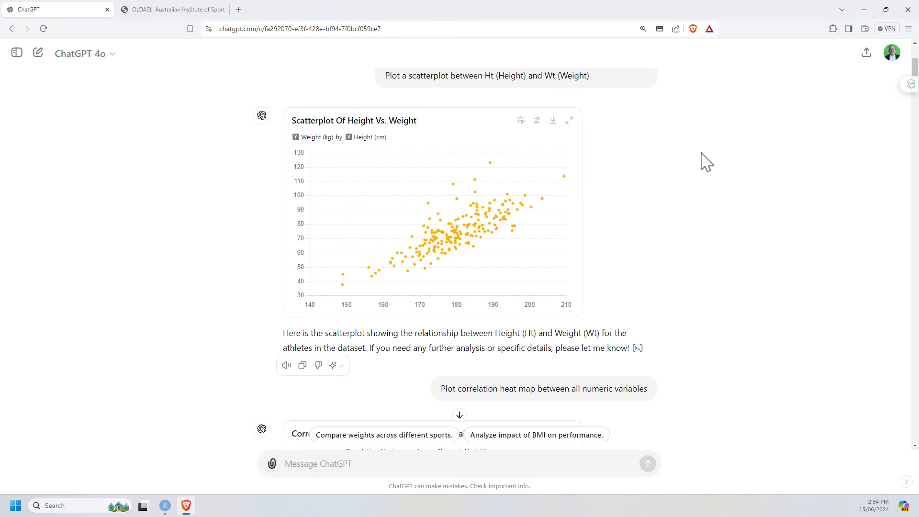
# Scroll the conversation to the 'Correlation Heatmap Between Numeric Variables' chart and reply.
pyautogui.scroll(-3)
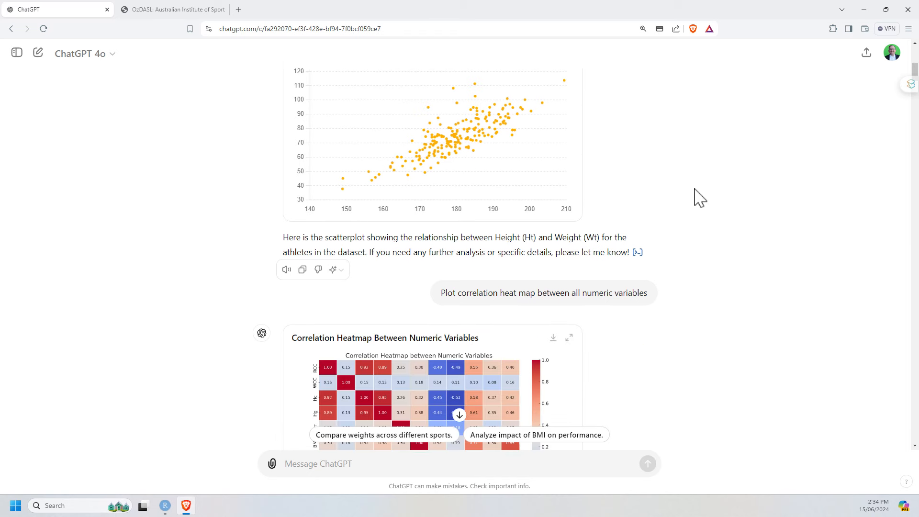
pyautogui.scroll(-3)
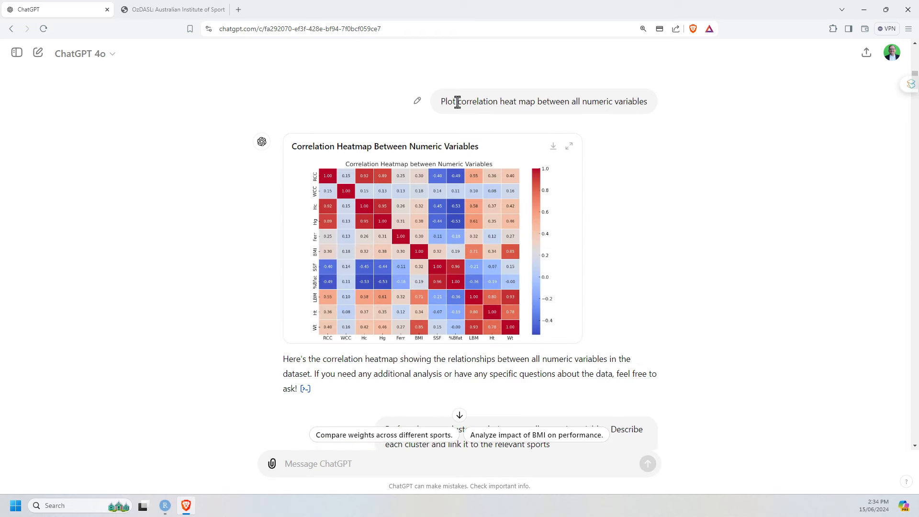
pyautogui.moveTo(668, 108)
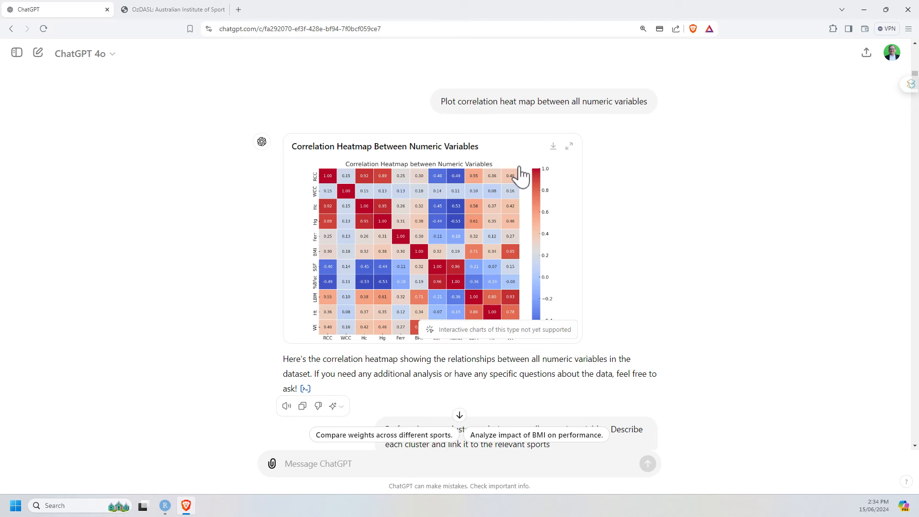
pyautogui.moveTo(436, 277)
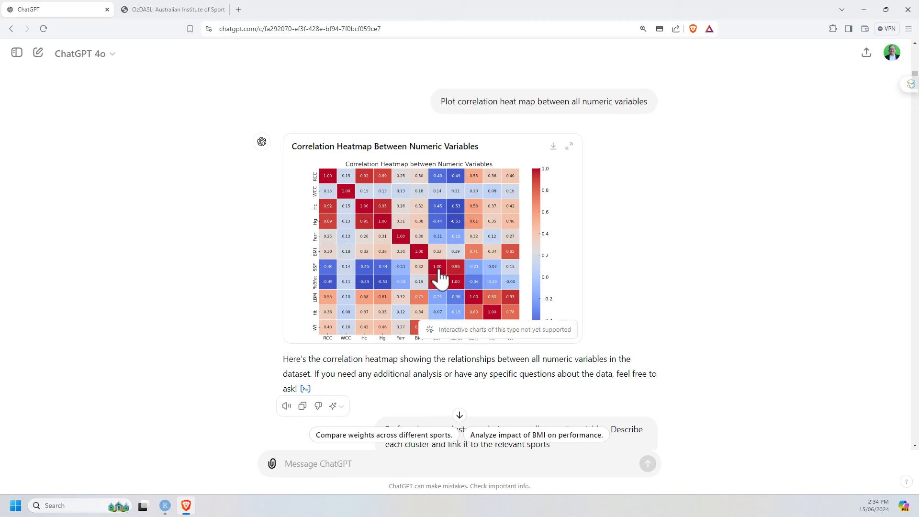
pyautogui.moveTo(454, 343)
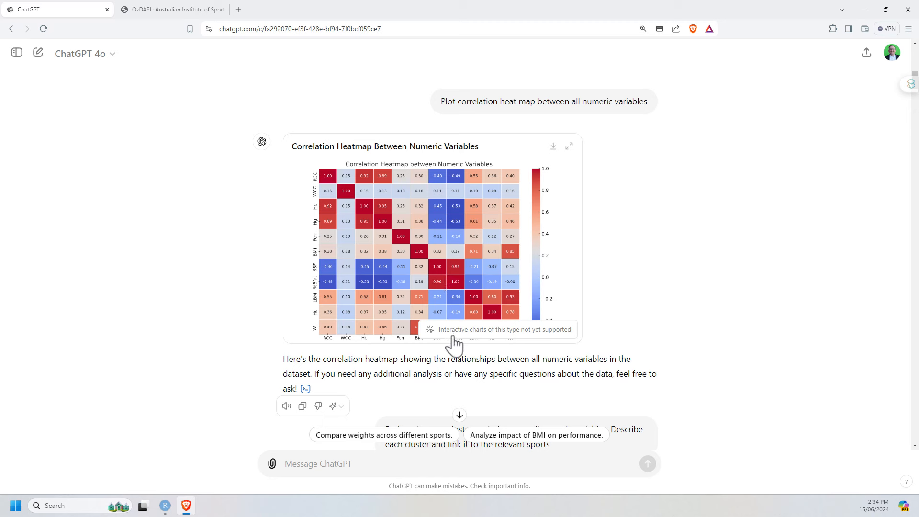
pyautogui.moveTo(546, 341)
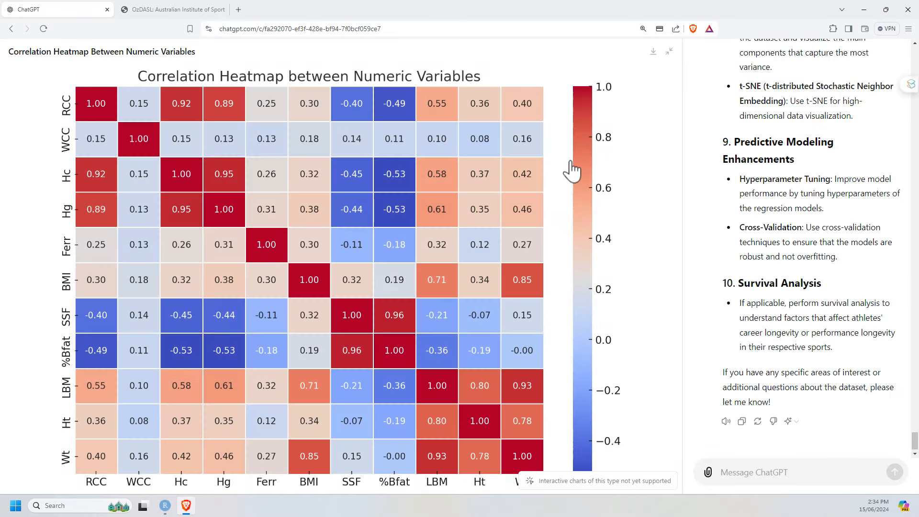
pyautogui.moveTo(549, 158)
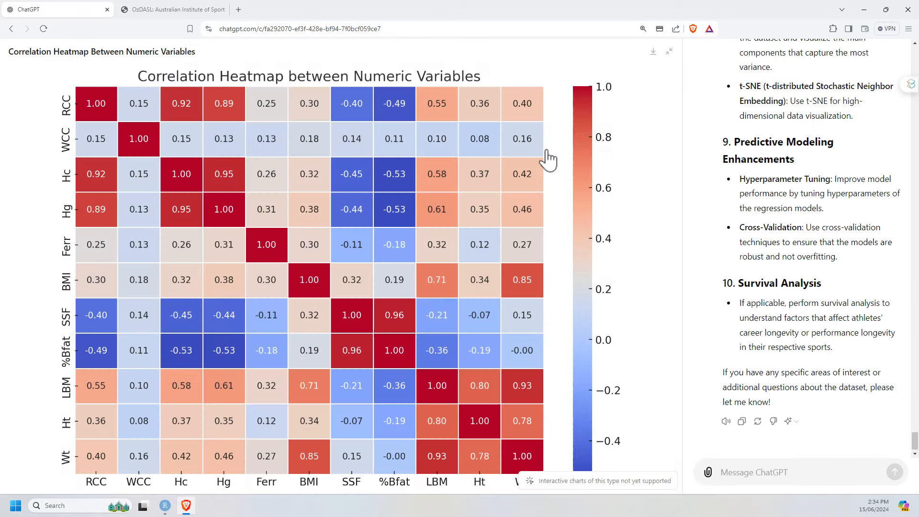
pyautogui.moveTo(561, 133)
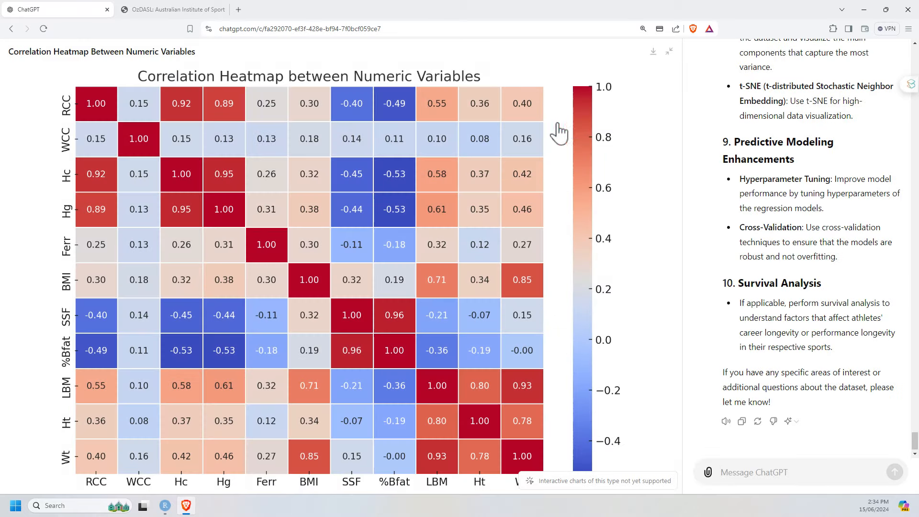
pyautogui.moveTo(711, 87)
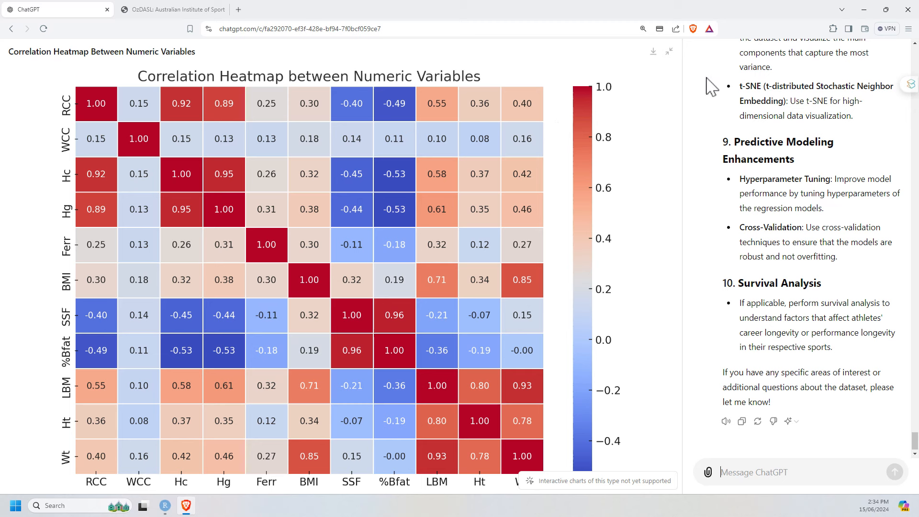
pyautogui.moveTo(305, 180)
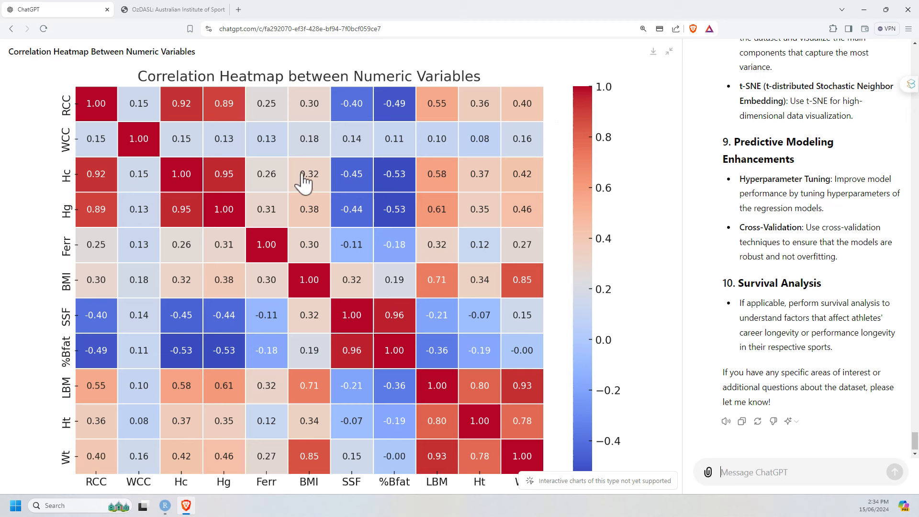
pyautogui.moveTo(569, 148)
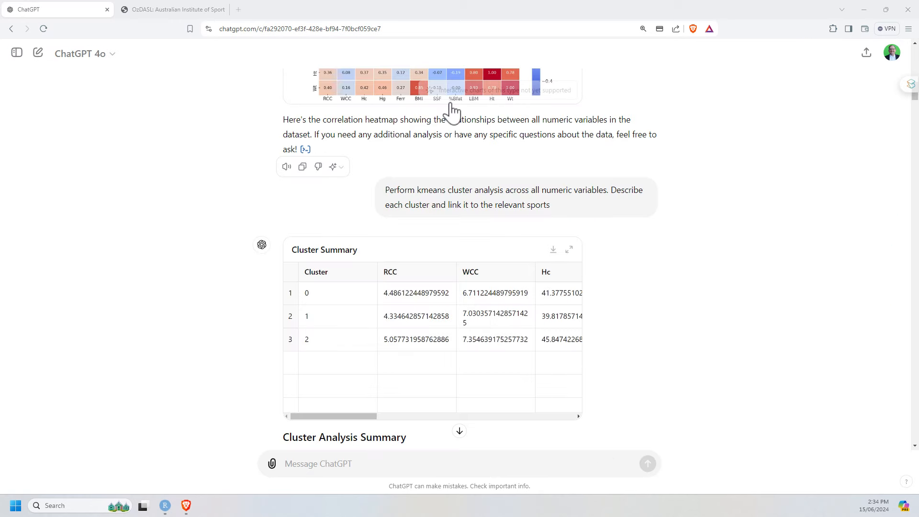
pyautogui.moveTo(680, 158)
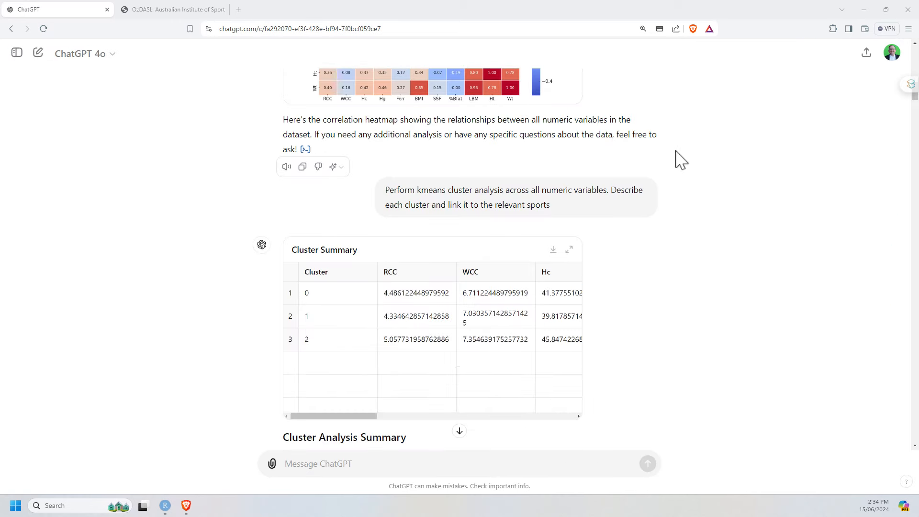
pyautogui.moveTo(645, 167)
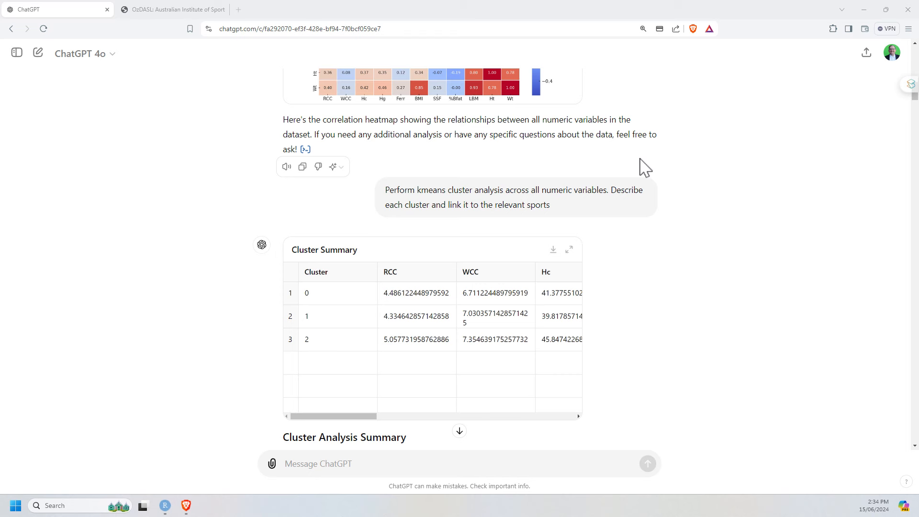
pyautogui.moveTo(430, 185)
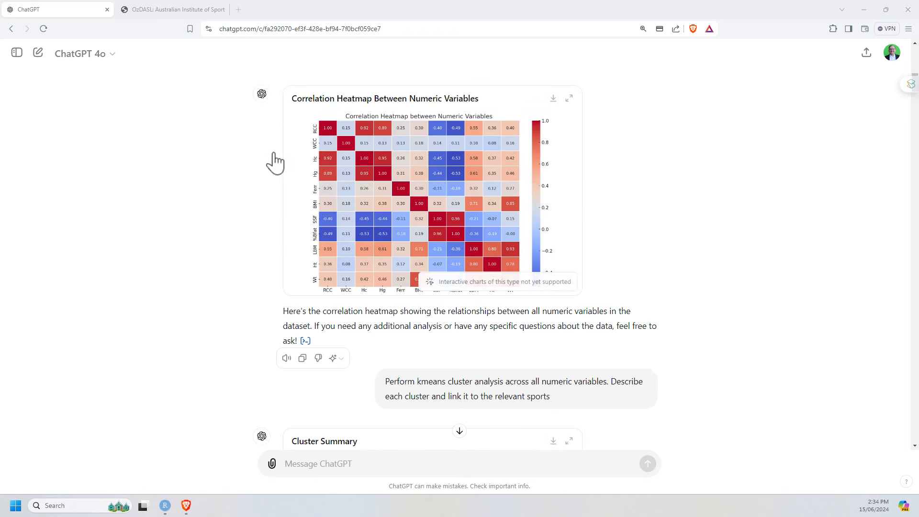
# Read the Cluster Summary table and the first clusters' characteristics and sports.
pyautogui.scroll(-3)
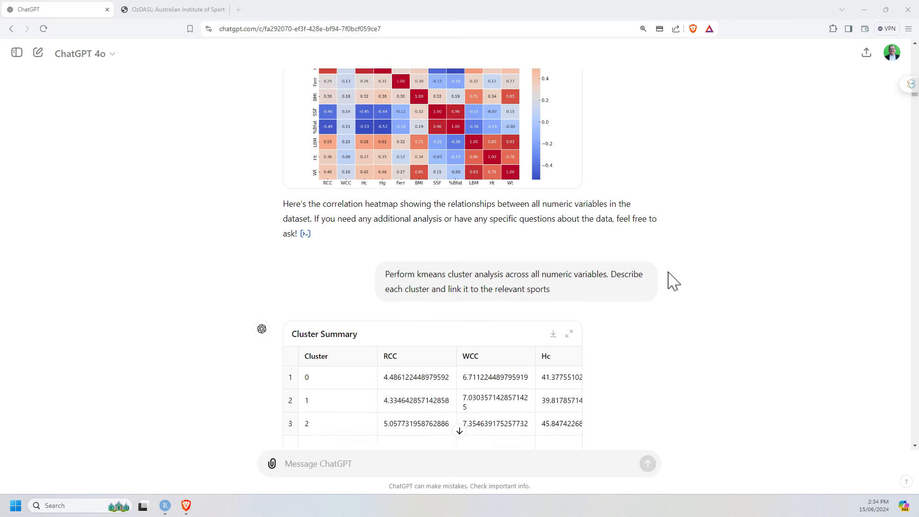
pyautogui.scroll(-3)
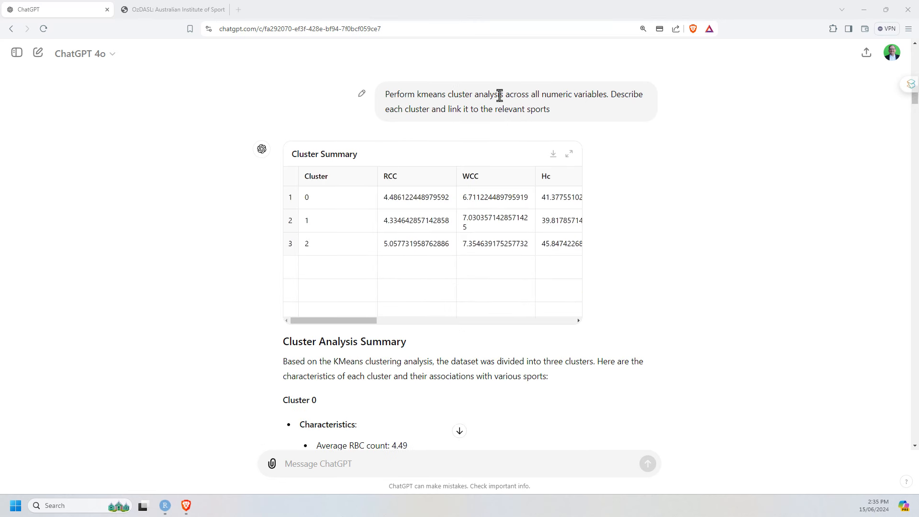
pyautogui.moveTo(583, 106)
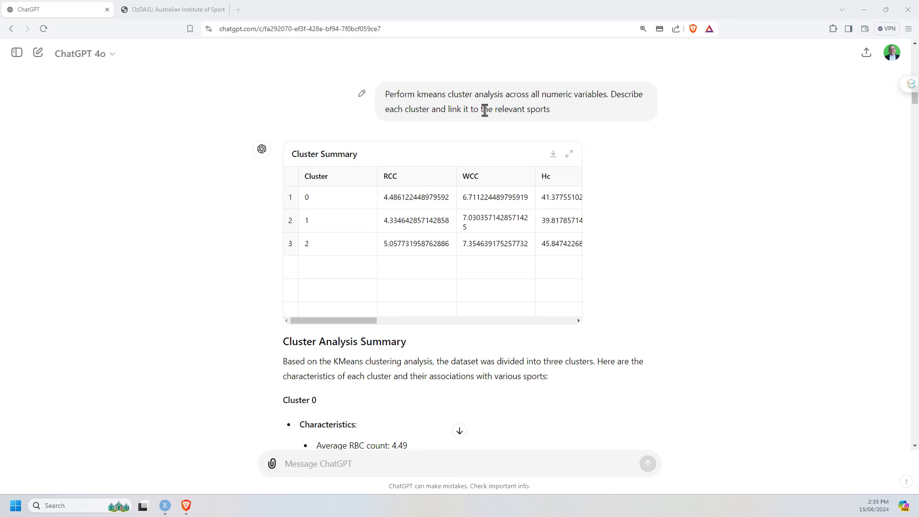
pyautogui.moveTo(417, 94); pyautogui.dragTo(494, 94)
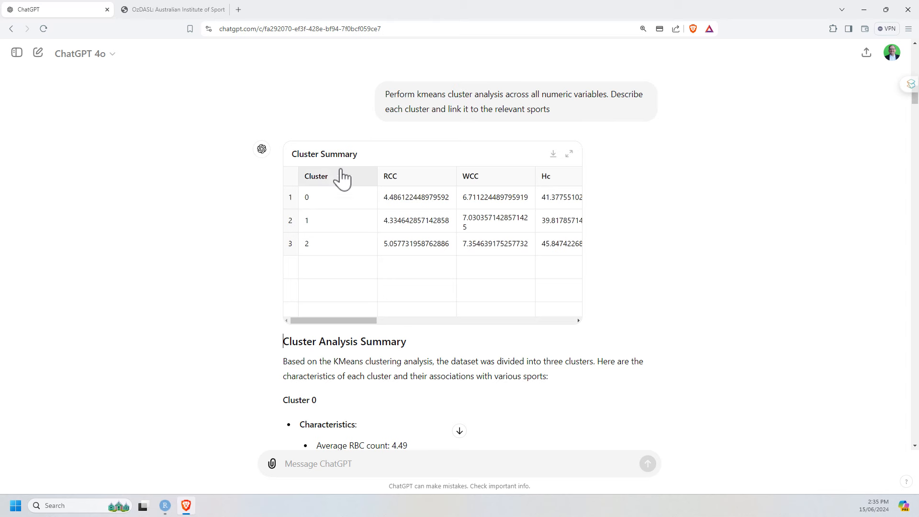
pyautogui.scroll(-3)
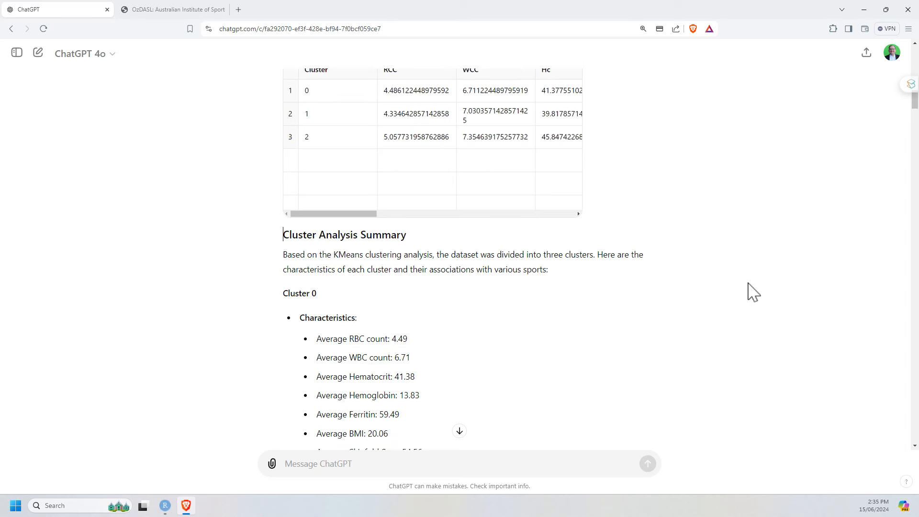
pyautogui.scroll(-3)
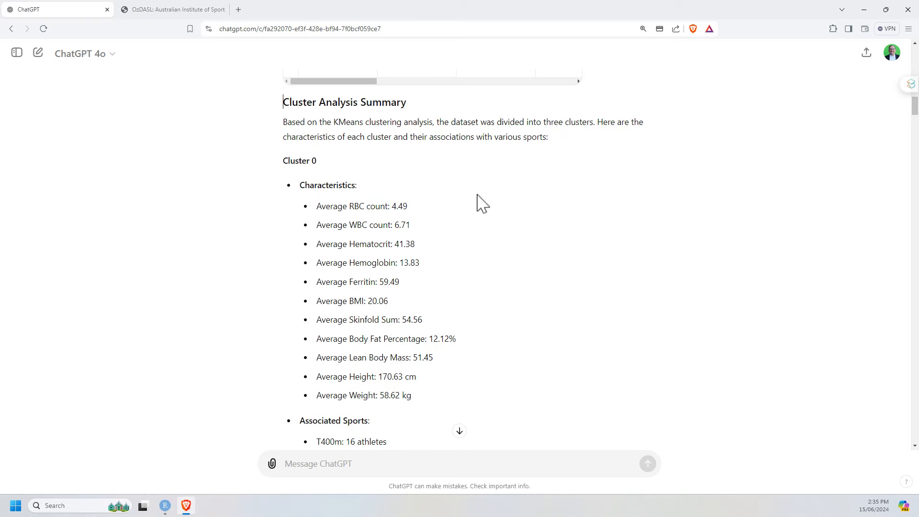
pyautogui.scroll(-3)
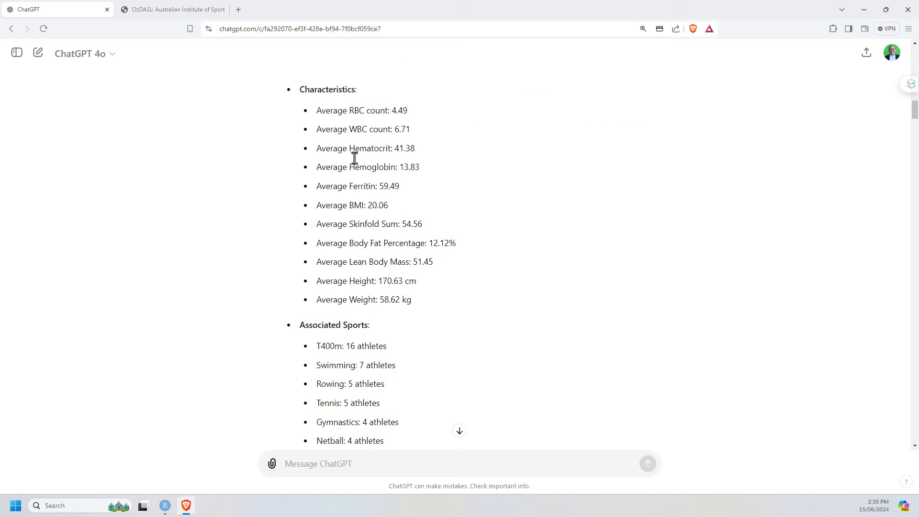
# Continue through the remaining cluster descriptions to the 'Why 3 clusters?' Elbow Method answer.
pyautogui.scroll(-3)
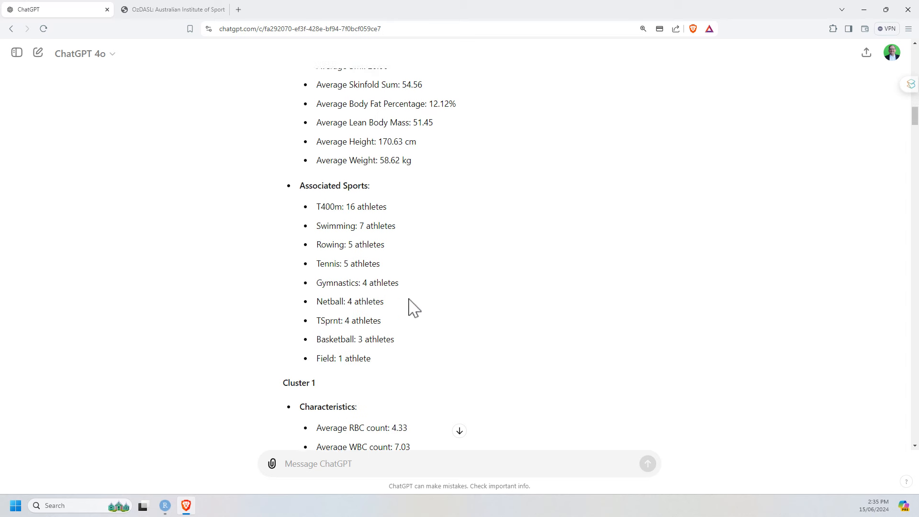
pyautogui.scroll(-3)
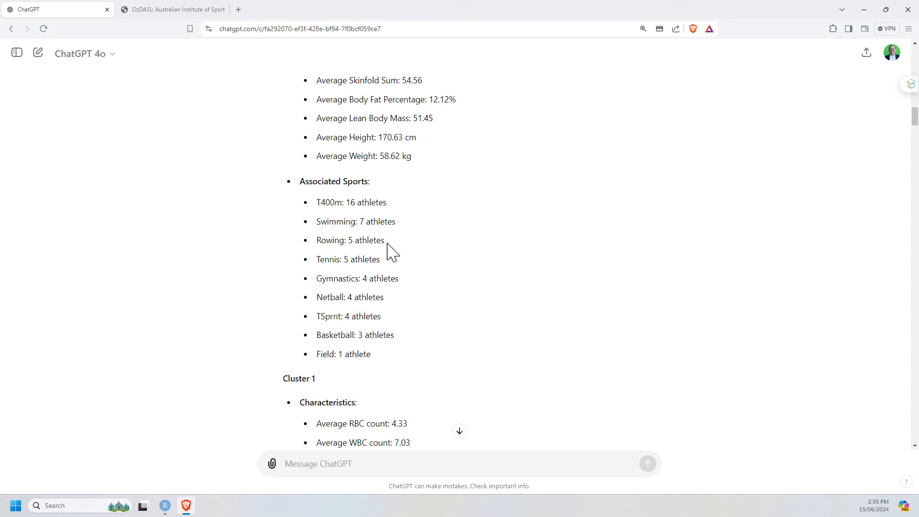
pyautogui.moveTo(399, 276)
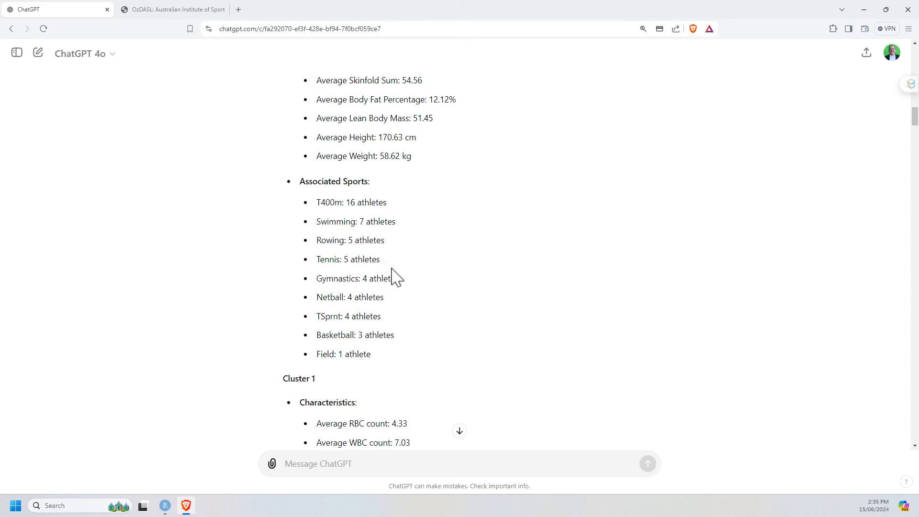
pyautogui.scroll(-3)
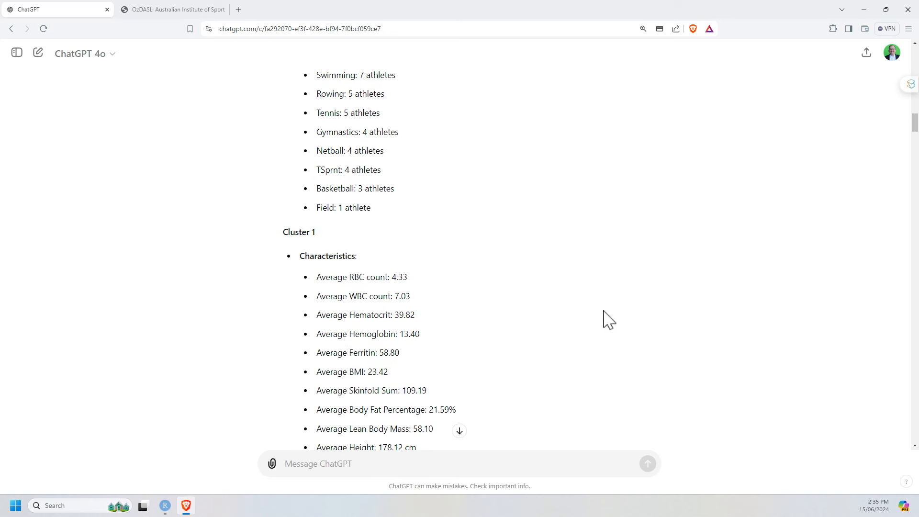
pyautogui.scroll(-3)
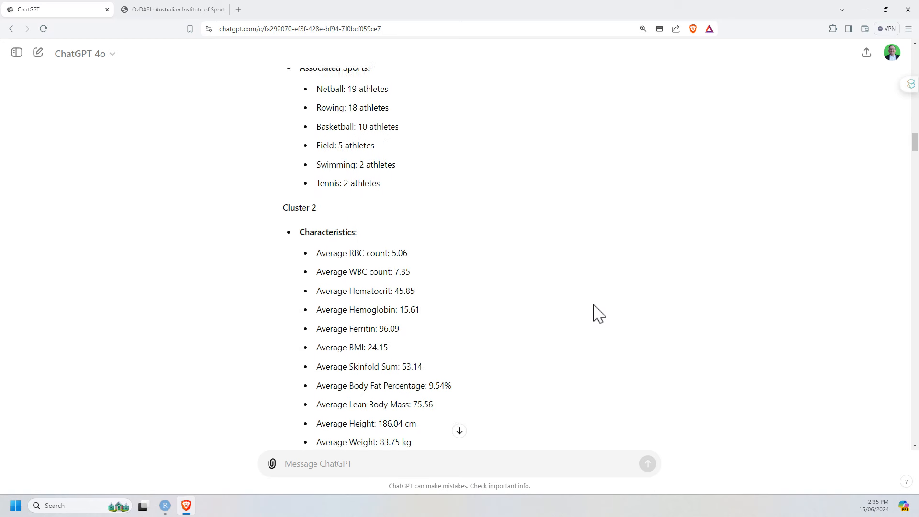
pyautogui.scroll(-3)
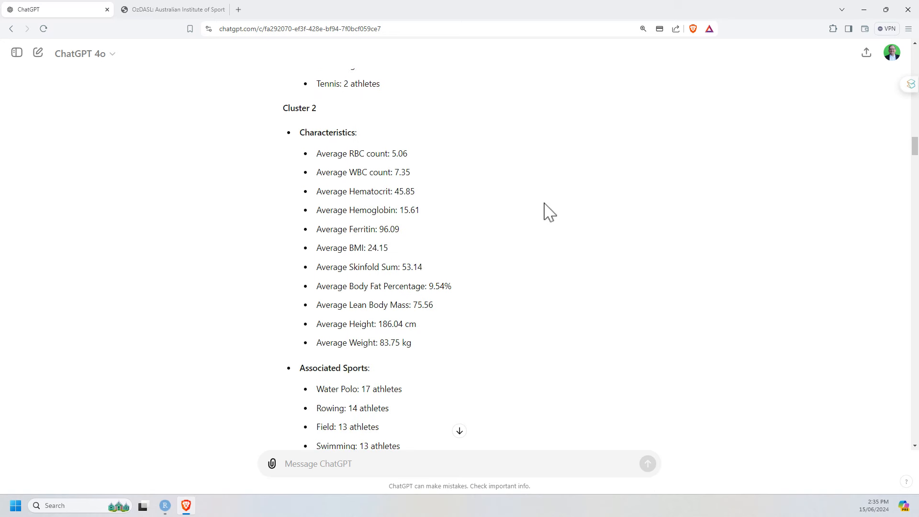
pyautogui.moveTo(560, 206)
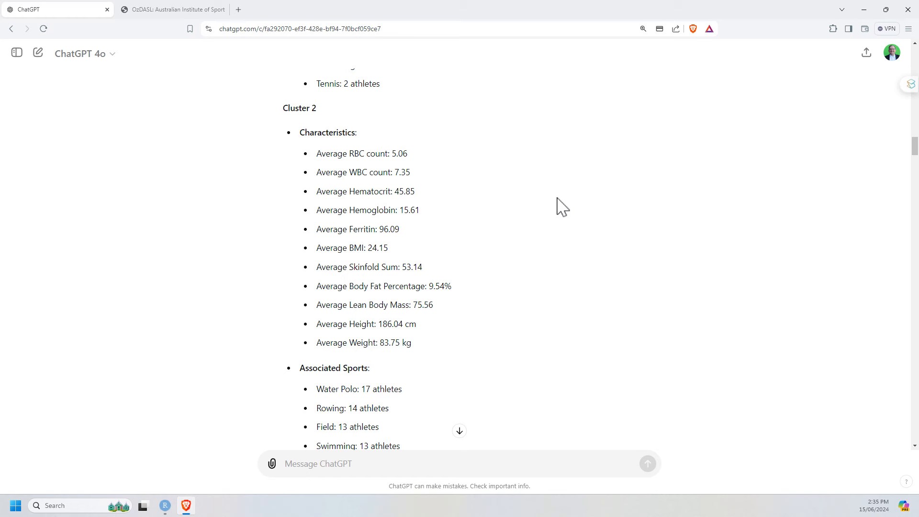
pyautogui.scroll(-3)
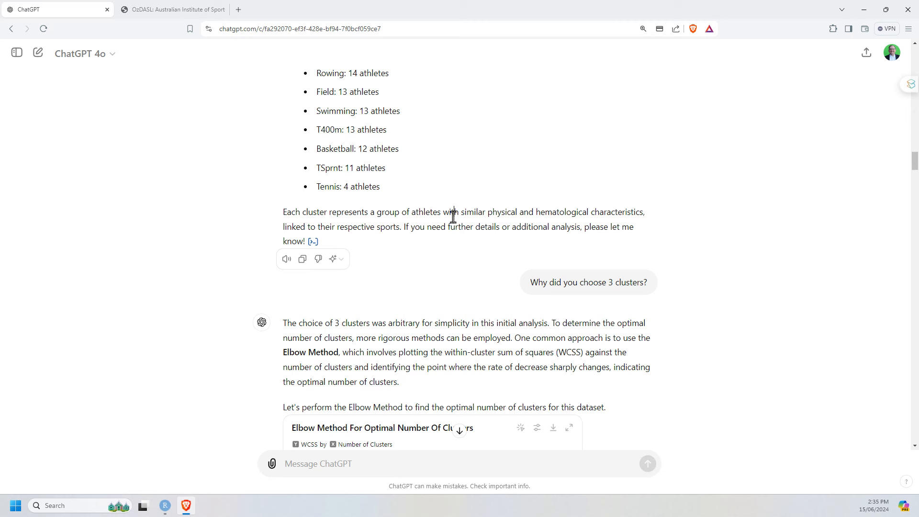
pyautogui.moveTo(687, 257)
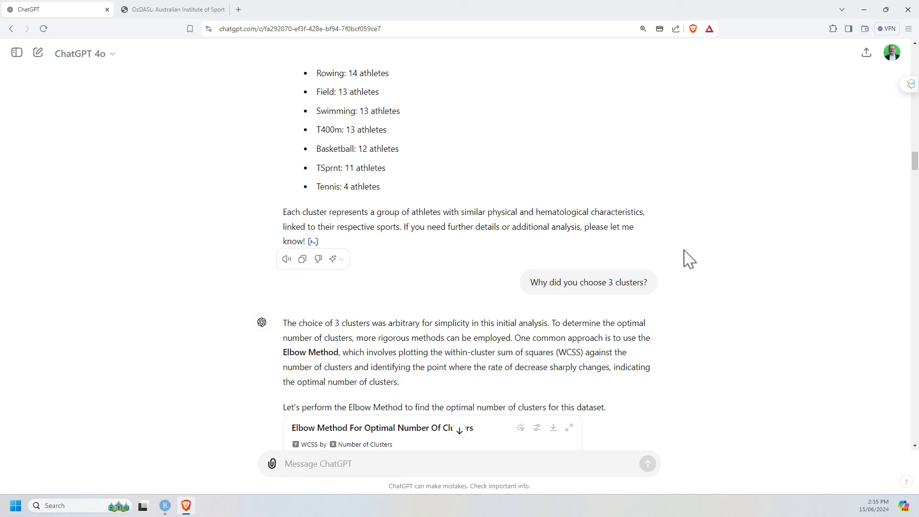
pyautogui.moveTo(553, 282)
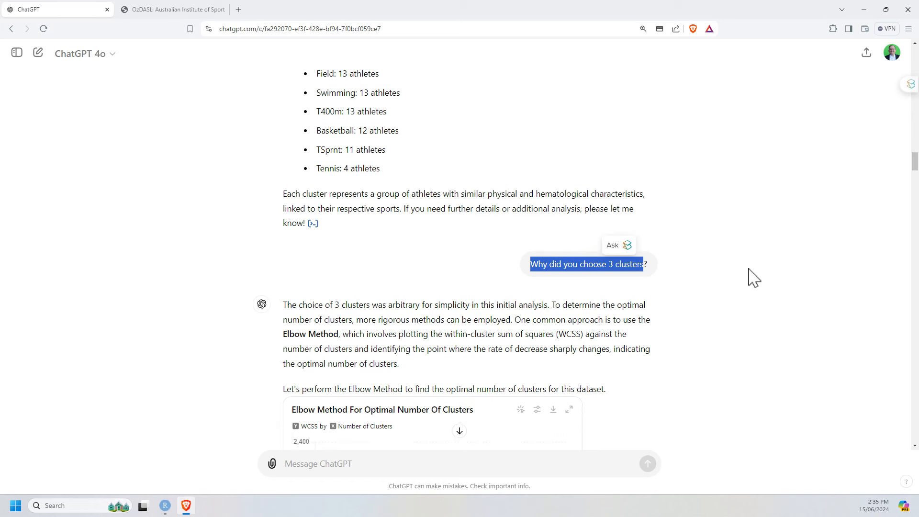
# Review the Elbow Method chart and its 3-or-4-cluster conclusion, reaching the 4-cluster request.
pyautogui.scroll(-3)
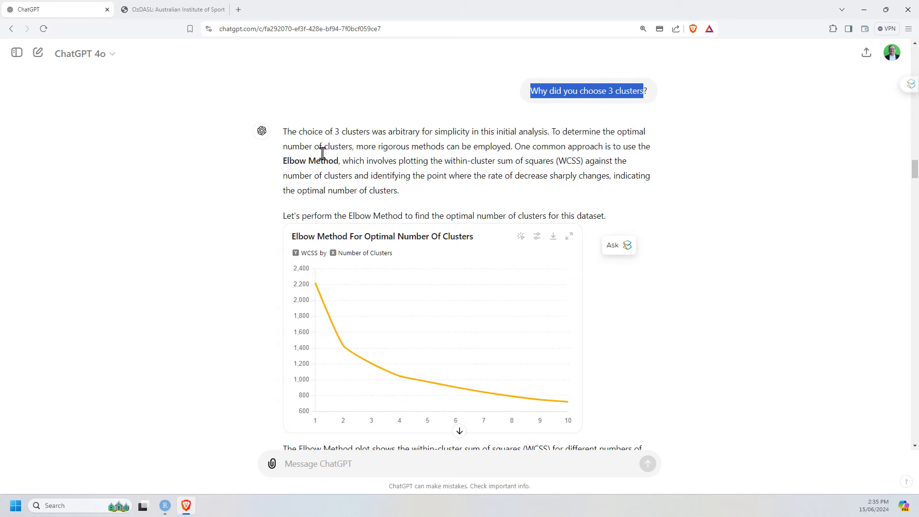
pyautogui.moveTo(371, 131); pyautogui.dragTo(471, 131)
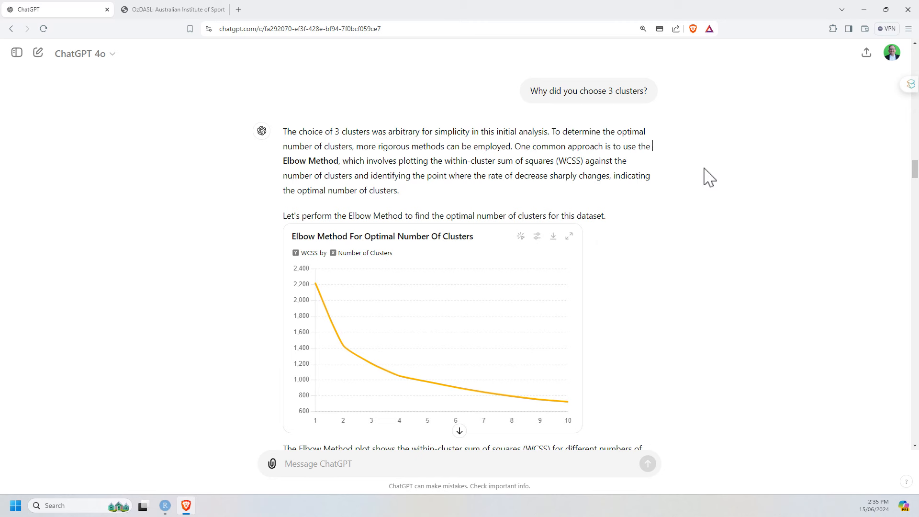
pyautogui.moveTo(518, 103)
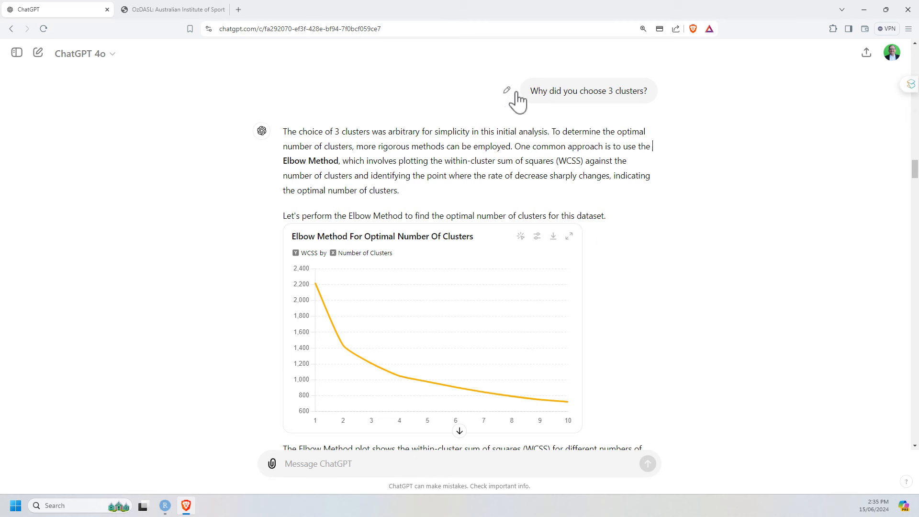
pyautogui.moveTo(663, 119)
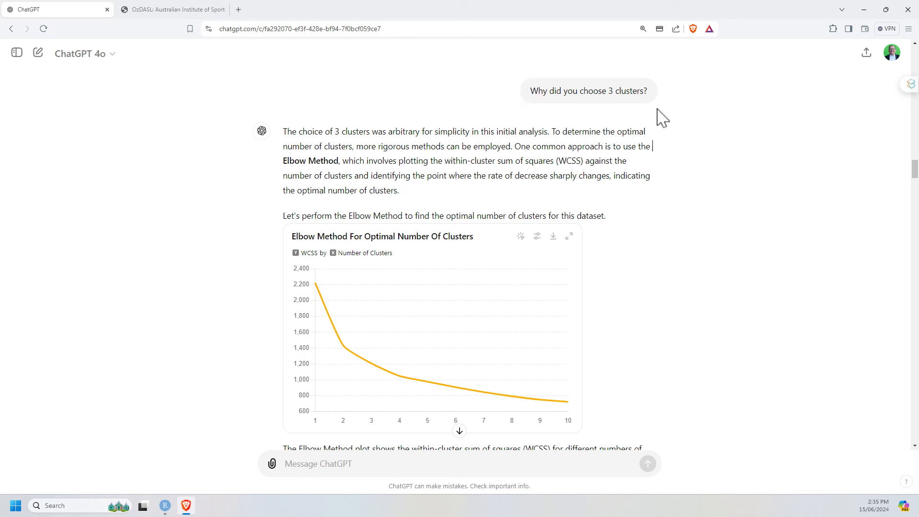
pyautogui.moveTo(667, 123)
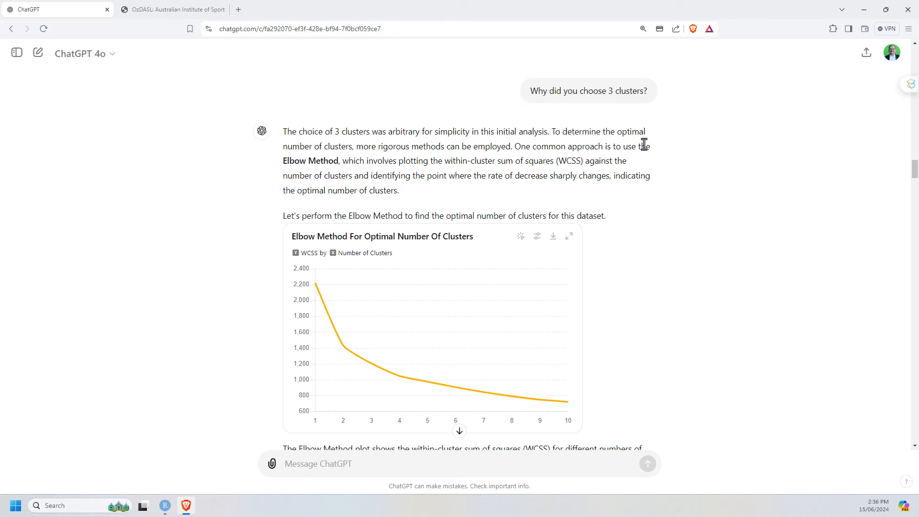
pyautogui.moveTo(726, 197)
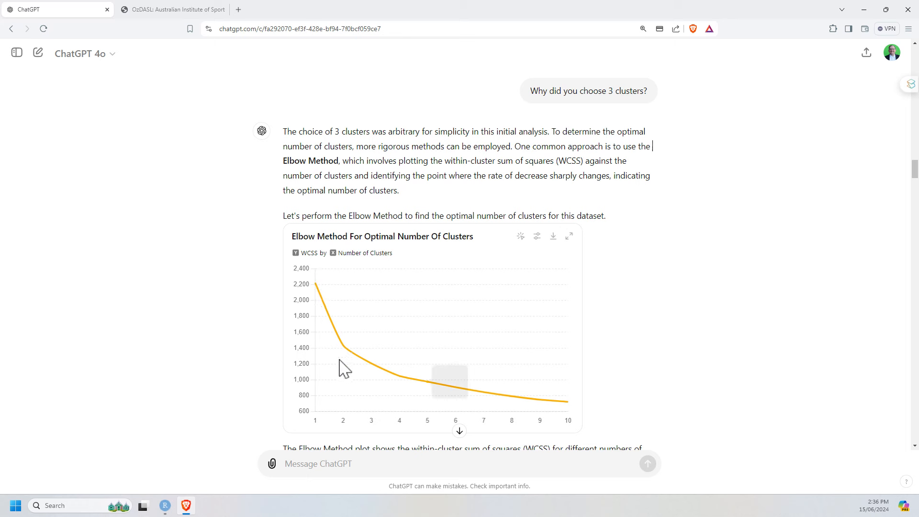
pyautogui.moveTo(411, 395)
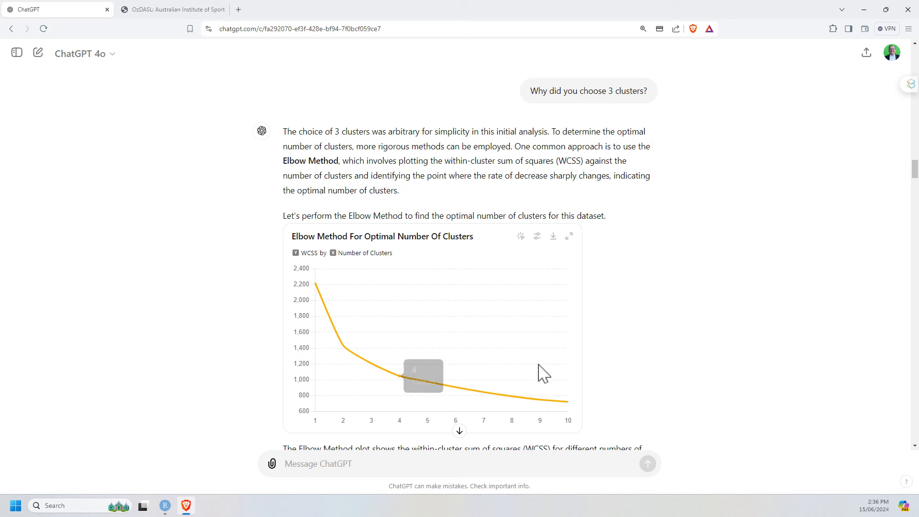
pyautogui.scroll(-3)
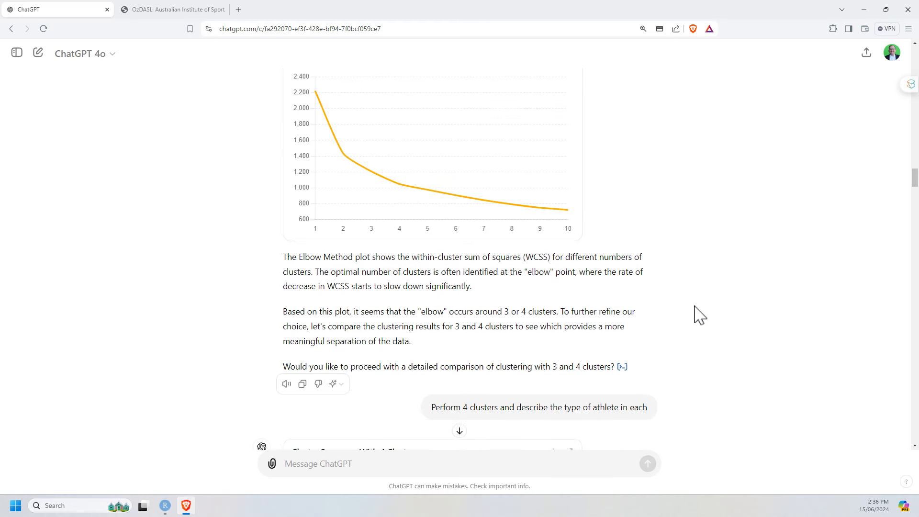
pyautogui.scroll(-3)
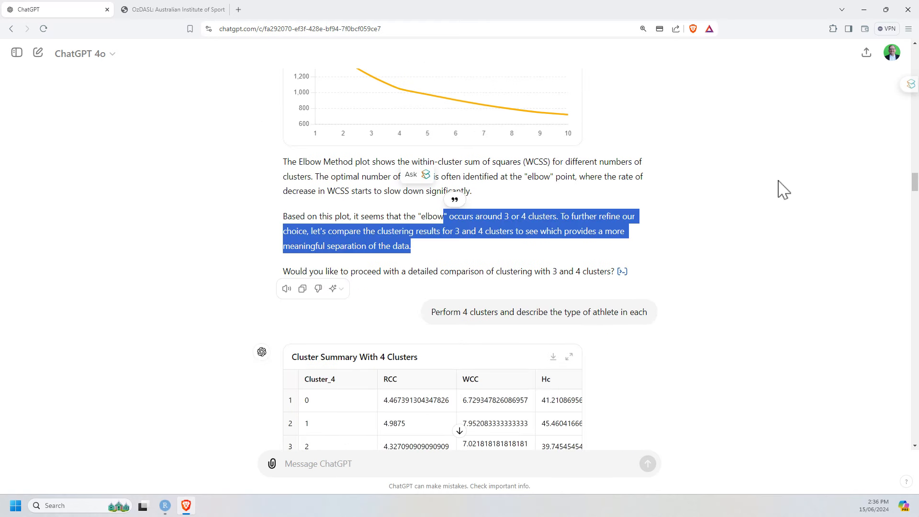
pyautogui.moveTo(795, 225)
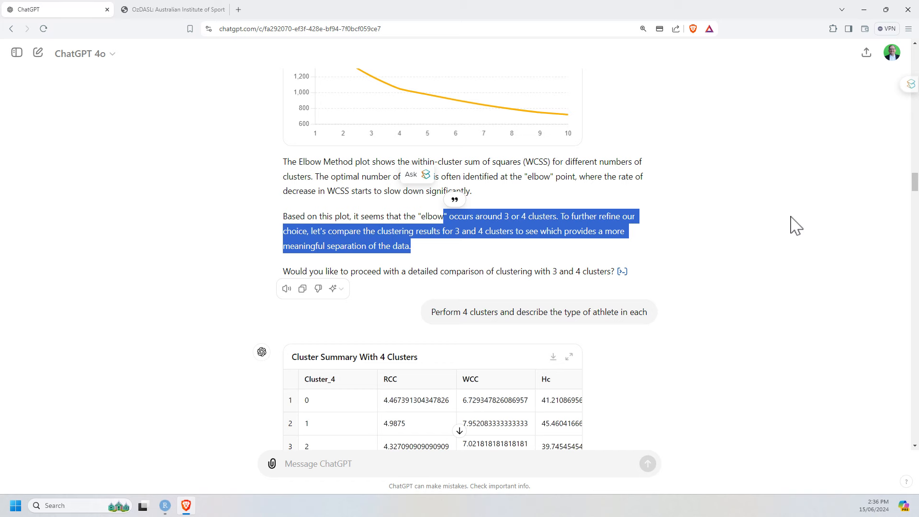
# Read the 4-cluster summary table and Clusters 0–2 down to Cluster 3's characteristics.
pyautogui.scroll(-3)
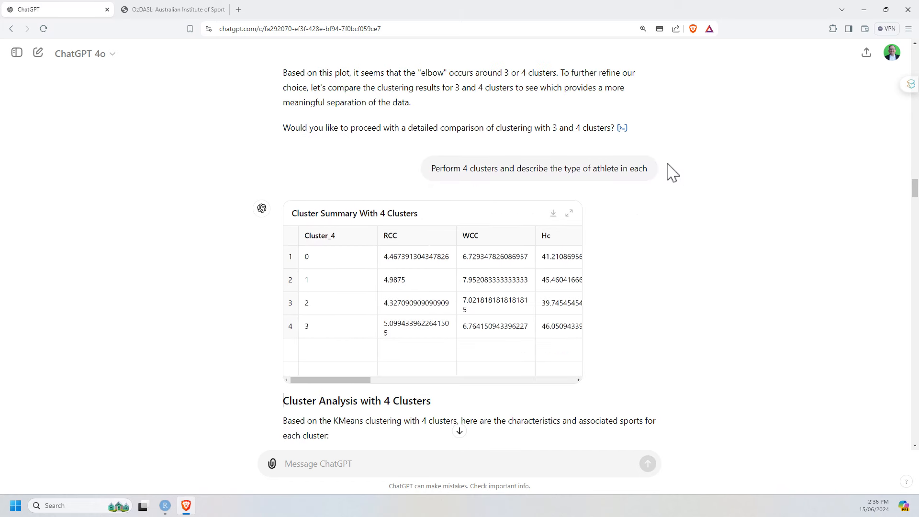
pyautogui.moveTo(525, 188)
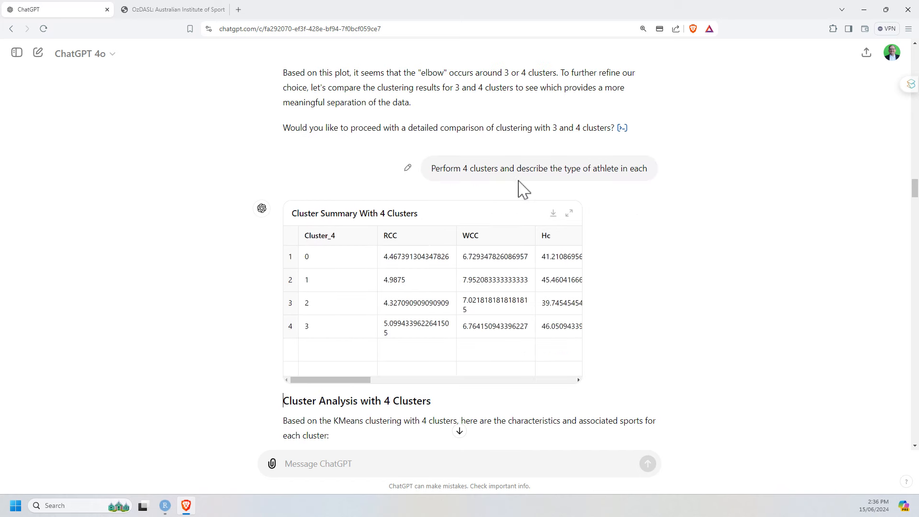
pyautogui.moveTo(757, 208)
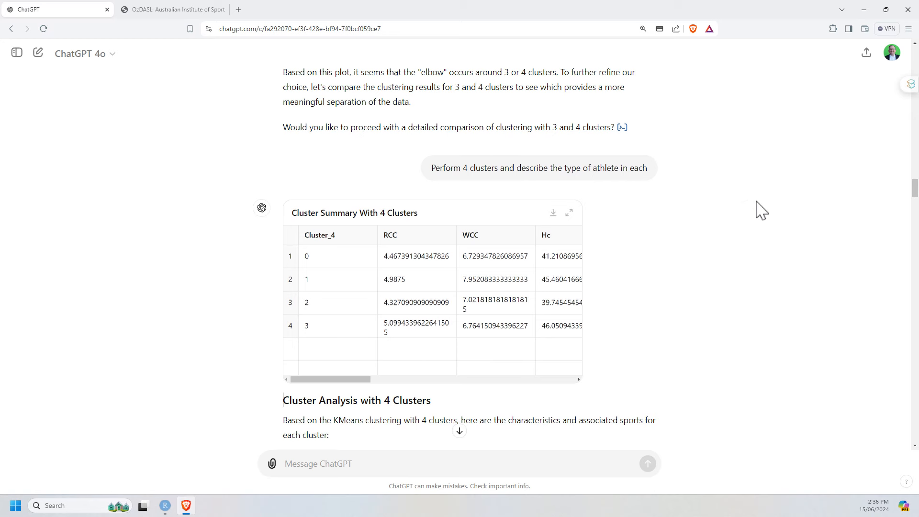
pyautogui.scroll(-3)
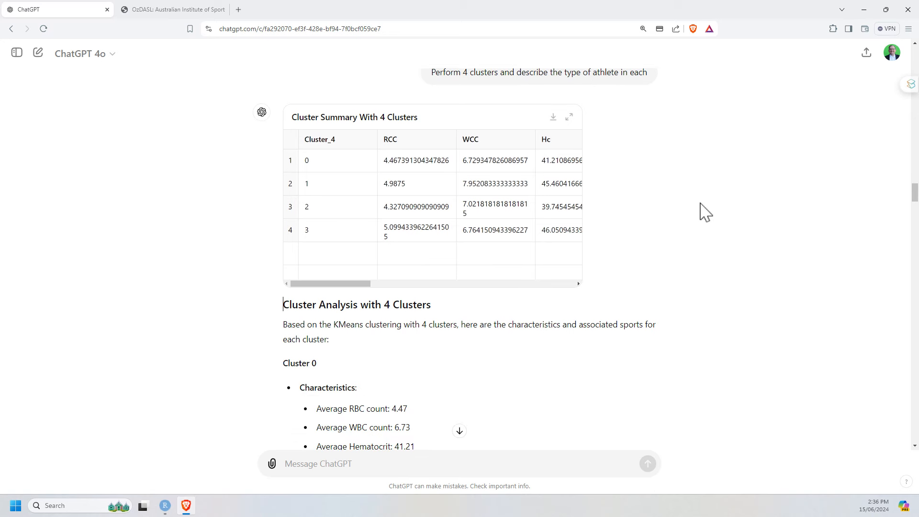
pyautogui.scroll(-3)
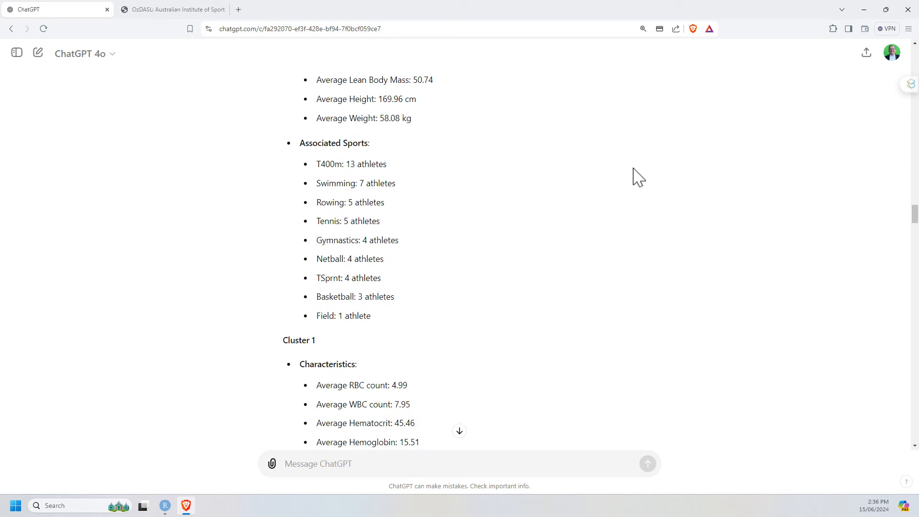
pyautogui.scroll(-3)
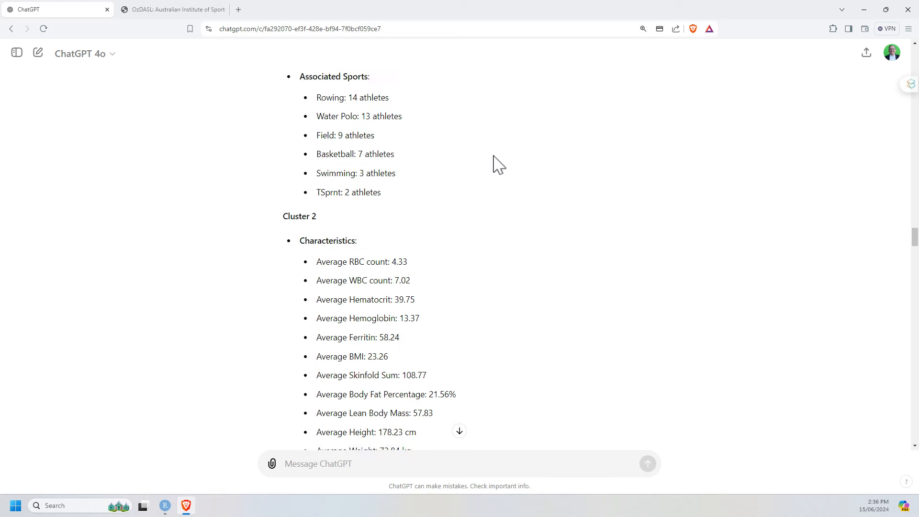
pyautogui.scroll(-3)
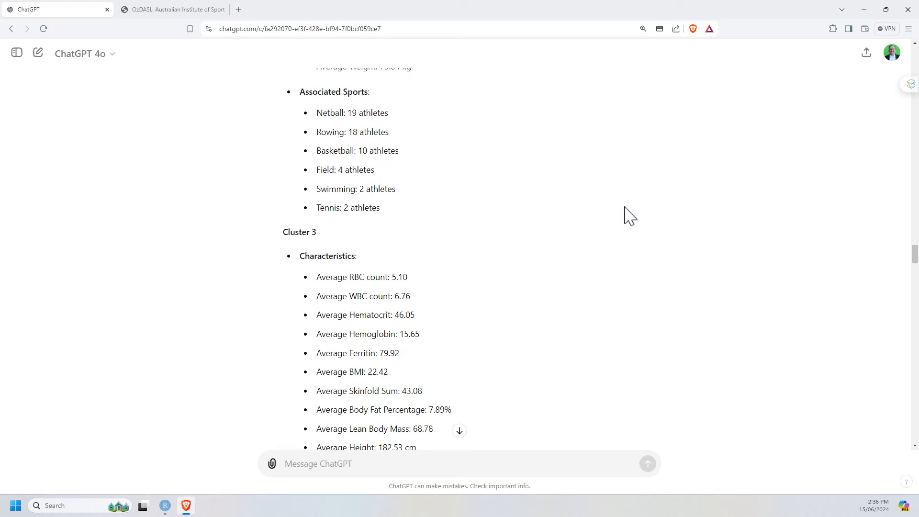
# Read each cluster's athlete-type description and reach the male vs female weight t-test (t = 9.23, 82.52 vs 67.34 kg).
pyautogui.scroll(-3)
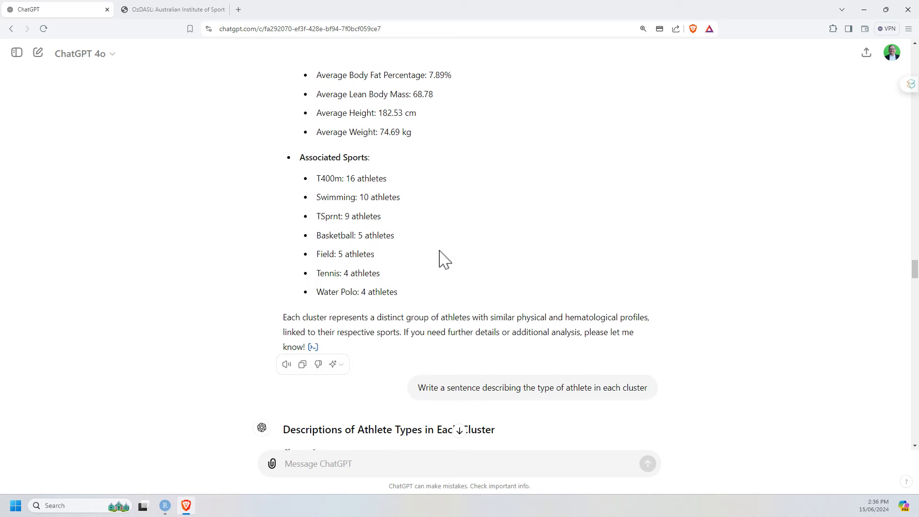
pyautogui.moveTo(654, 177)
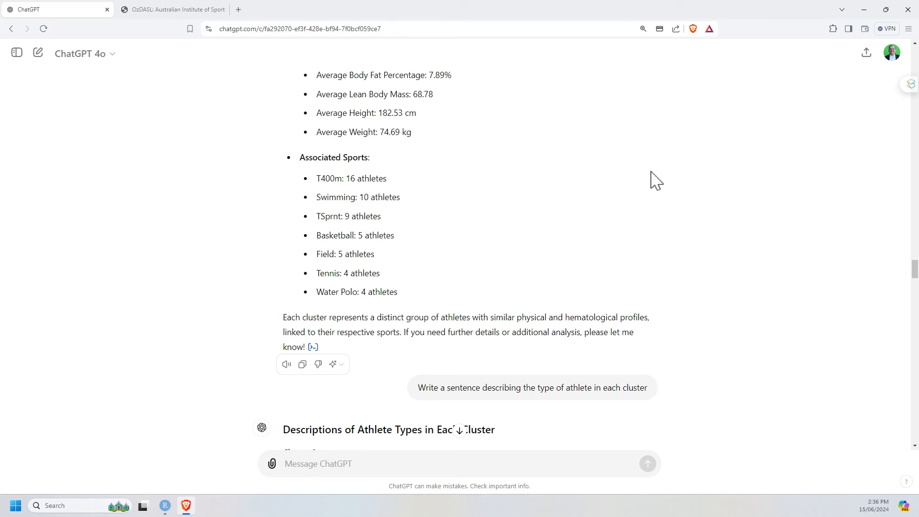
pyautogui.moveTo(720, 84)
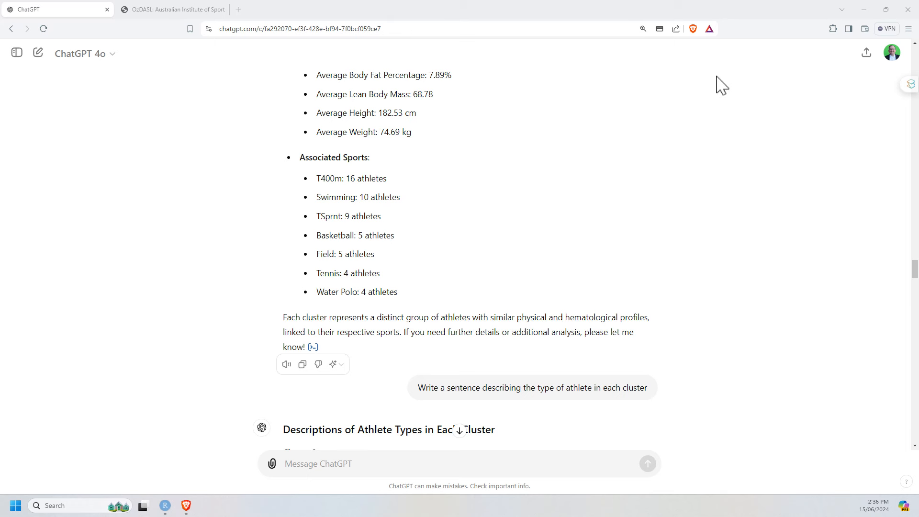
pyautogui.moveTo(662, 181)
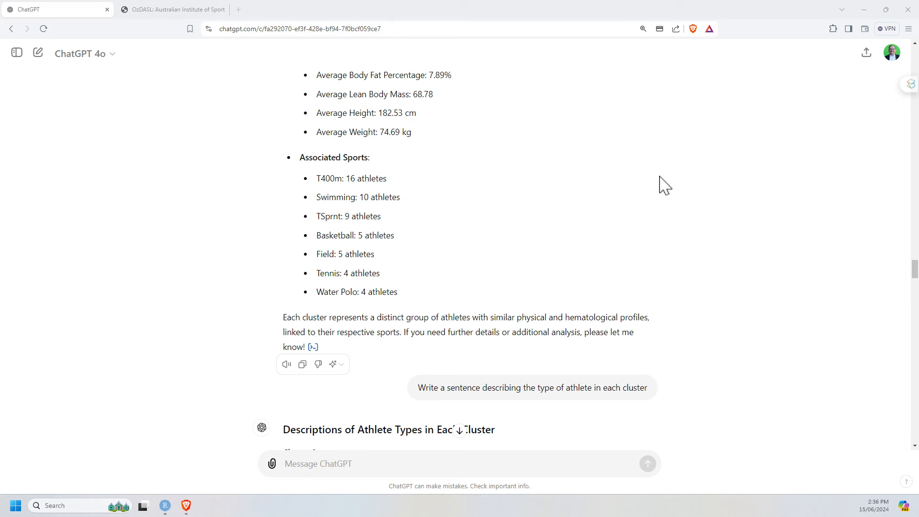
pyautogui.scroll(-3)
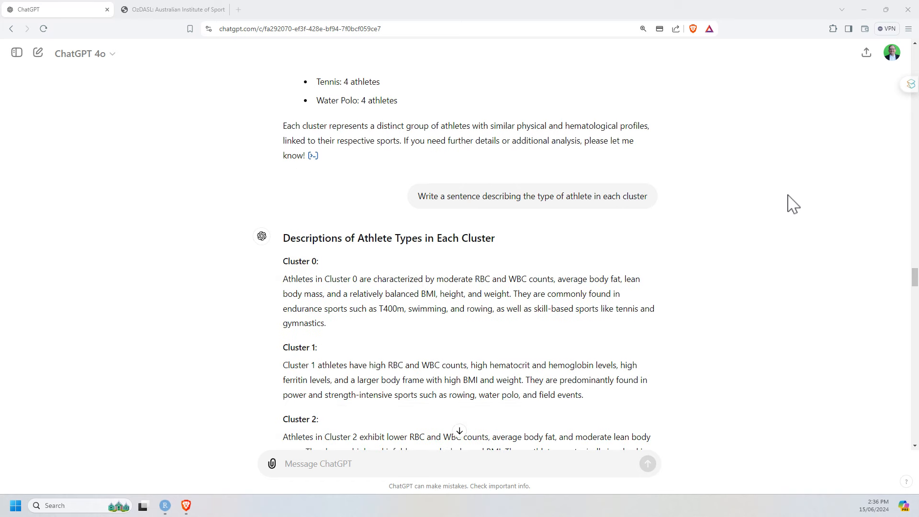
pyautogui.moveTo(485, 199)
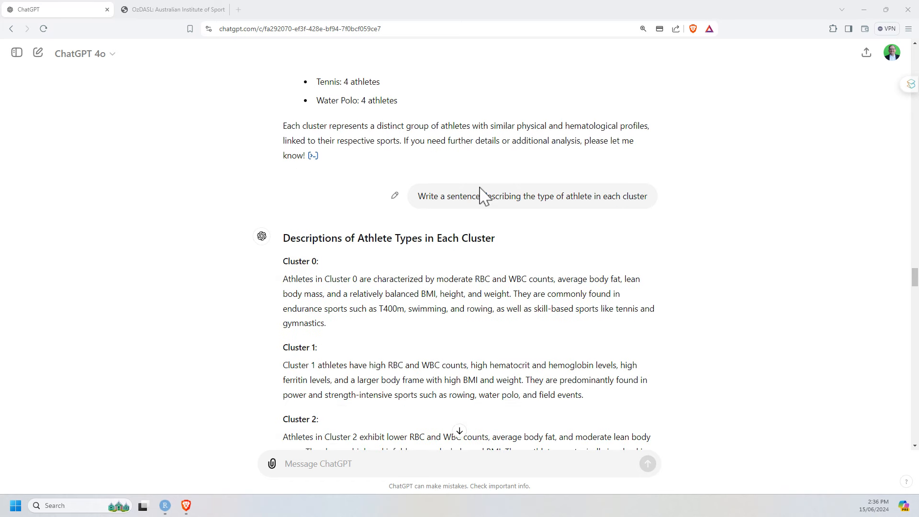
pyautogui.moveTo(439, 196)
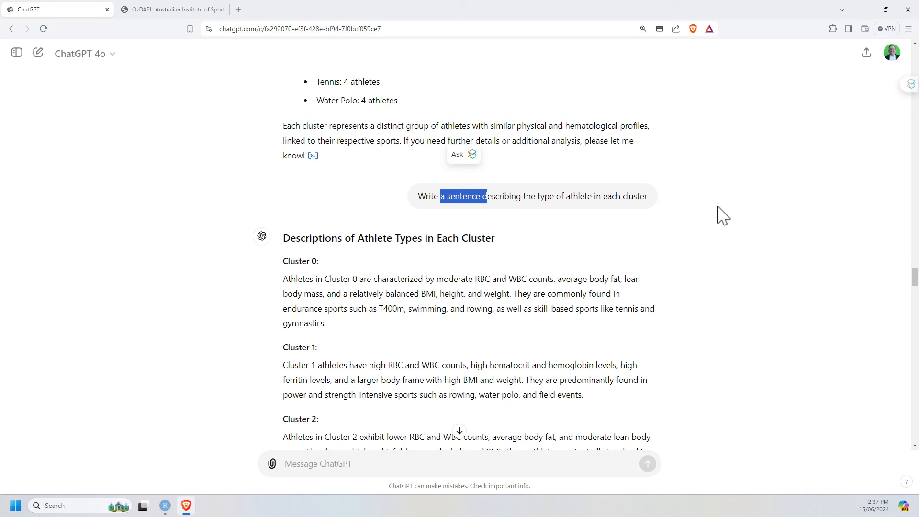
pyautogui.moveTo(713, 204)
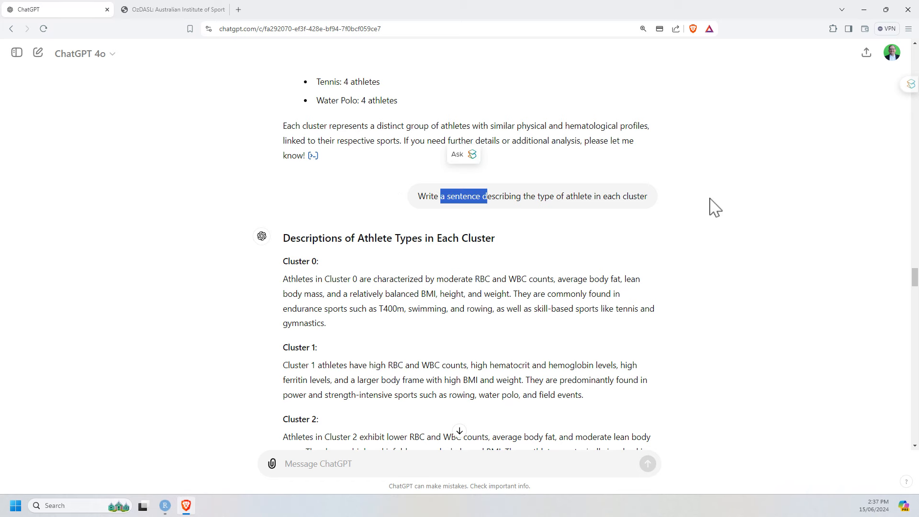
pyautogui.scroll(-3)
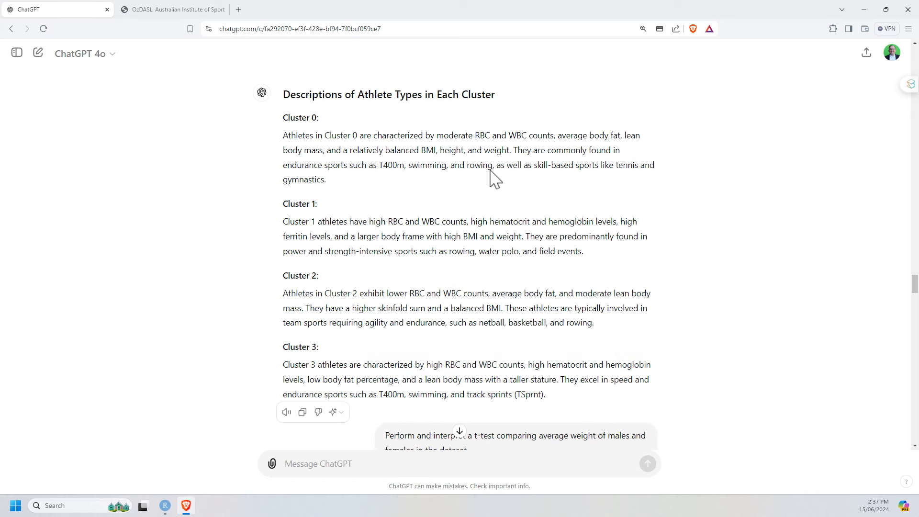
pyautogui.moveTo(393, 136)
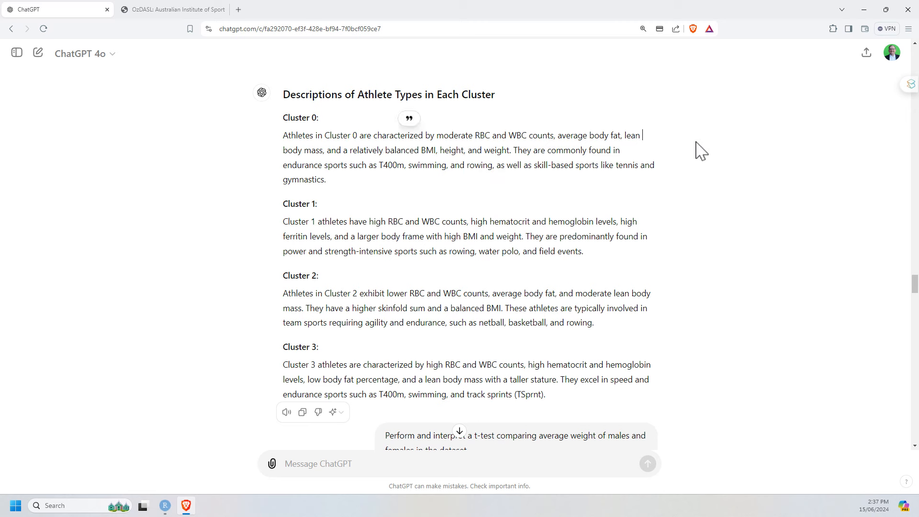
pyautogui.moveTo(544, 154)
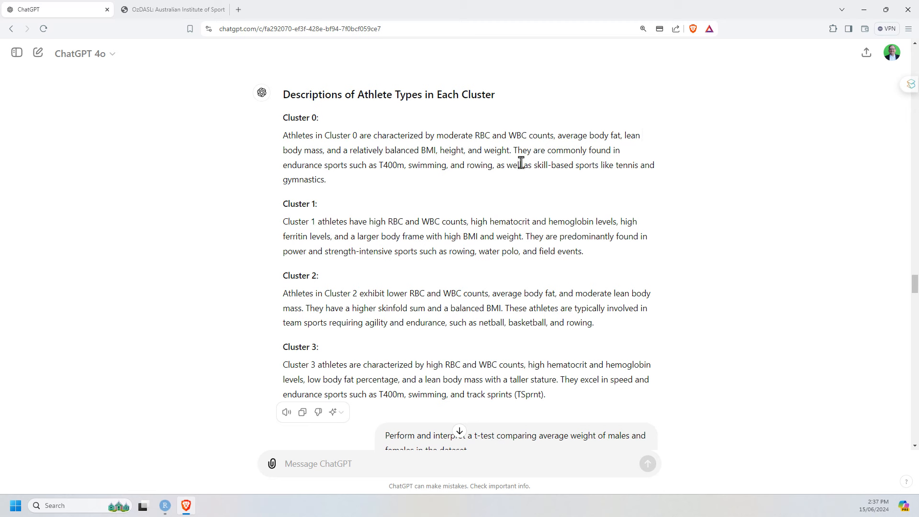
pyautogui.moveTo(443, 166)
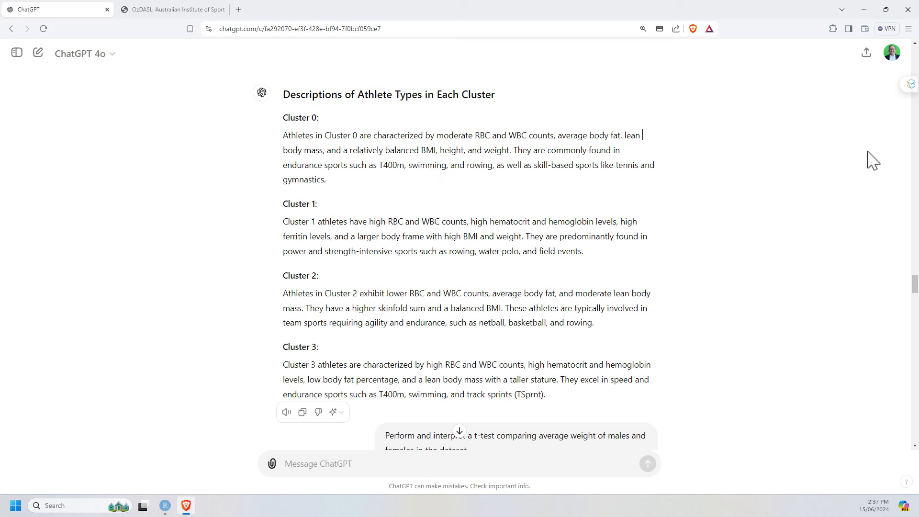
pyautogui.moveTo(858, 152)
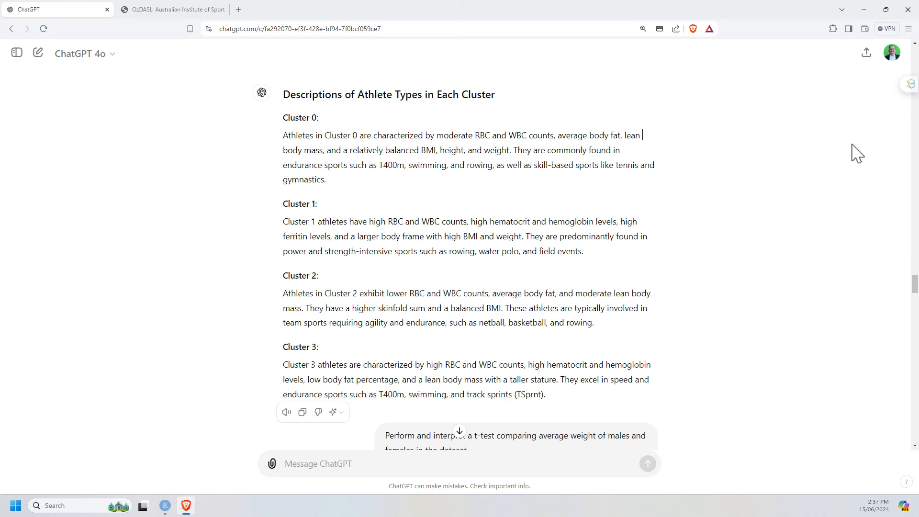
pyautogui.moveTo(745, 164)
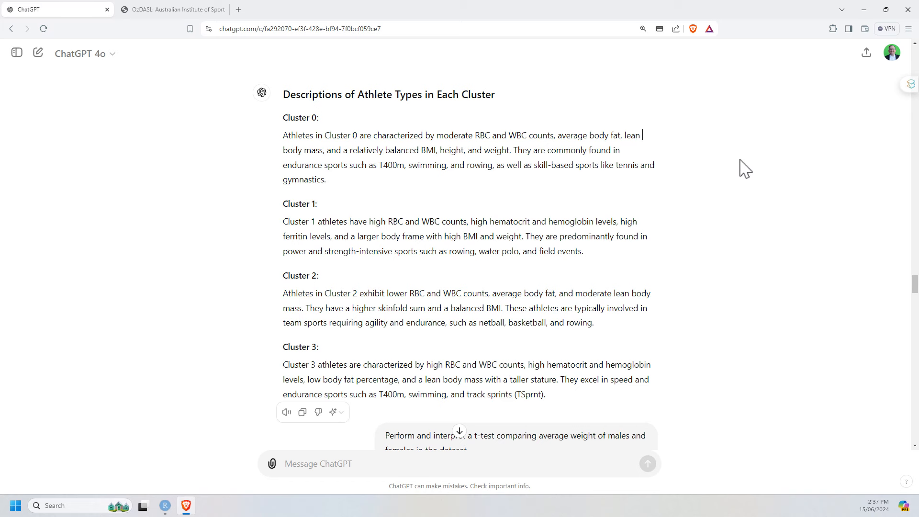
pyautogui.scroll(-3)
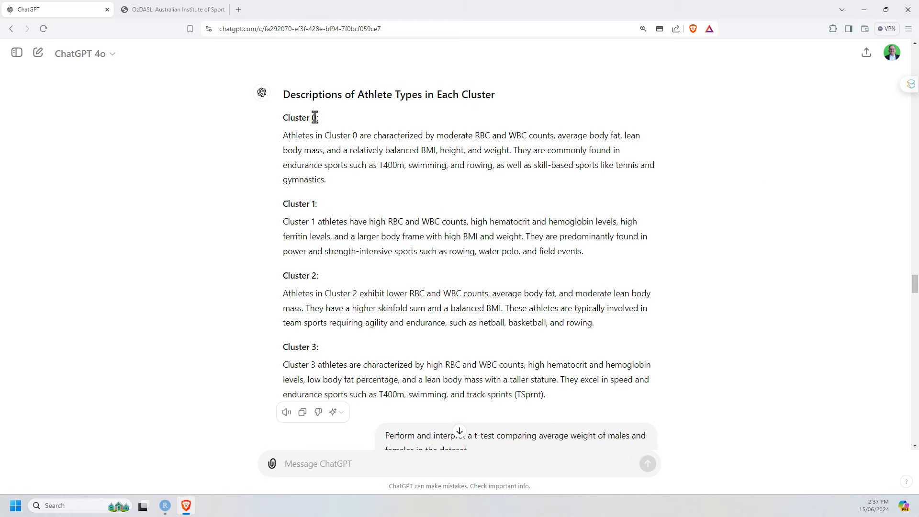
pyautogui.scroll(-3)
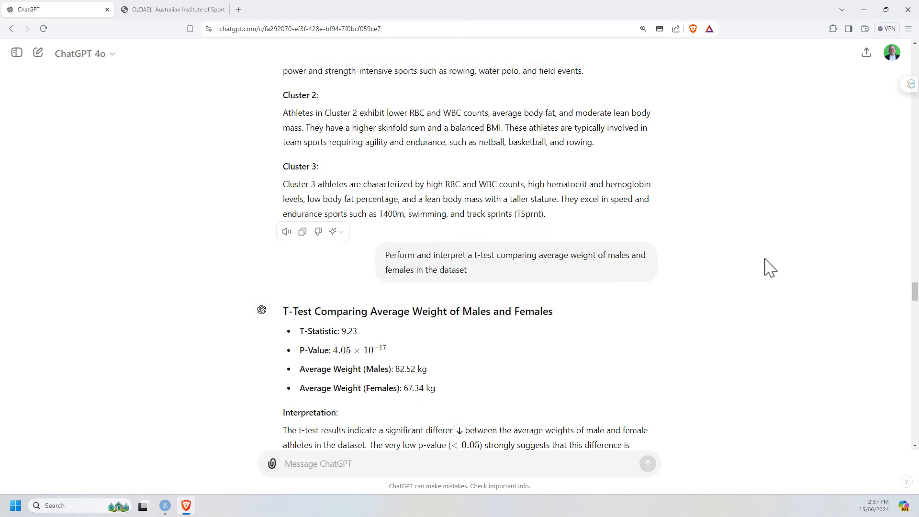
pyautogui.scroll(-3)
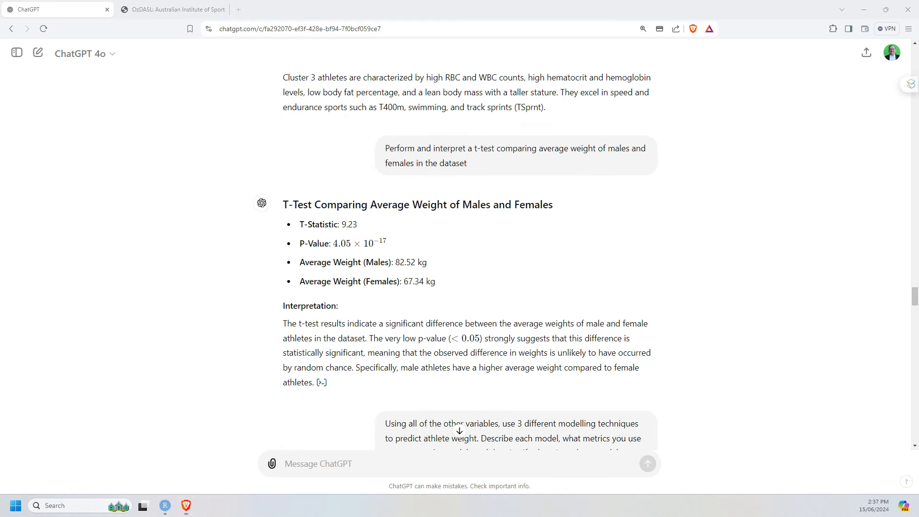
pyautogui.moveTo(489, 173)
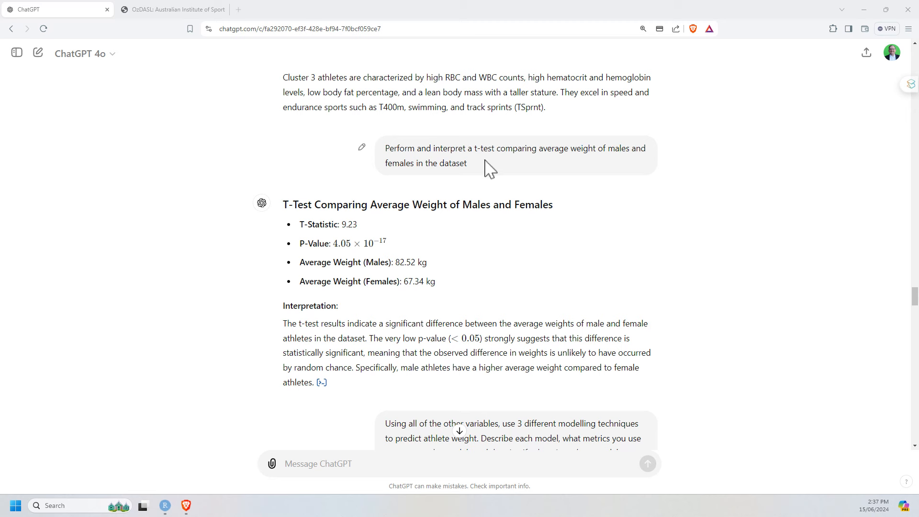
pyautogui.doubleClick(449, 147)
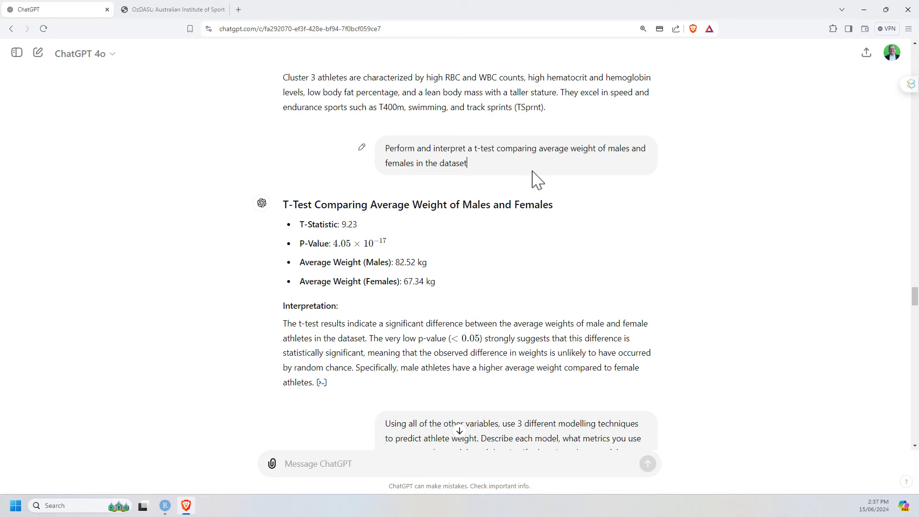
pyautogui.scroll(-3)
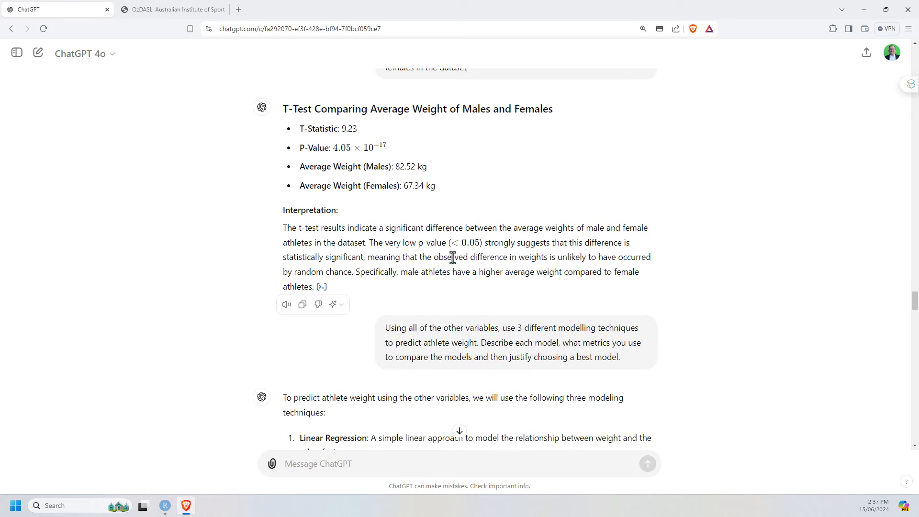
pyautogui.click(322, 286)
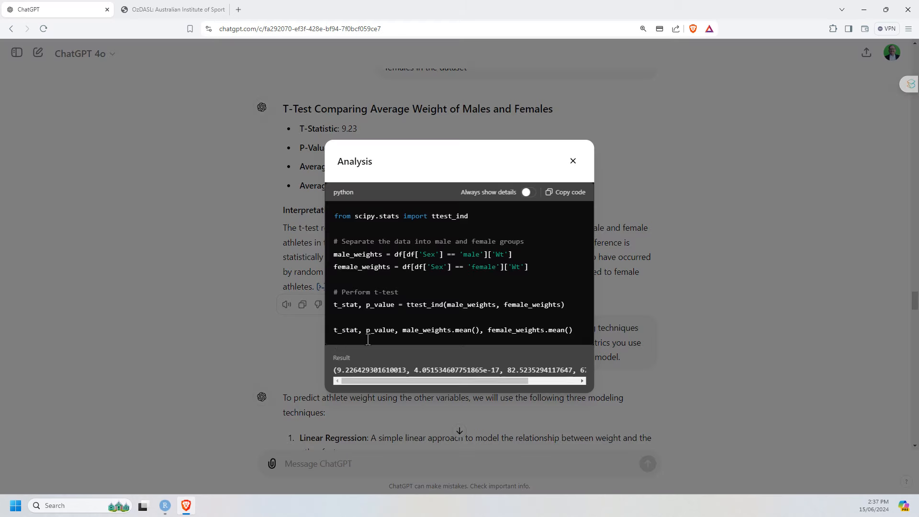
pyautogui.click(573, 161)
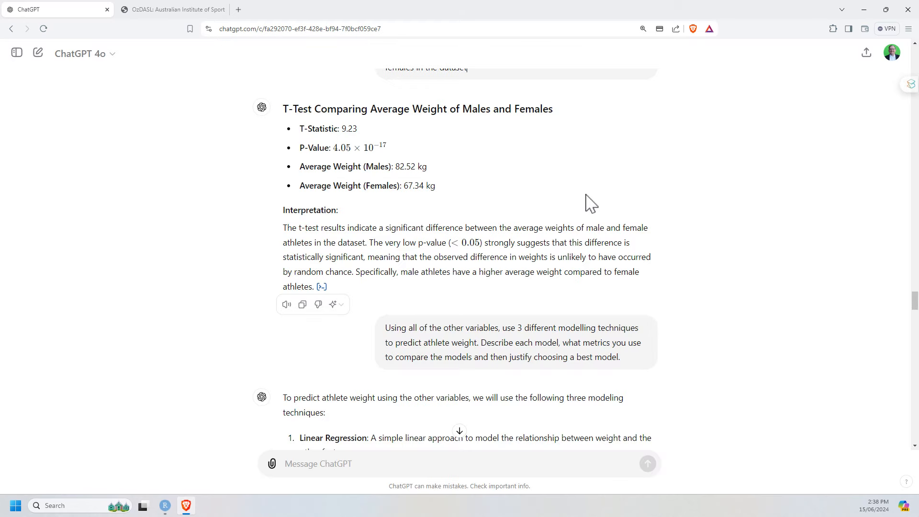
pyautogui.moveTo(757, 215)
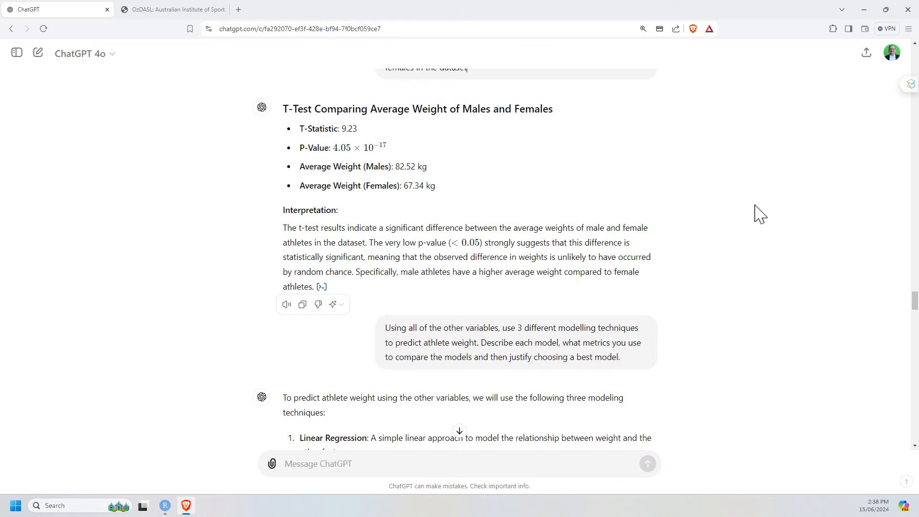
pyautogui.moveTo(735, 203)
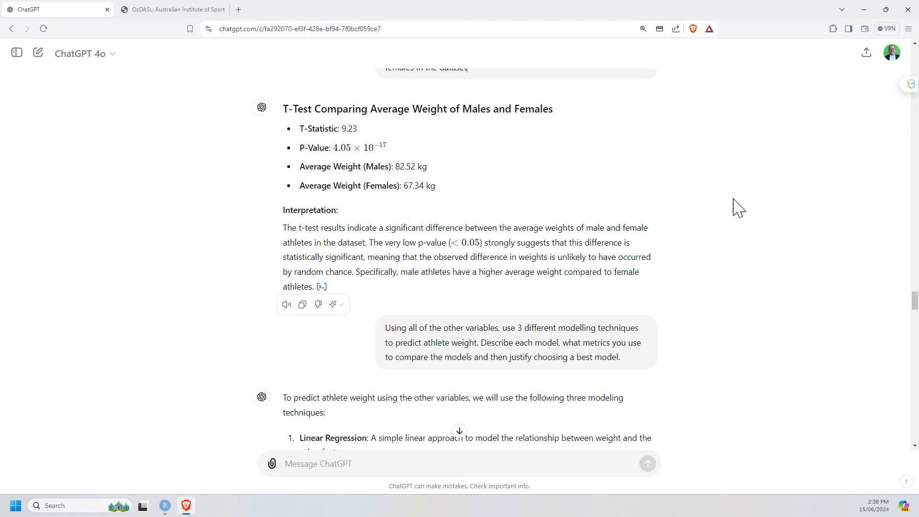
pyautogui.moveTo(741, 234)
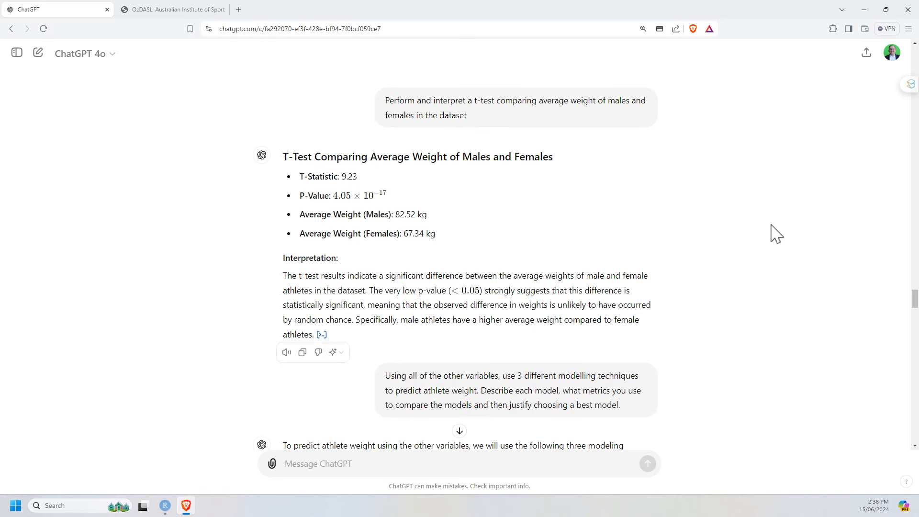
pyautogui.scroll(-3)
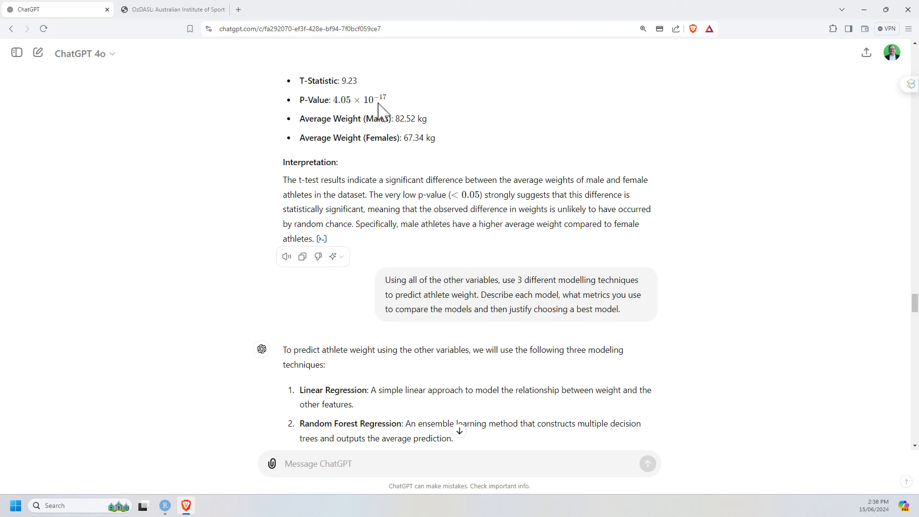
pyautogui.moveTo(410, 121)
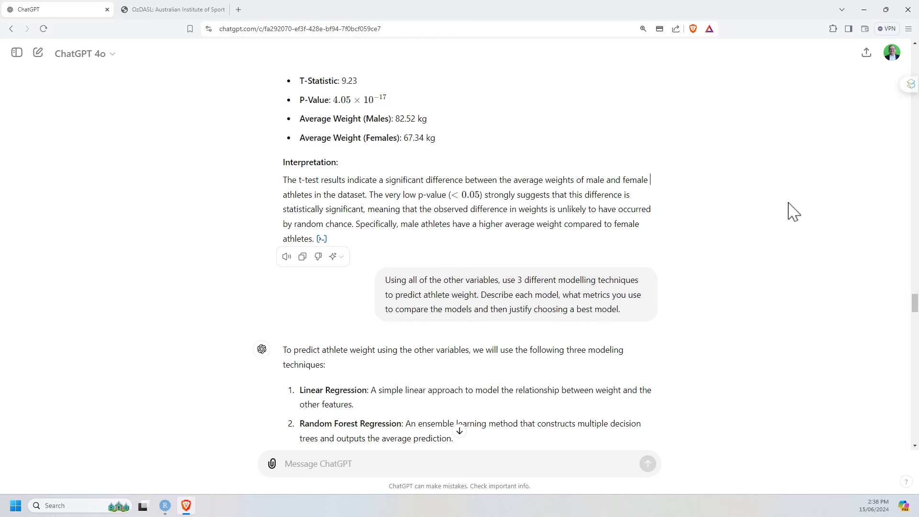
pyautogui.moveTo(779, 201)
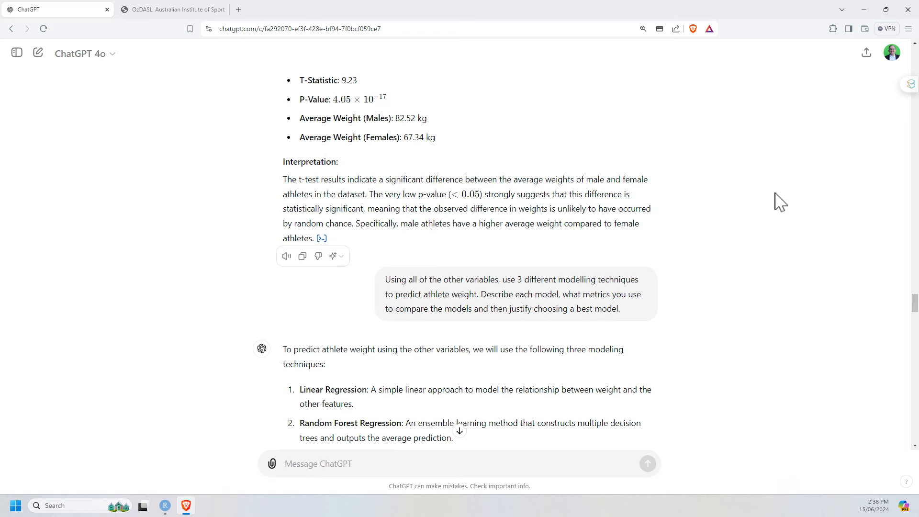
pyautogui.scroll(-3)
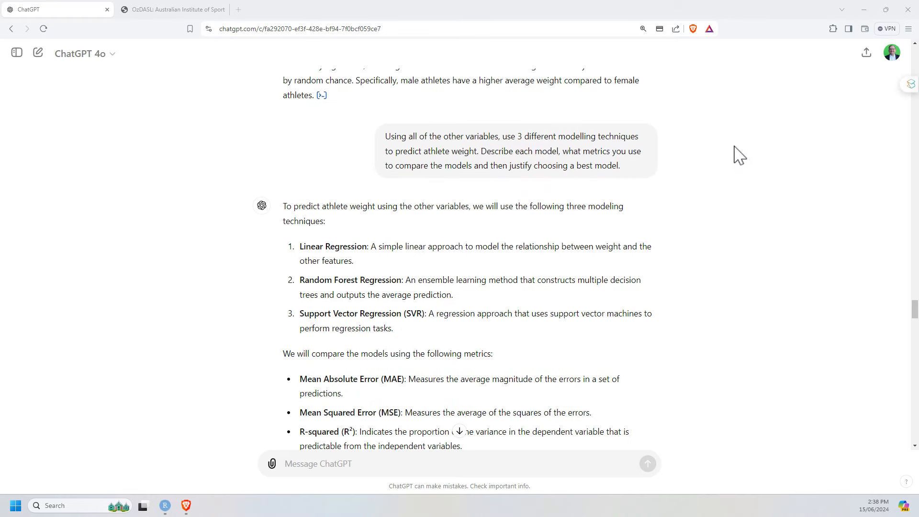
pyautogui.moveTo(730, 150)
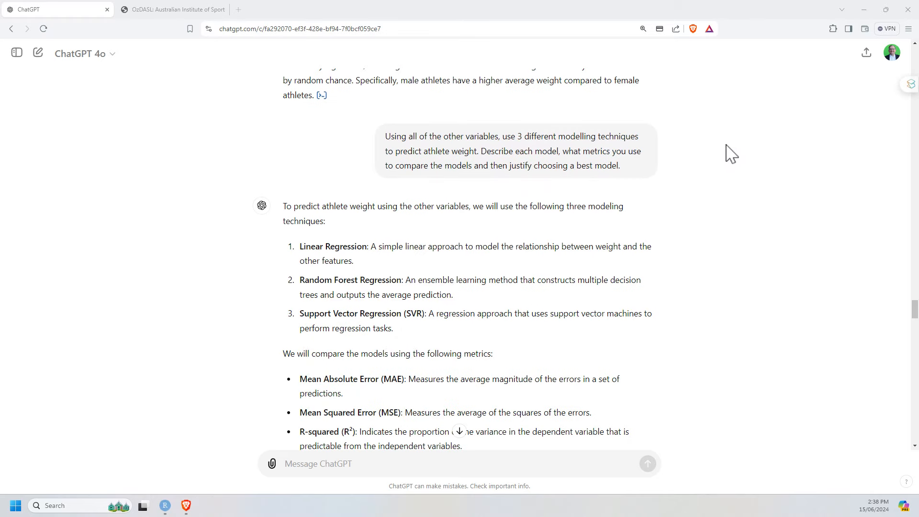
pyautogui.moveTo(724, 148)
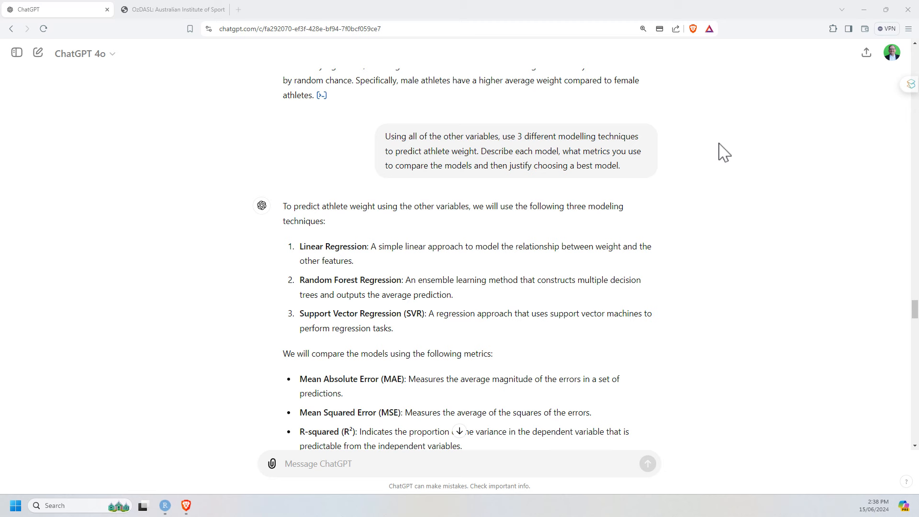
pyautogui.moveTo(735, 165)
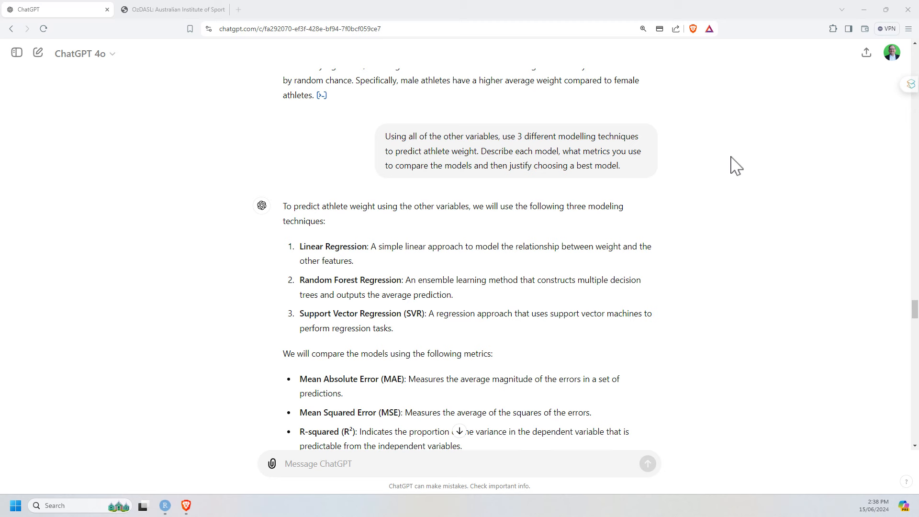
pyautogui.moveTo(735, 168)
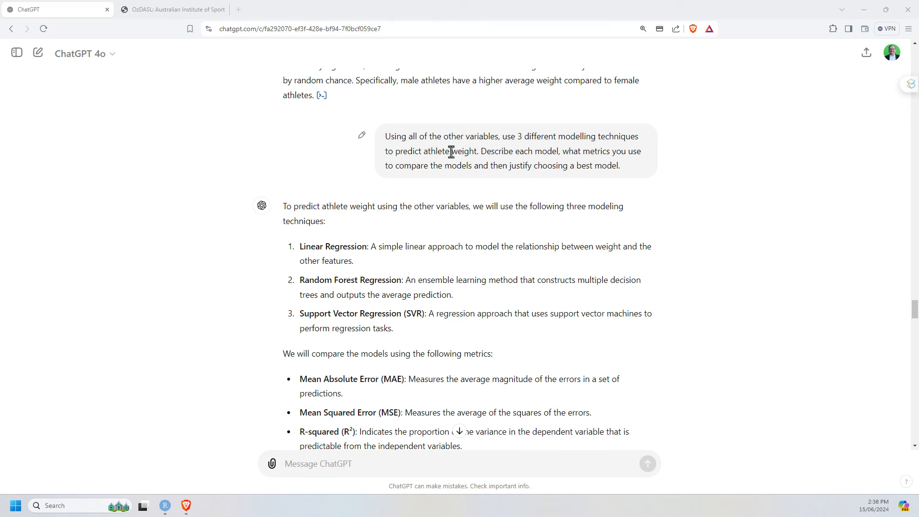
pyautogui.doubleClick(450, 151)
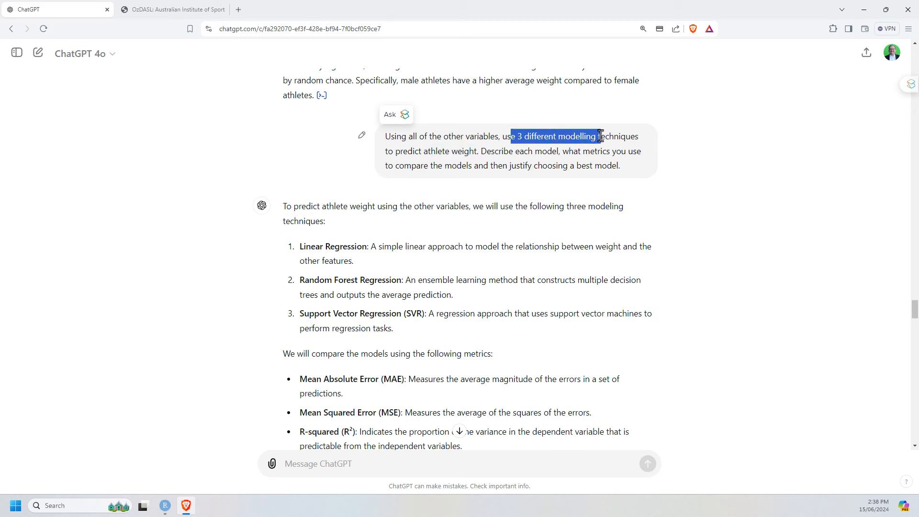
pyautogui.click(737, 197)
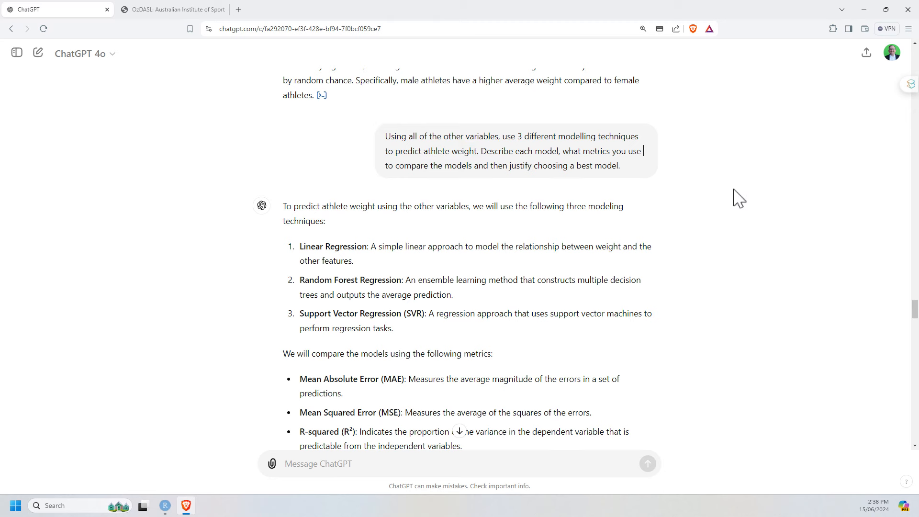
pyautogui.moveTo(731, 176)
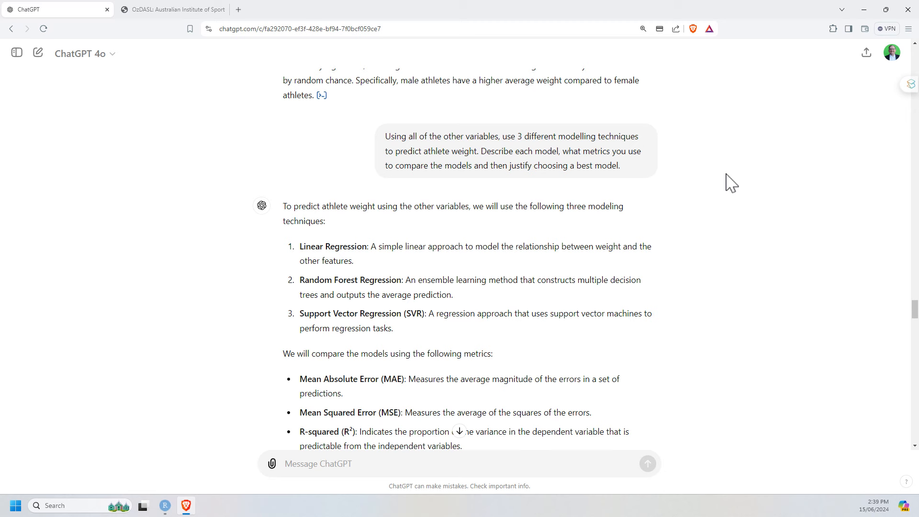
pyautogui.moveTo(575, 189)
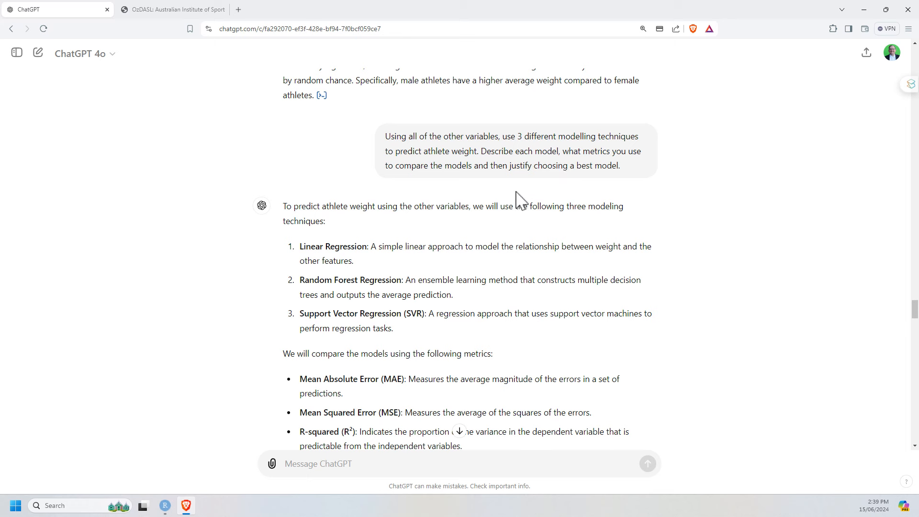
pyautogui.moveTo(491, 165); pyautogui.dragTo(620, 165)
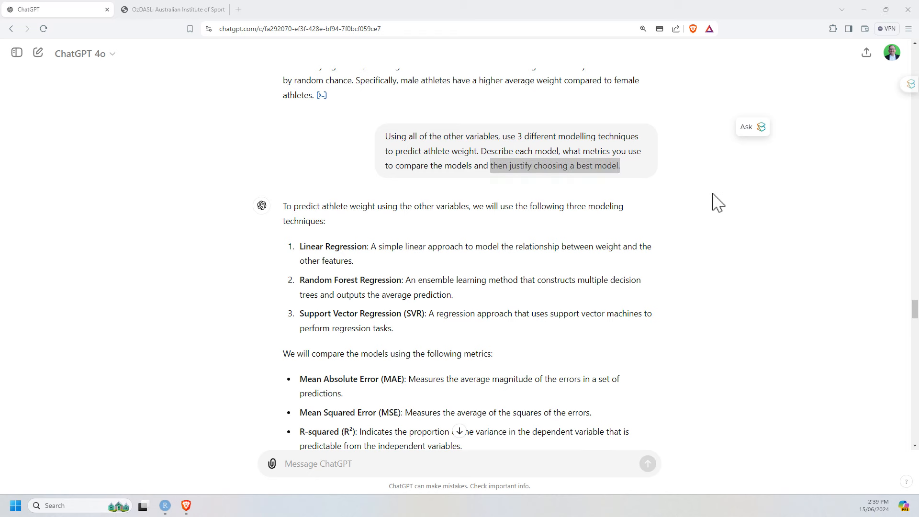
pyautogui.scroll(-3)
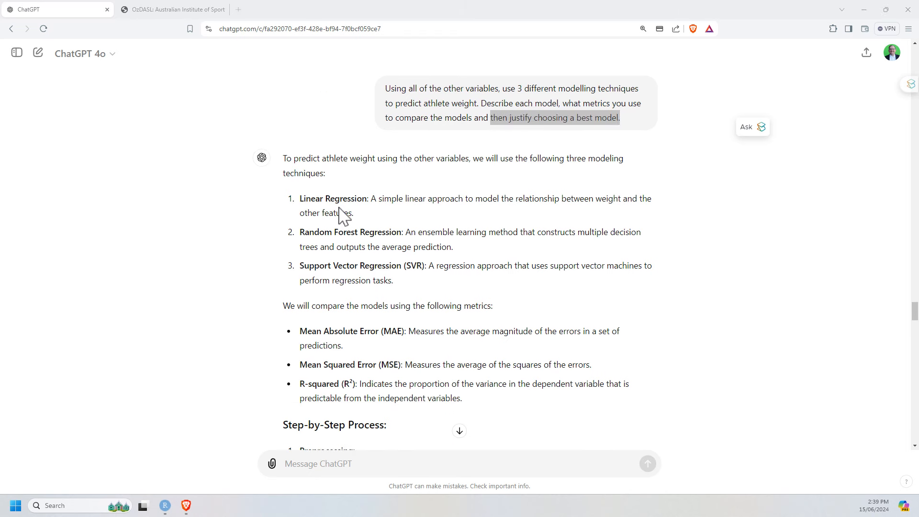
pyautogui.moveTo(362, 218)
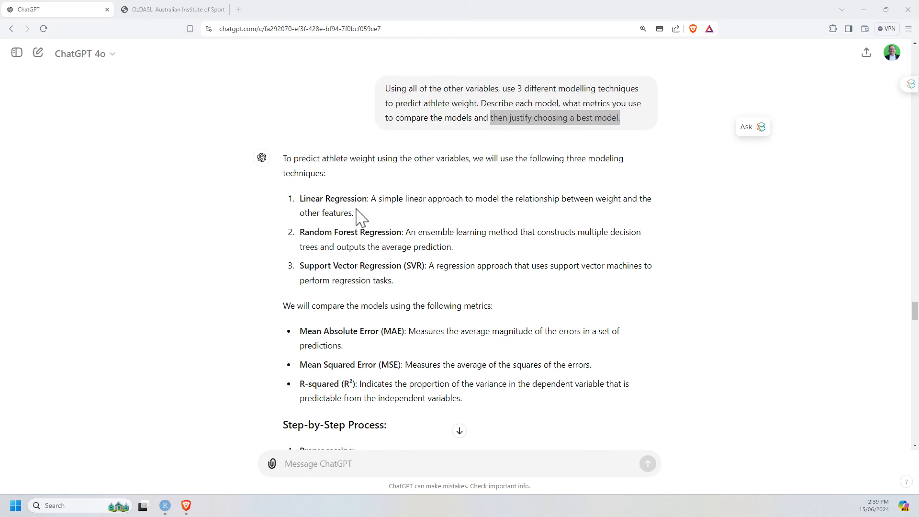
pyautogui.moveTo(345, 248)
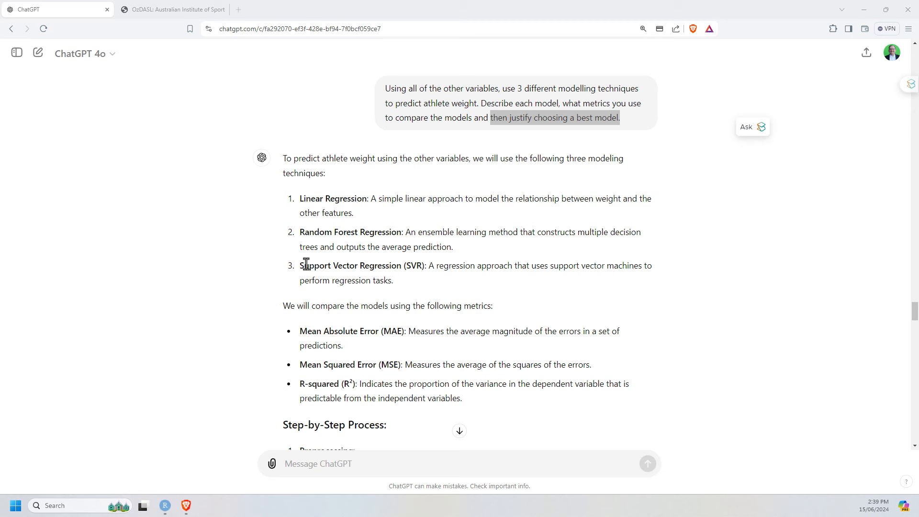
pyautogui.moveTo(286, 282)
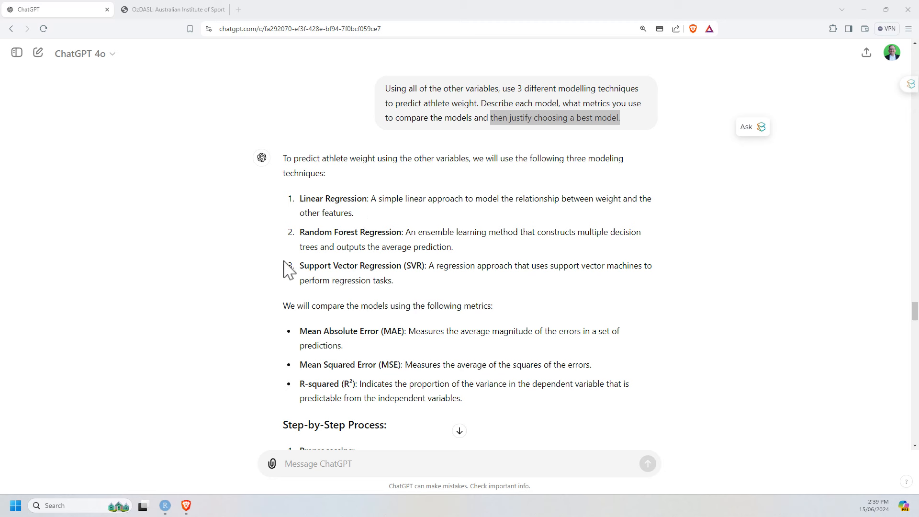
pyautogui.moveTo(299, 208)
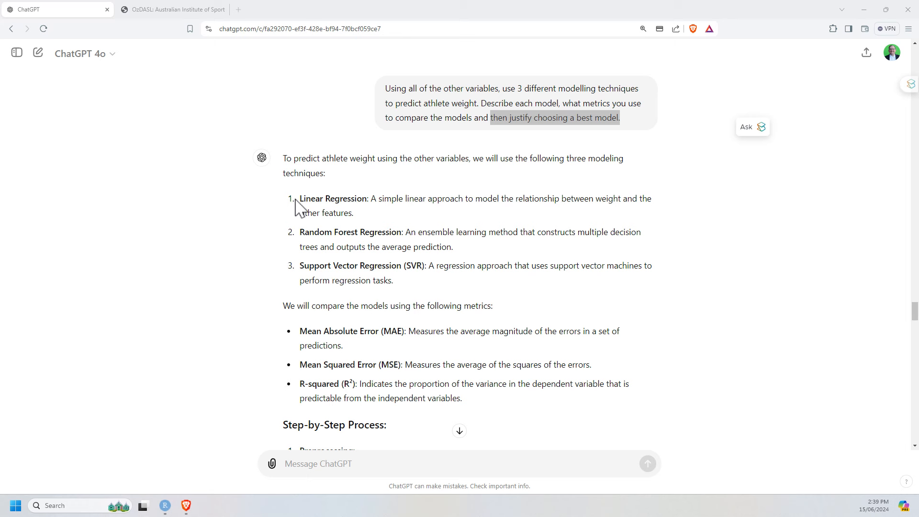
pyautogui.doubleClick(333, 199)
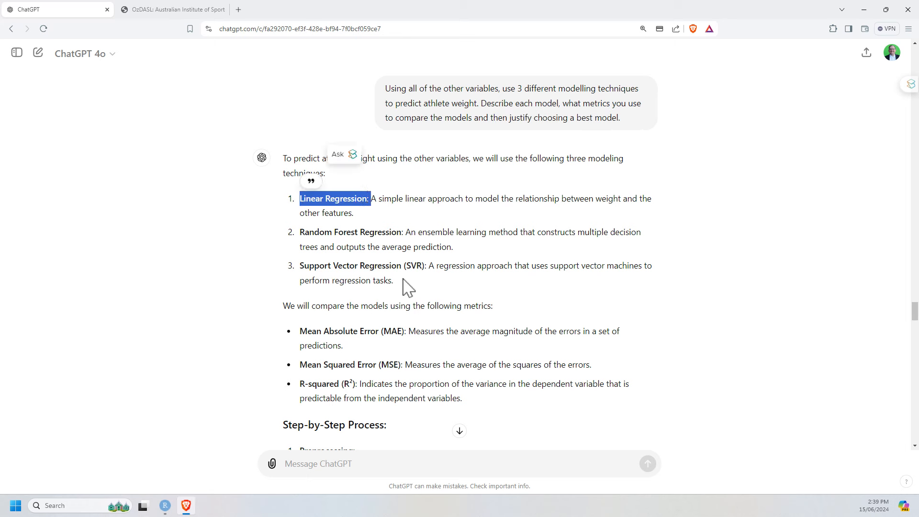
pyautogui.moveTo(338, 260)
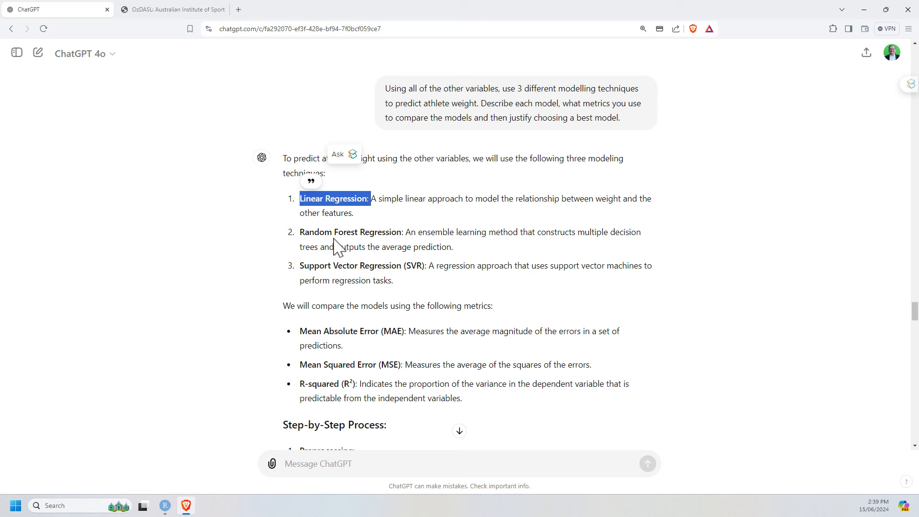
pyautogui.moveTo(342, 252)
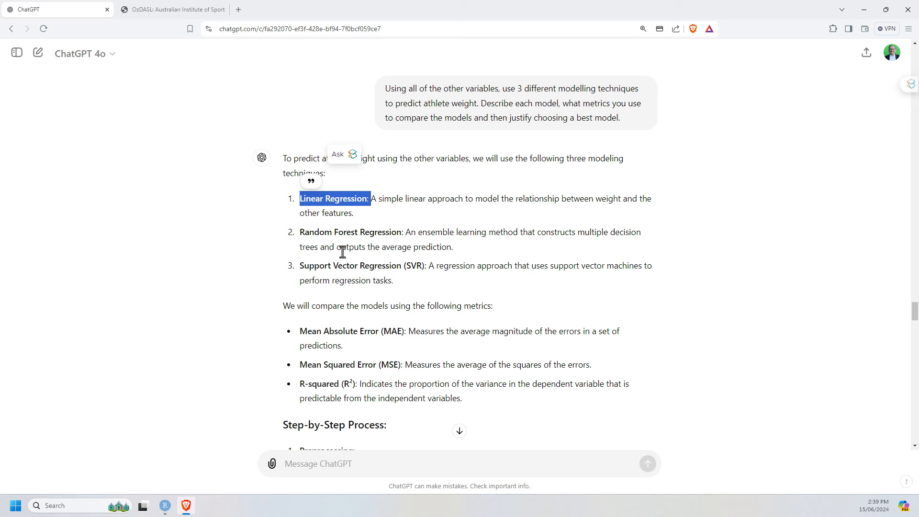
pyautogui.moveTo(400, 231)
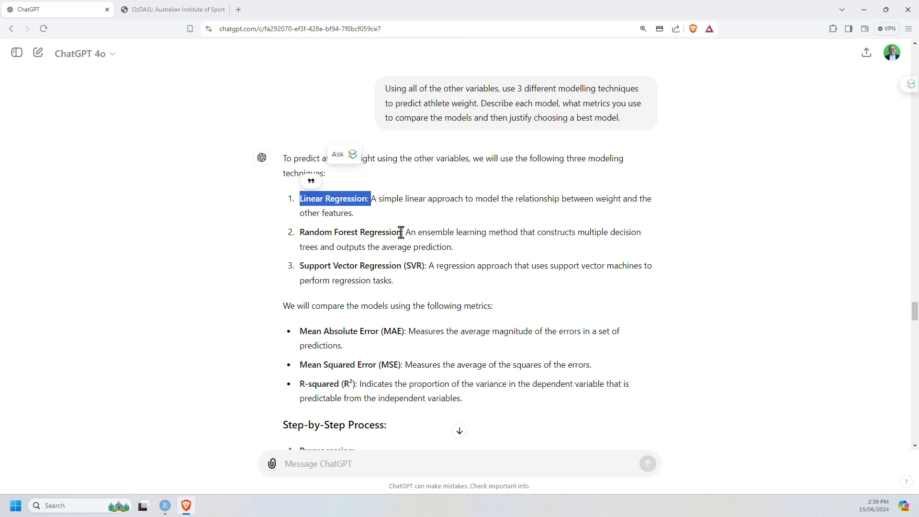
pyautogui.moveTo(417, 296)
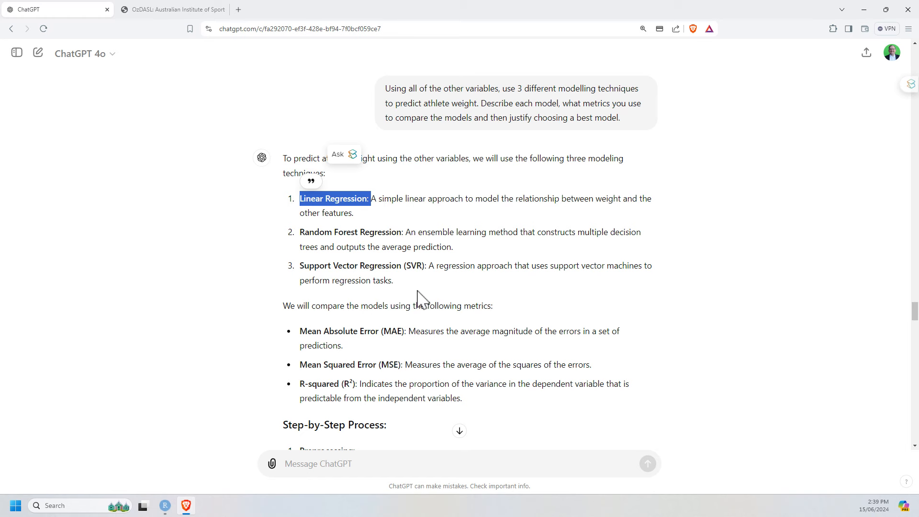
pyautogui.scroll(-3)
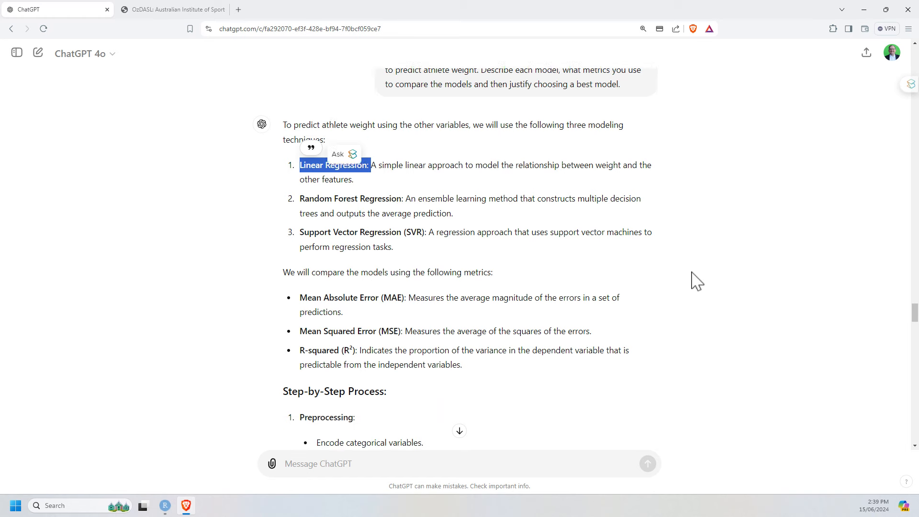
pyautogui.scroll(-3)
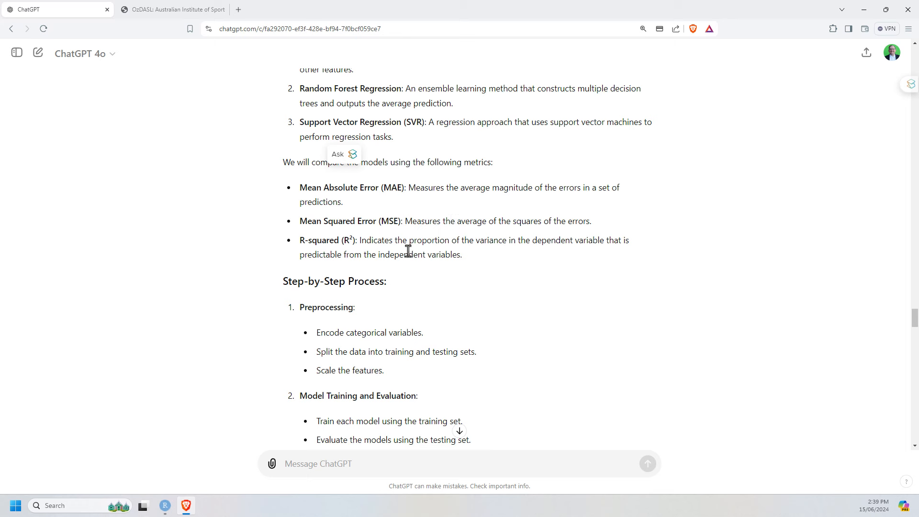
pyautogui.moveTo(552, 273)
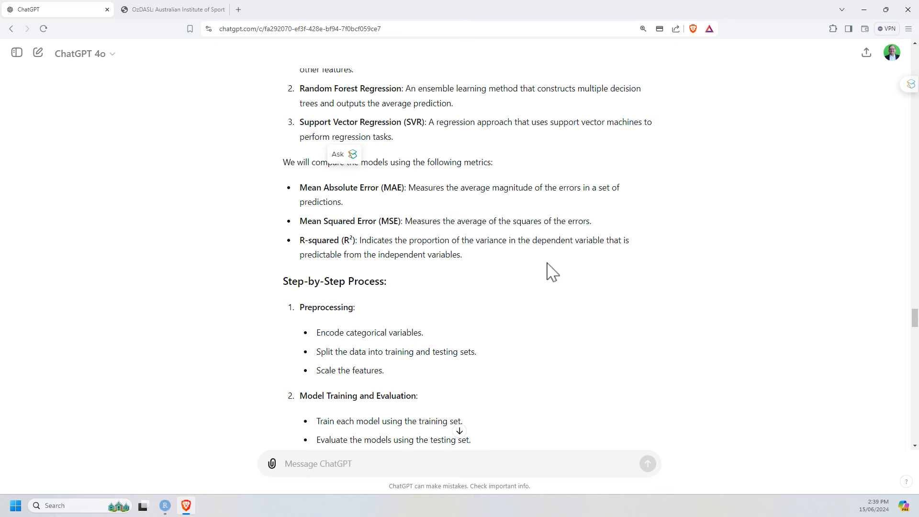
pyautogui.moveTo(562, 244)
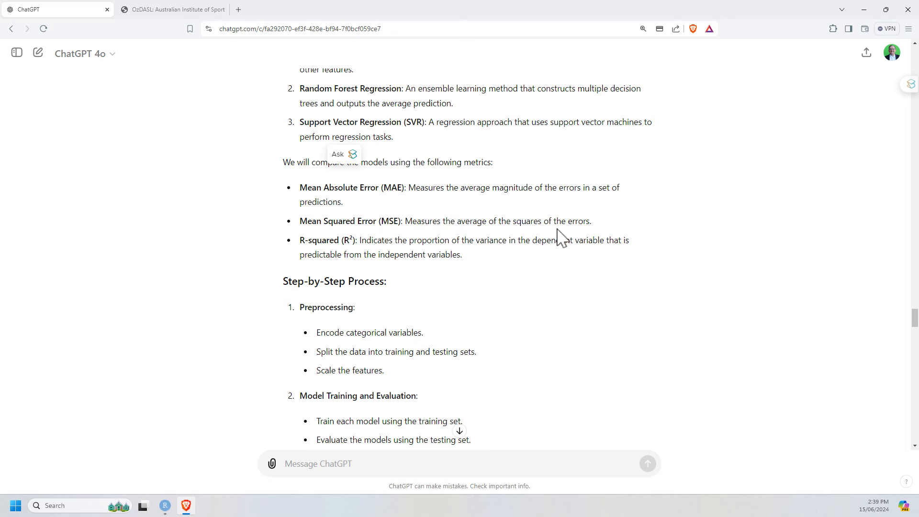
pyautogui.moveTo(565, 227)
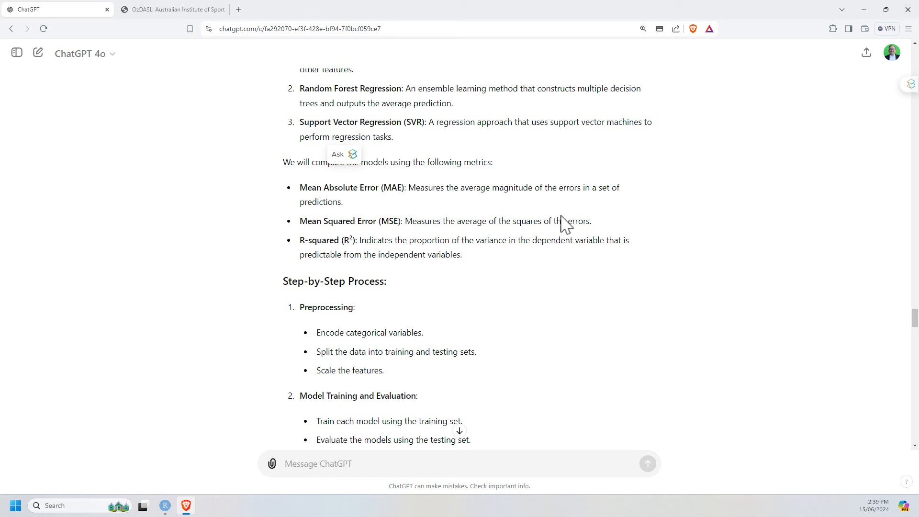
pyautogui.moveTo(706, 291)
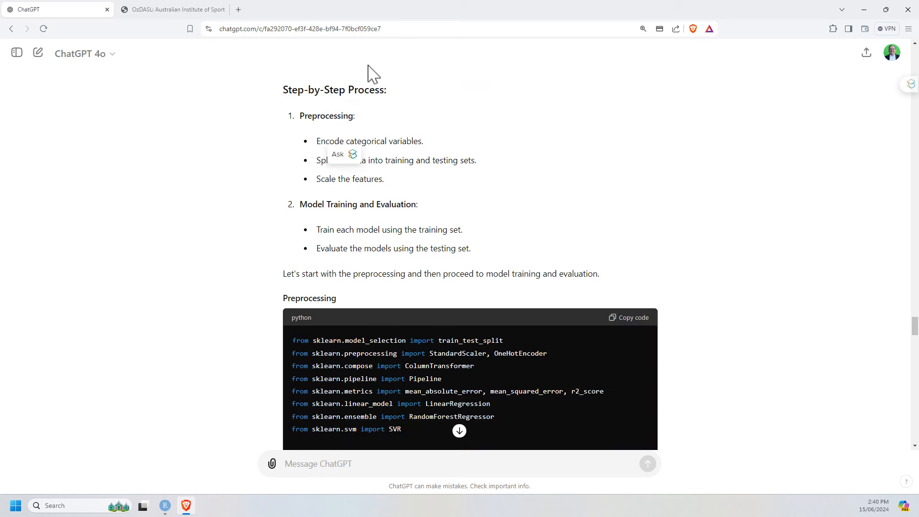
pyautogui.moveTo(489, 166)
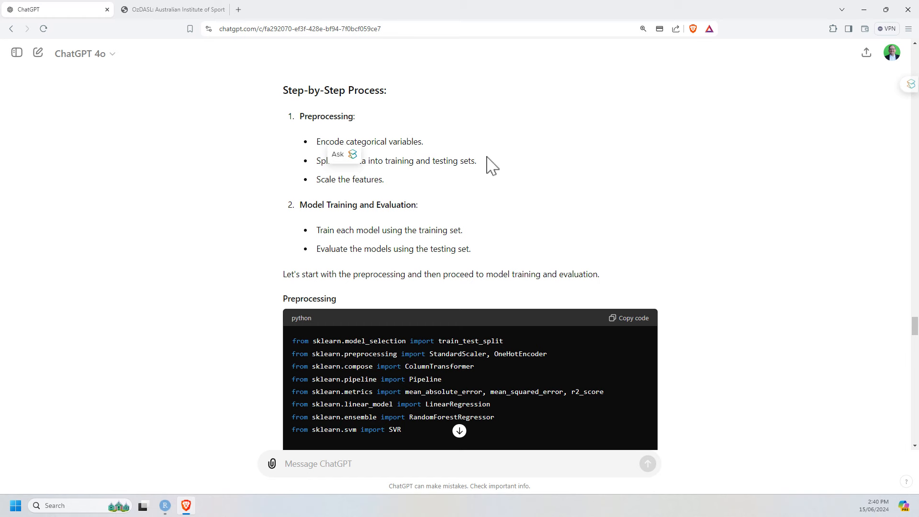
pyautogui.scroll(3)
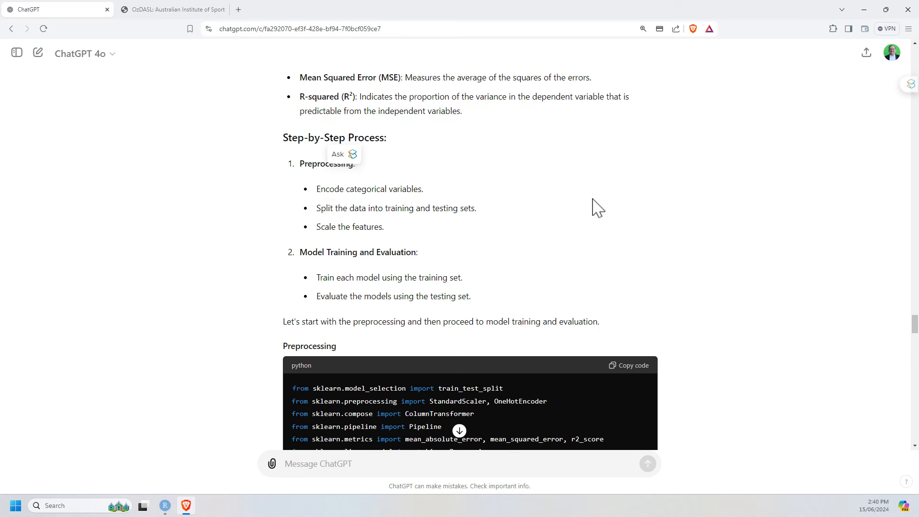
pyautogui.moveTo(510, 190)
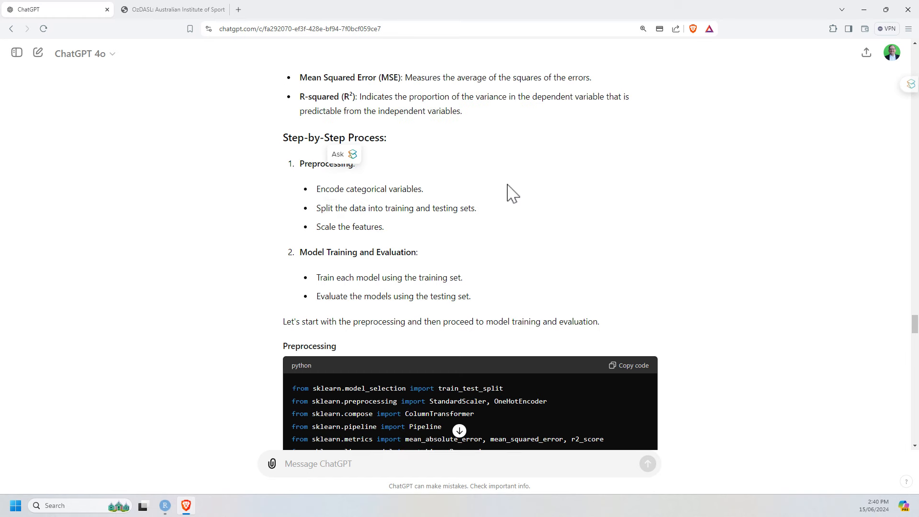
pyautogui.moveTo(669, 228)
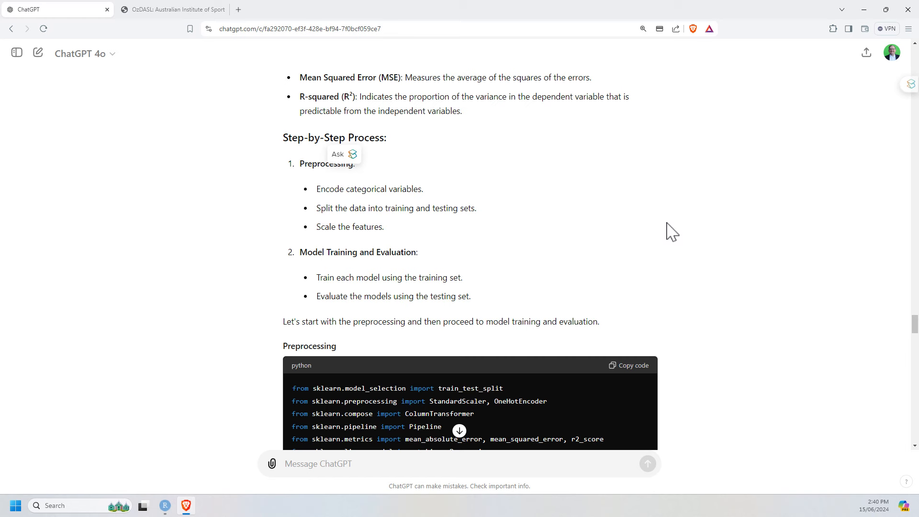
pyautogui.scroll(-3)
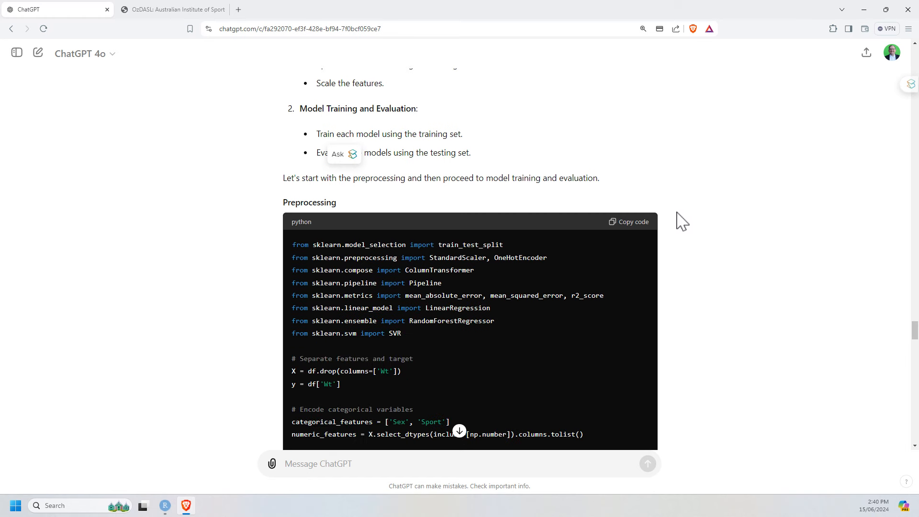
pyautogui.moveTo(607, 178)
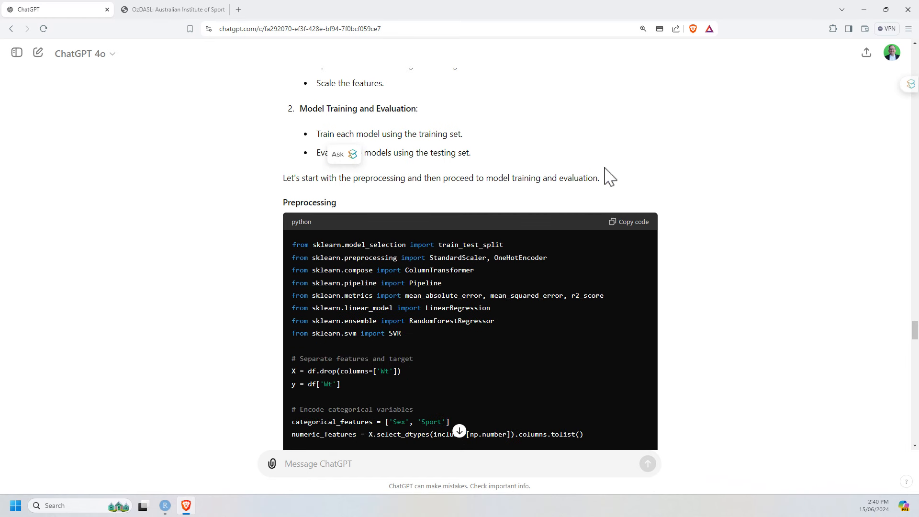
pyautogui.scroll(-3)
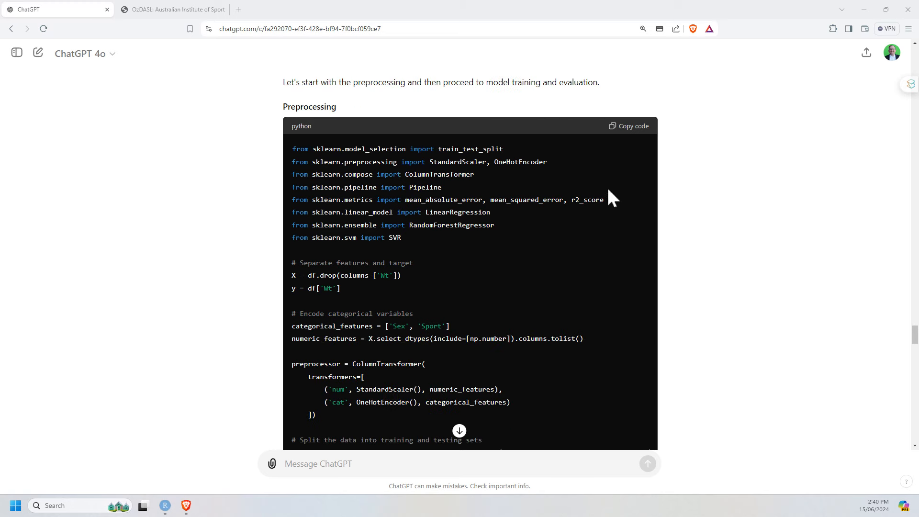
pyautogui.scroll(-3)
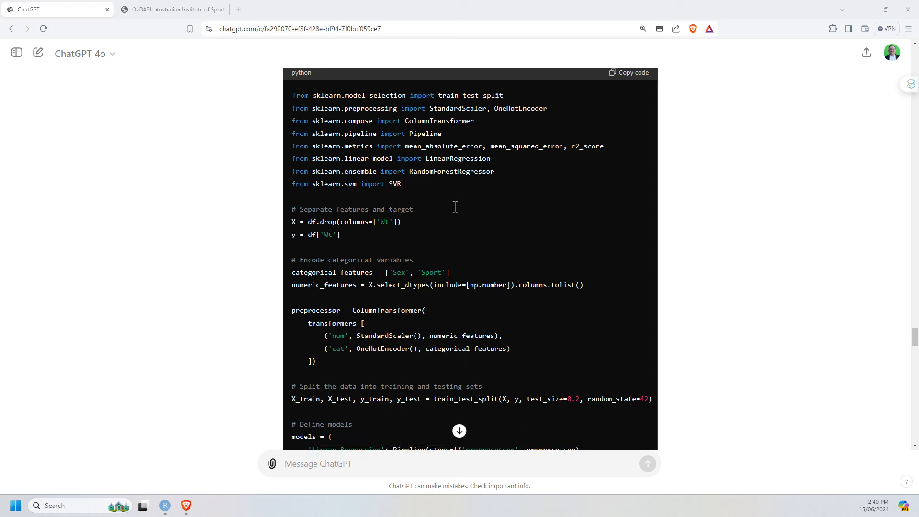
pyautogui.scroll(-3)
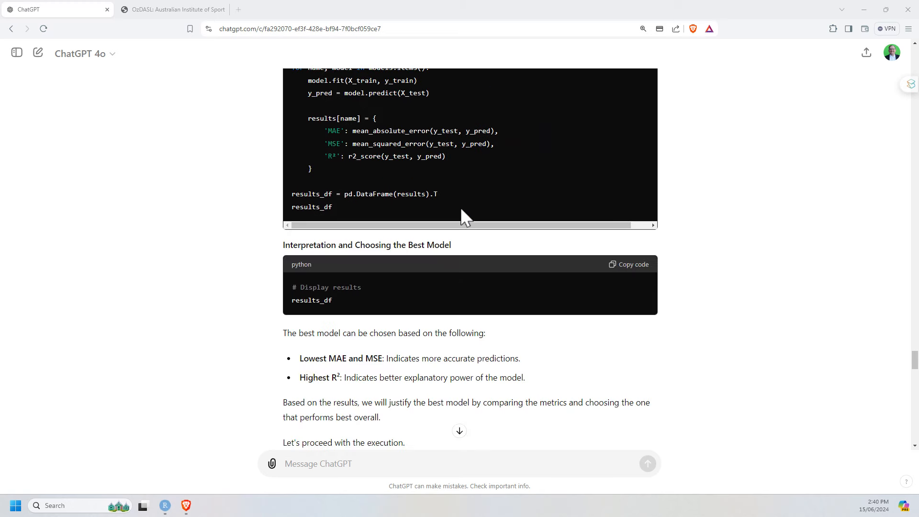
pyautogui.scroll(-3)
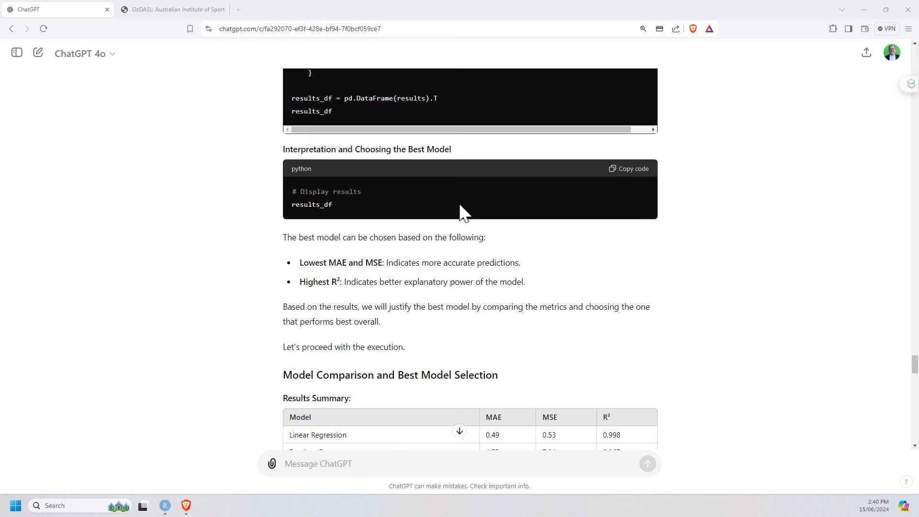
pyautogui.scroll(3)
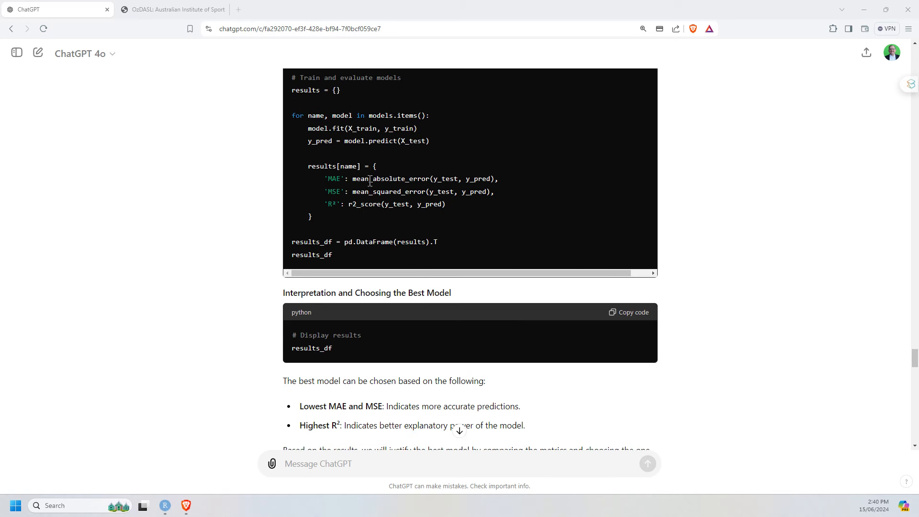
pyautogui.scroll(-3)
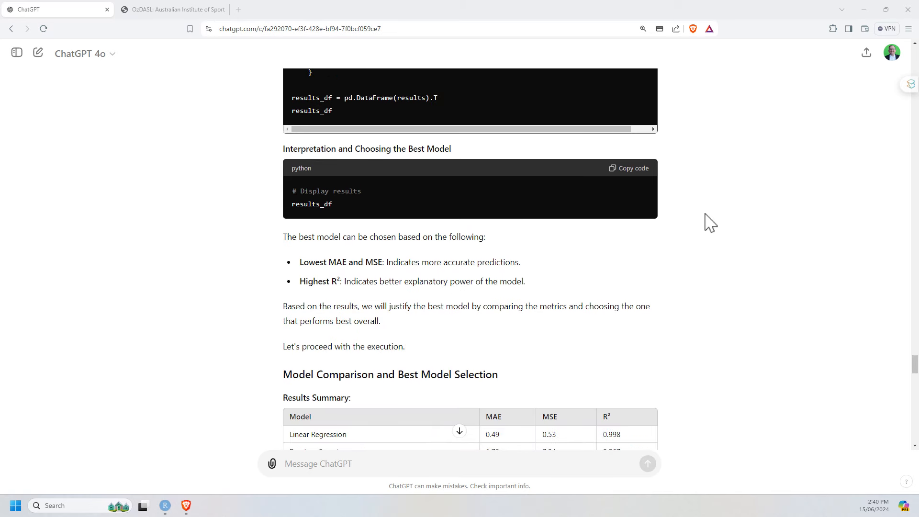
pyautogui.scroll(-3)
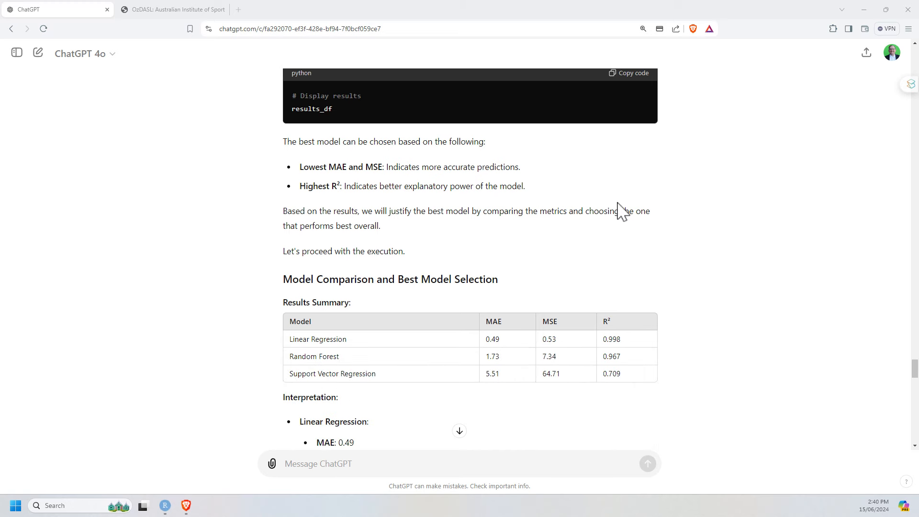
pyautogui.scroll(-3)
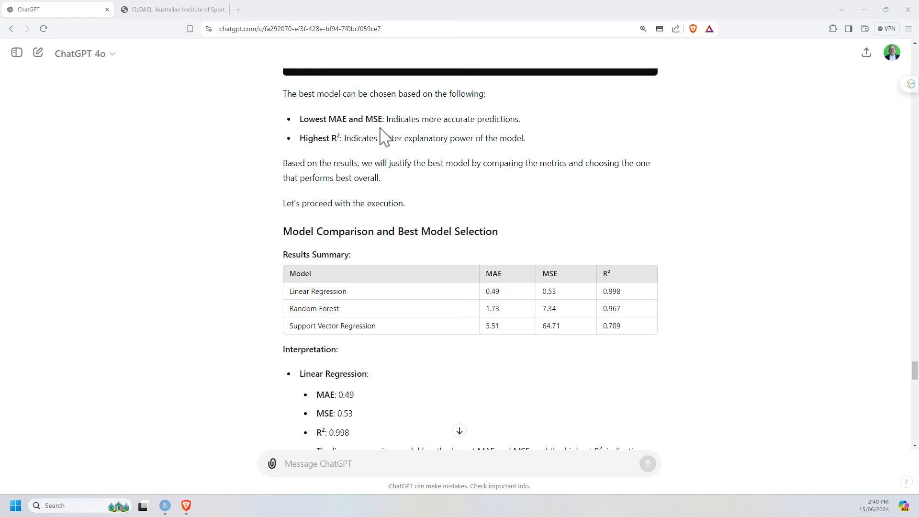
pyautogui.scroll(-3)
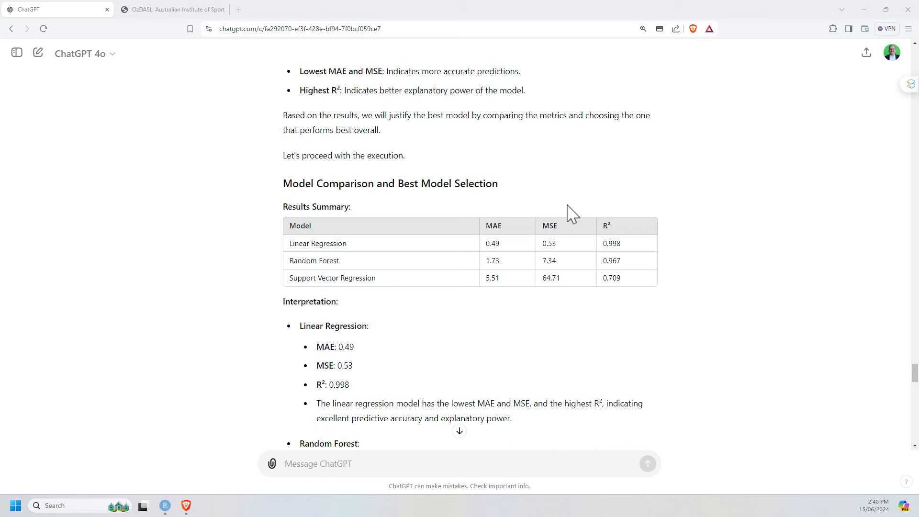
pyautogui.scroll(-3)
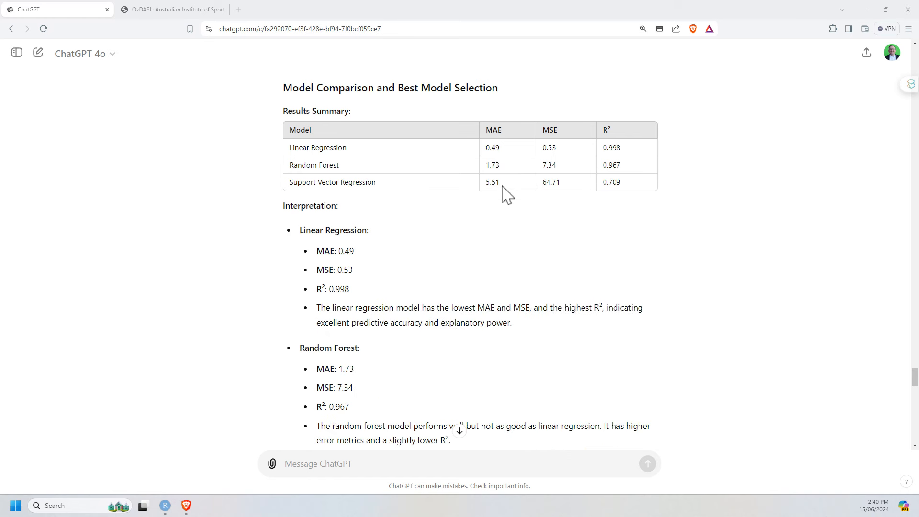
pyautogui.moveTo(653, 172)
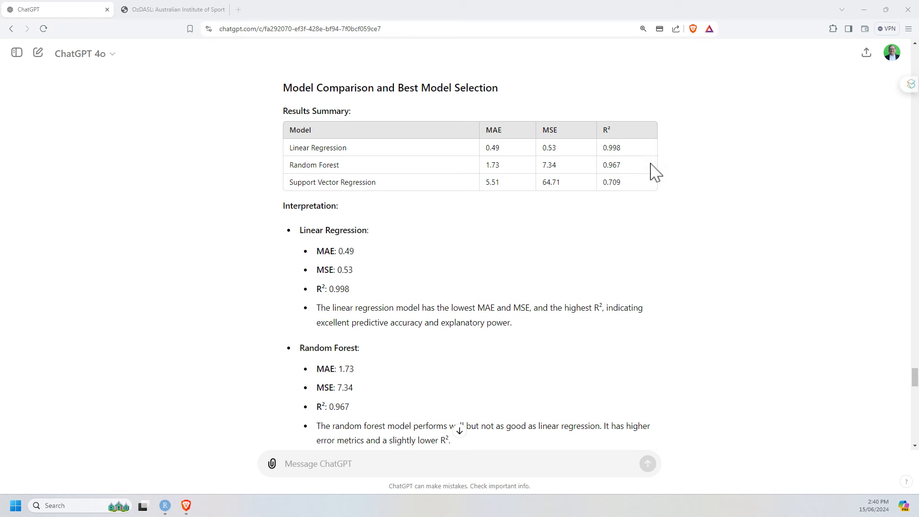
pyautogui.scroll(-3)
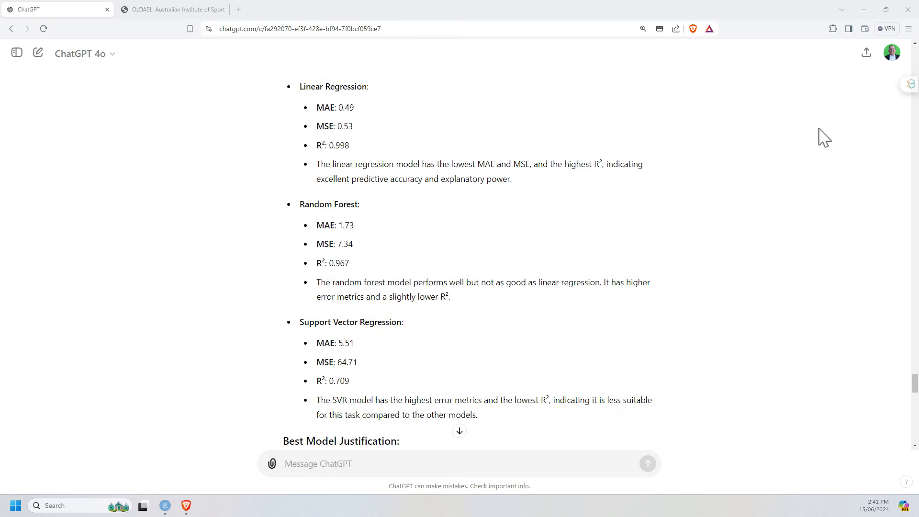
pyautogui.scroll(3)
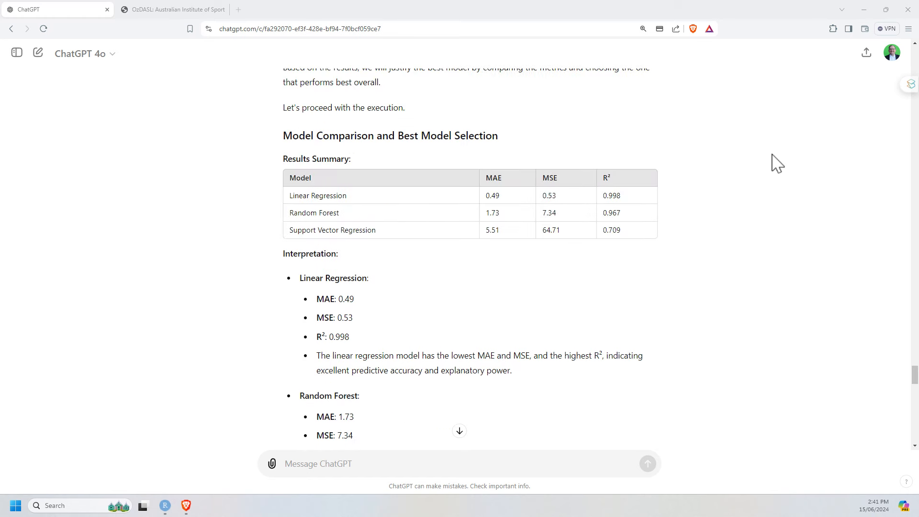
pyautogui.moveTo(605, 189)
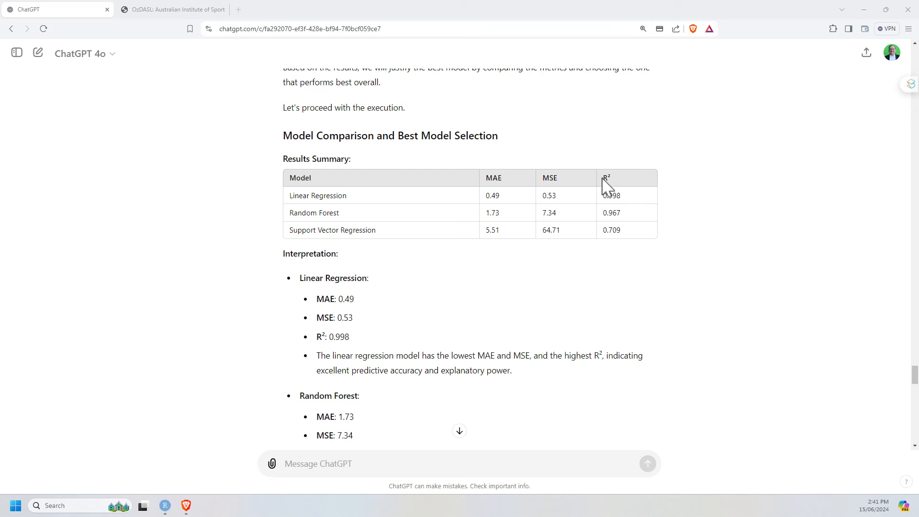
pyautogui.doubleClick(606, 178)
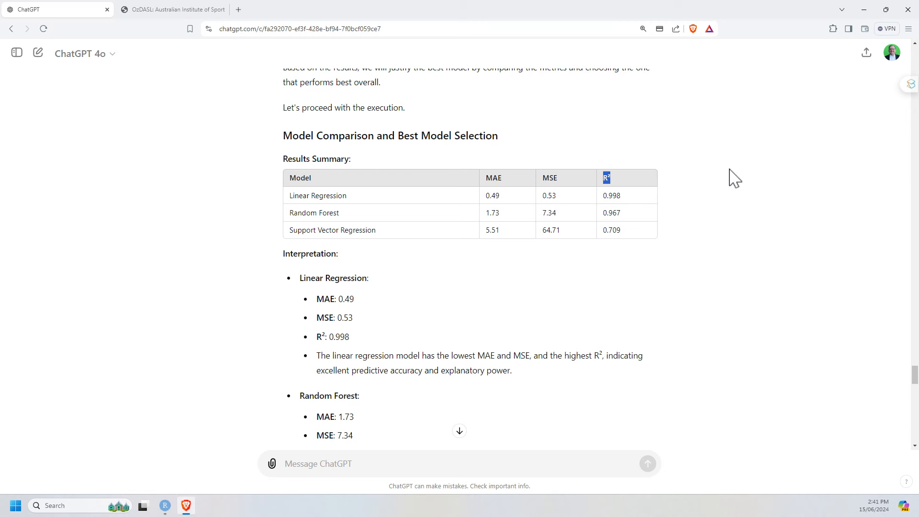
pyautogui.moveTo(727, 180)
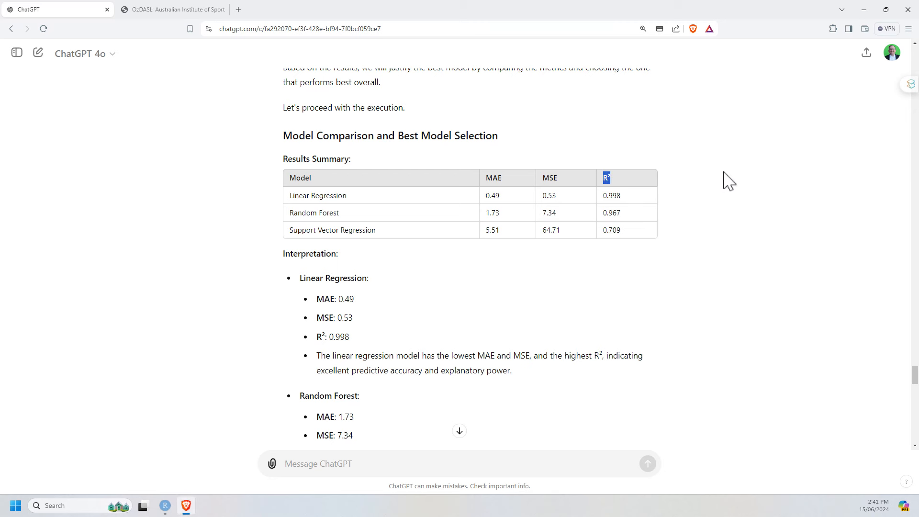
pyautogui.moveTo(586, 270)
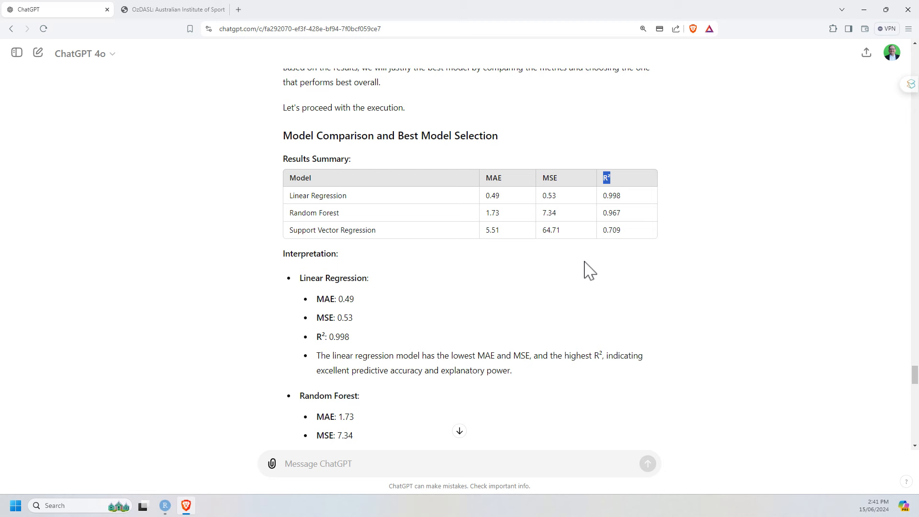
pyautogui.moveTo(419, 248)
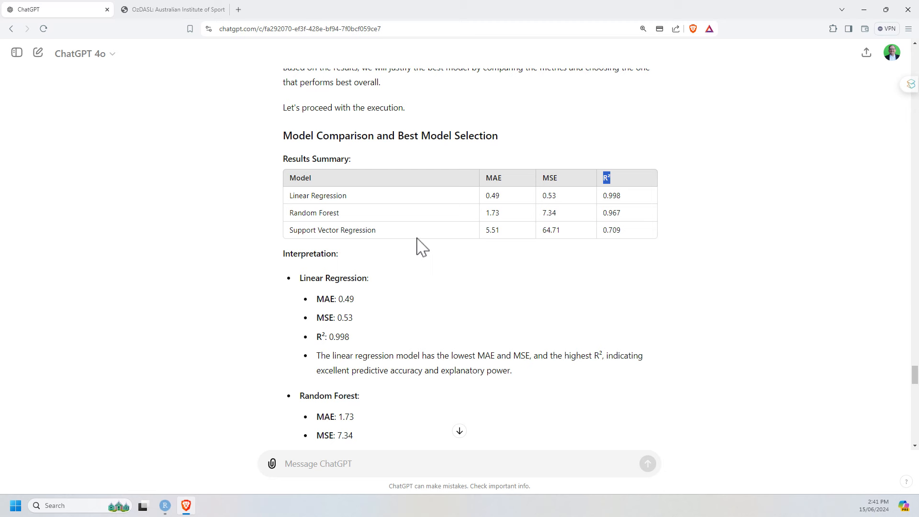
pyautogui.moveTo(414, 220)
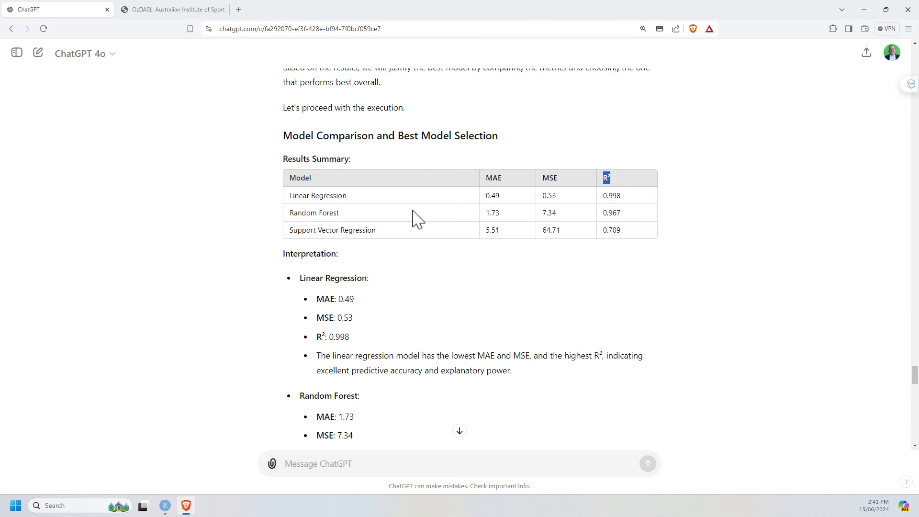
pyautogui.moveTo(414, 238)
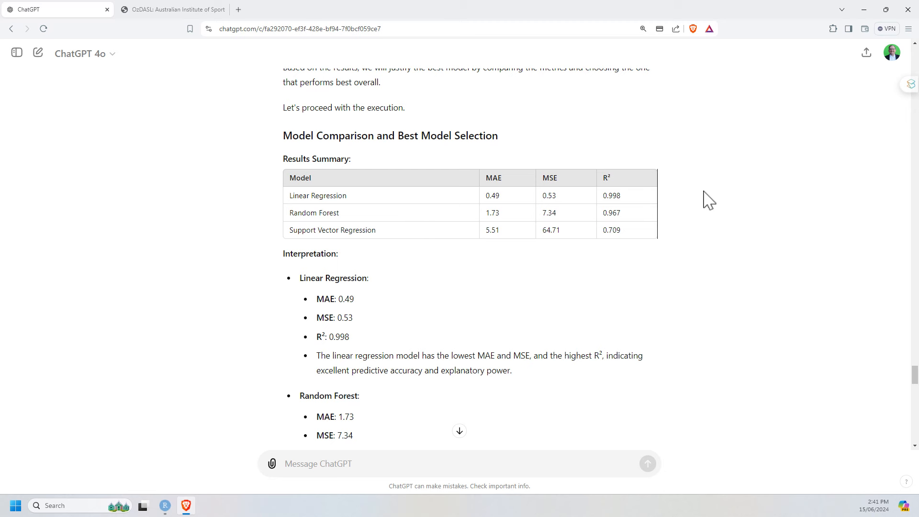
pyautogui.doubleClick(611, 195)
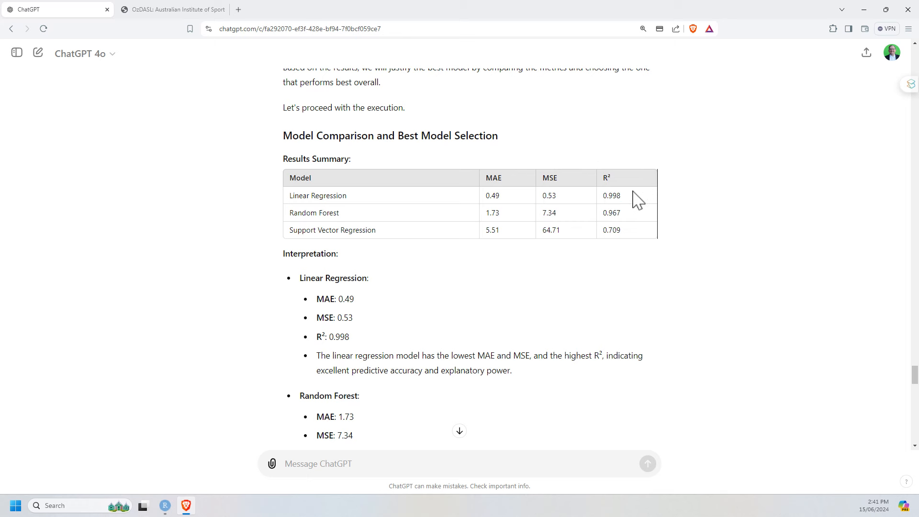
pyautogui.doubleClick(611, 196)
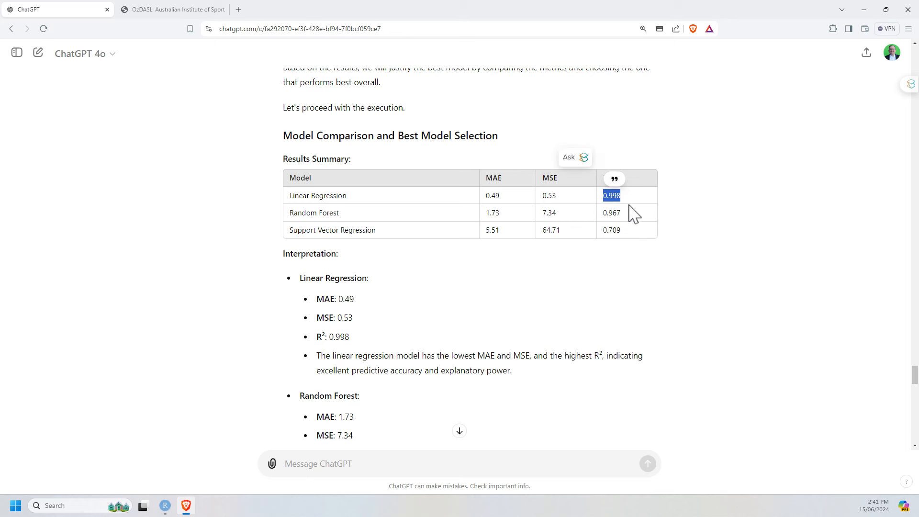
pyautogui.moveTo(721, 233)
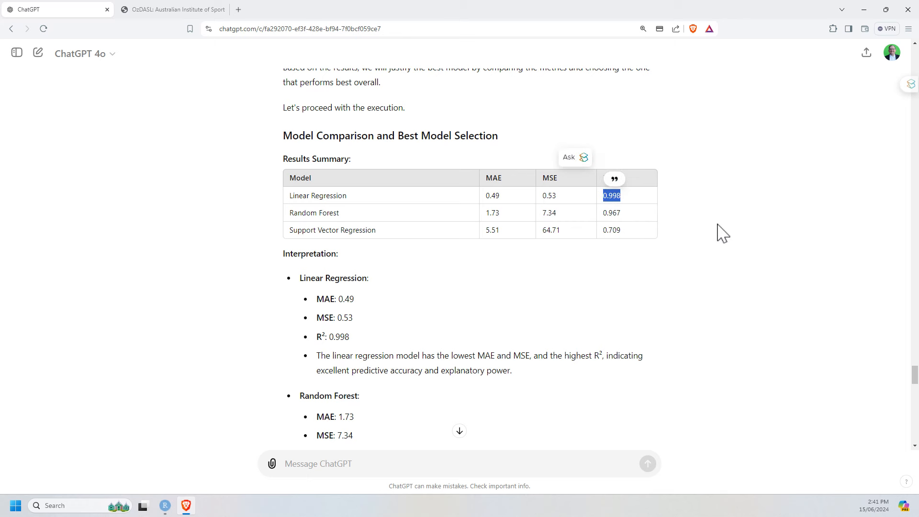
pyautogui.moveTo(622, 195)
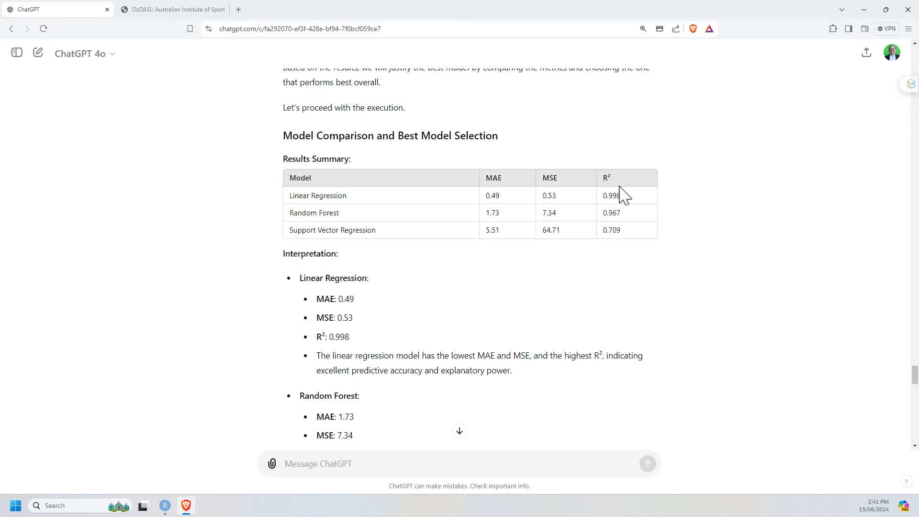
pyautogui.moveTo(629, 186)
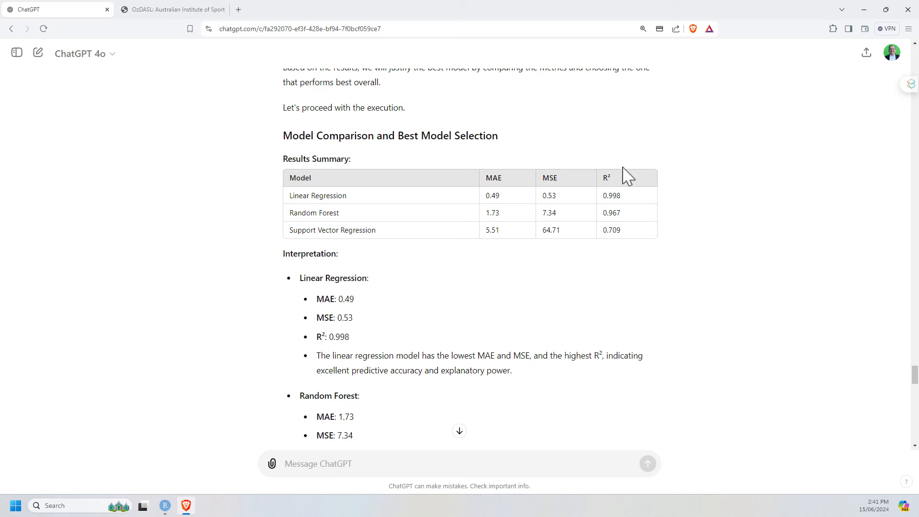
pyautogui.moveTo(730, 234)
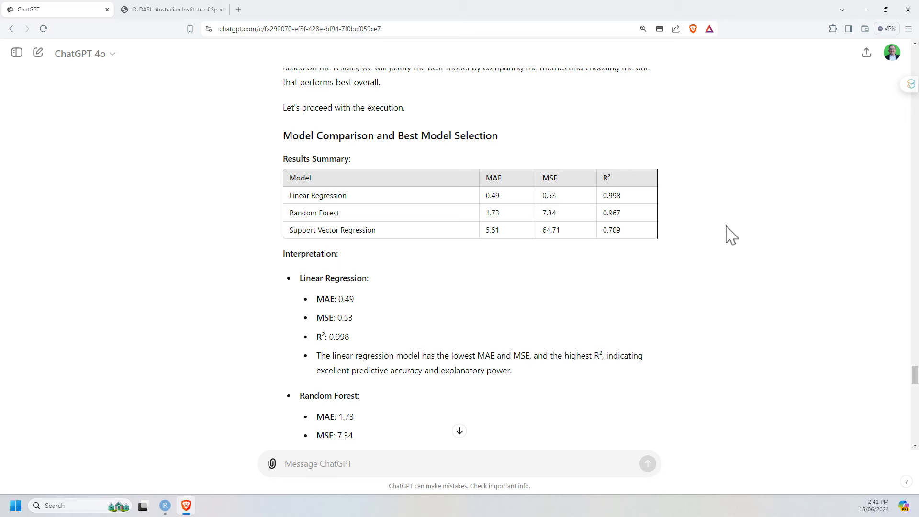
pyautogui.moveTo(581, 250)
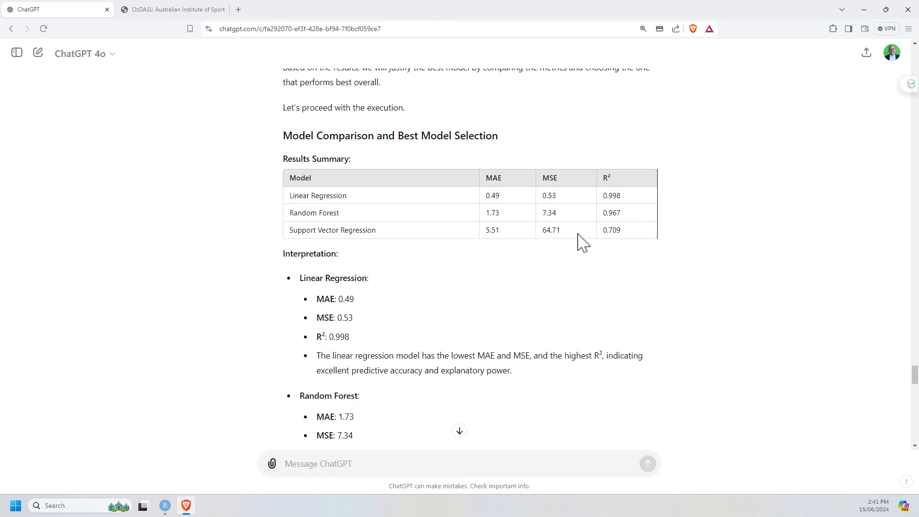
pyautogui.scroll(-3)
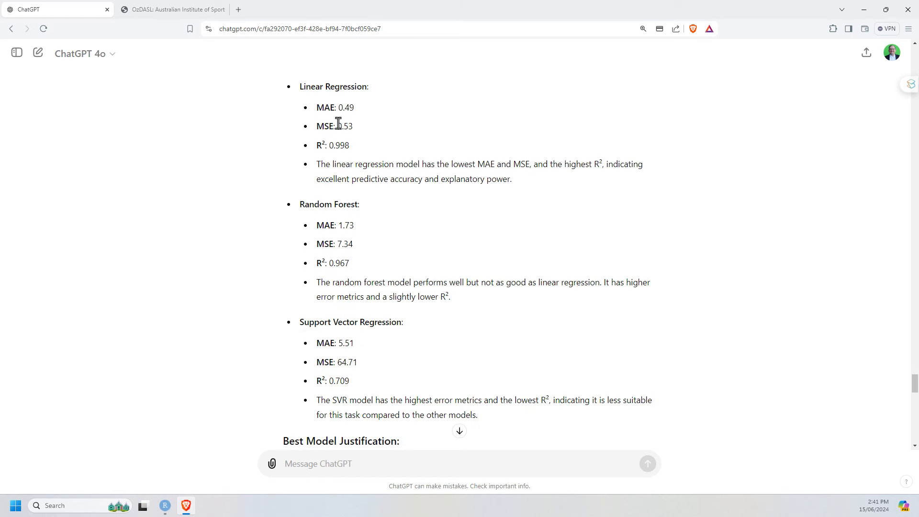
pyautogui.moveTo(488, 178)
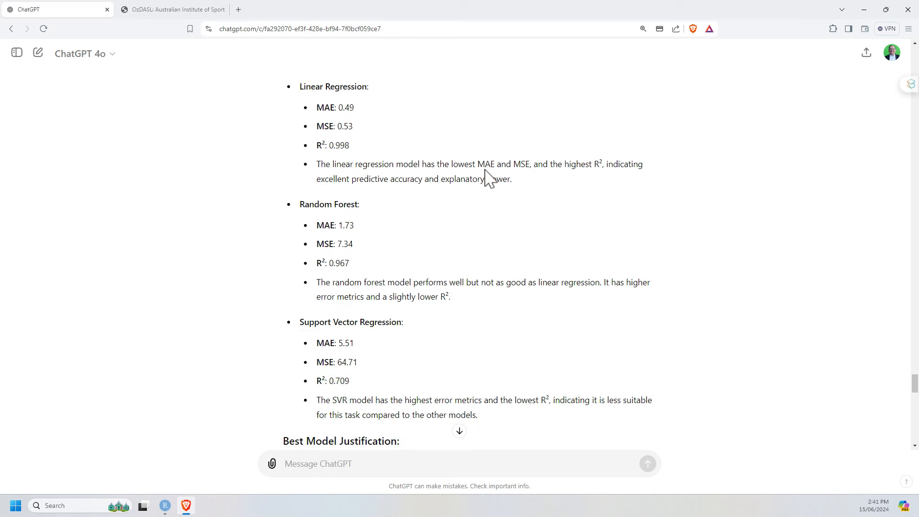
pyautogui.moveTo(562, 165)
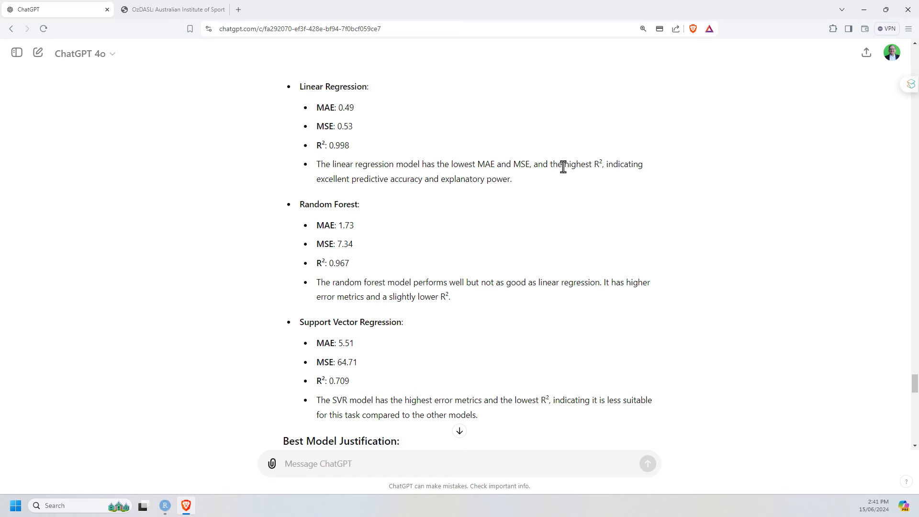
pyautogui.moveTo(724, 196)
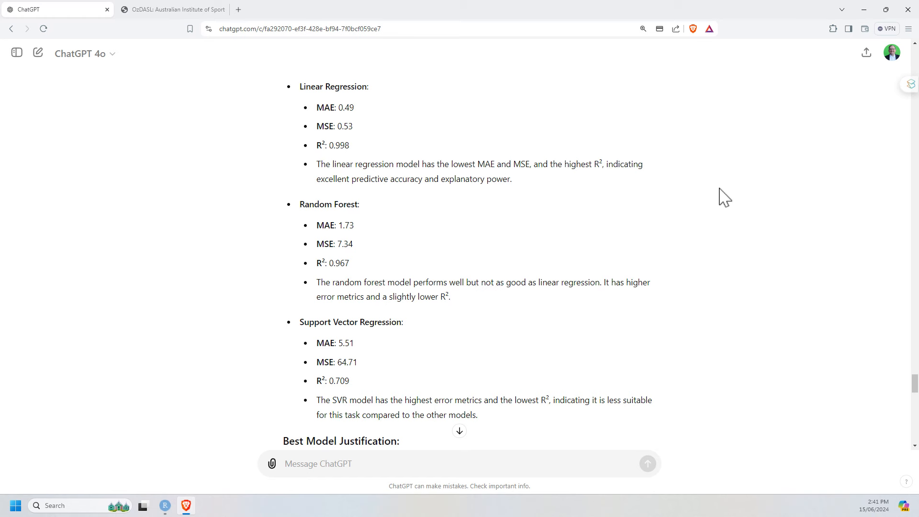
pyautogui.scroll(-3)
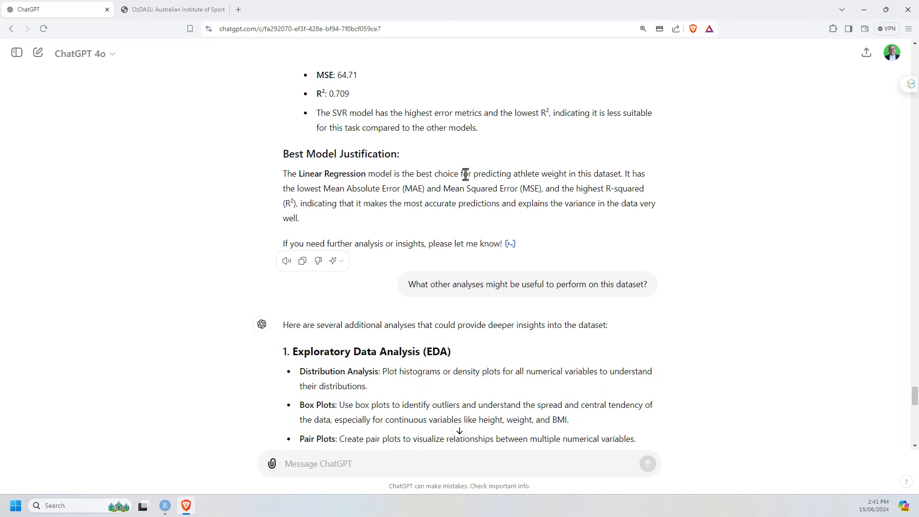
pyautogui.moveTo(466, 206)
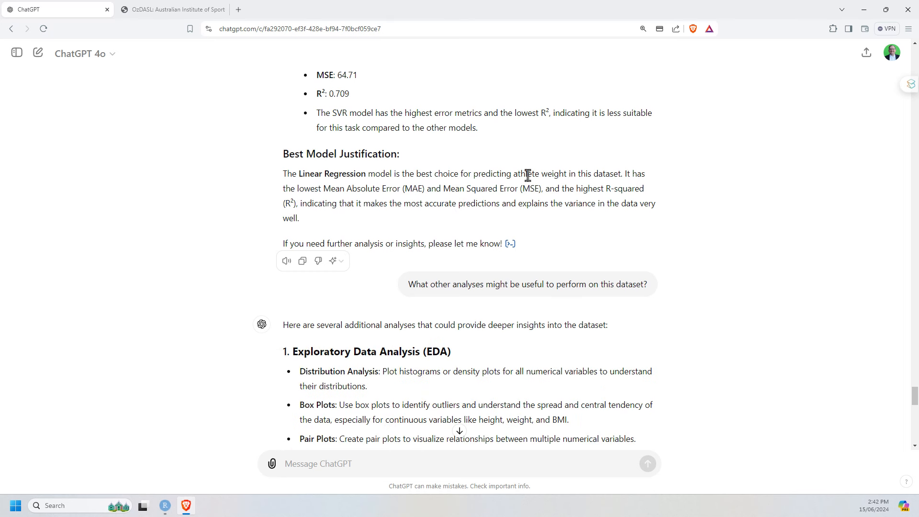
pyautogui.moveTo(667, 151)
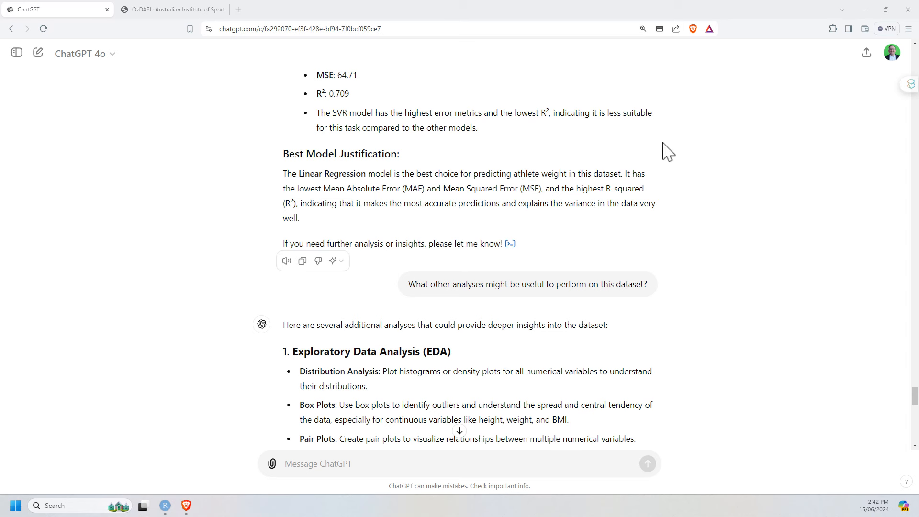
pyautogui.moveTo(661, 176)
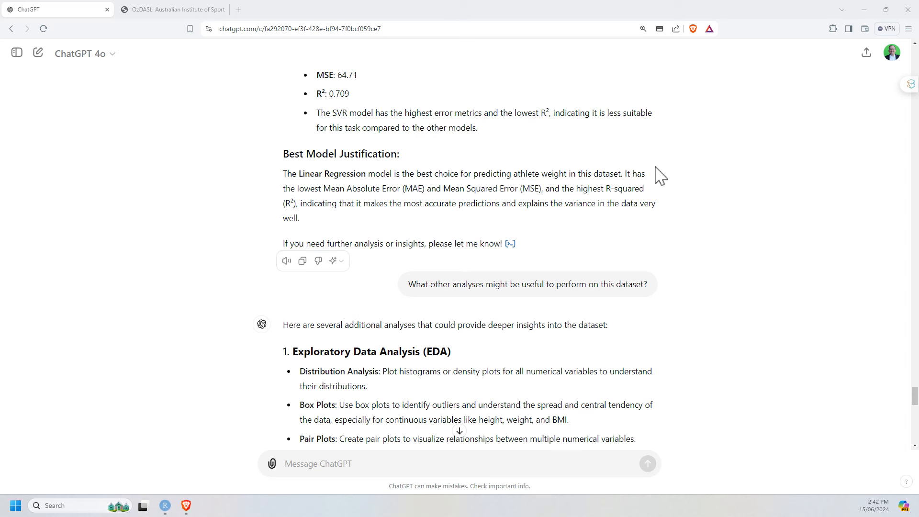
pyautogui.scroll(-3)
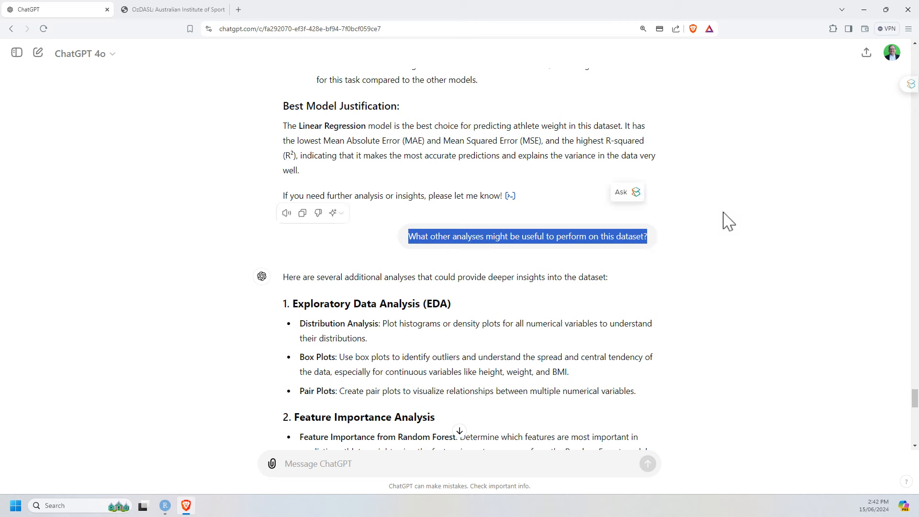
pyautogui.scroll(-3)
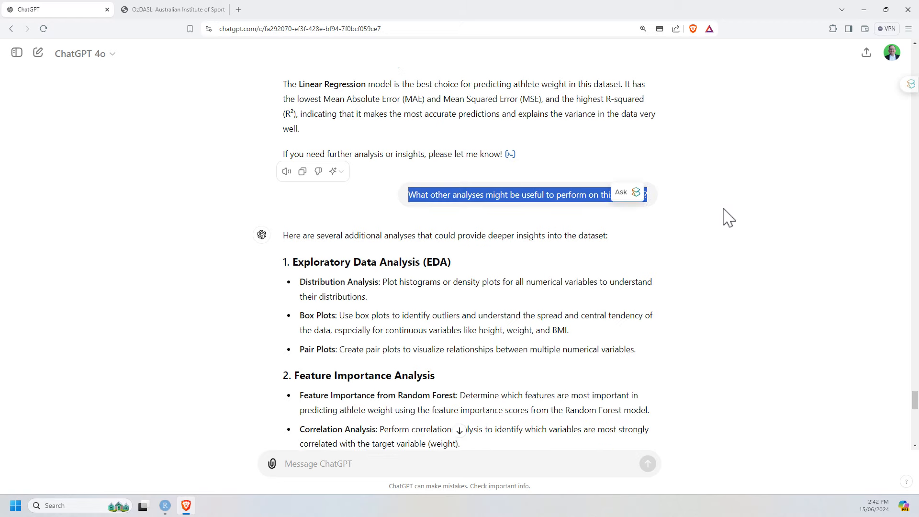
pyautogui.scroll(-3)
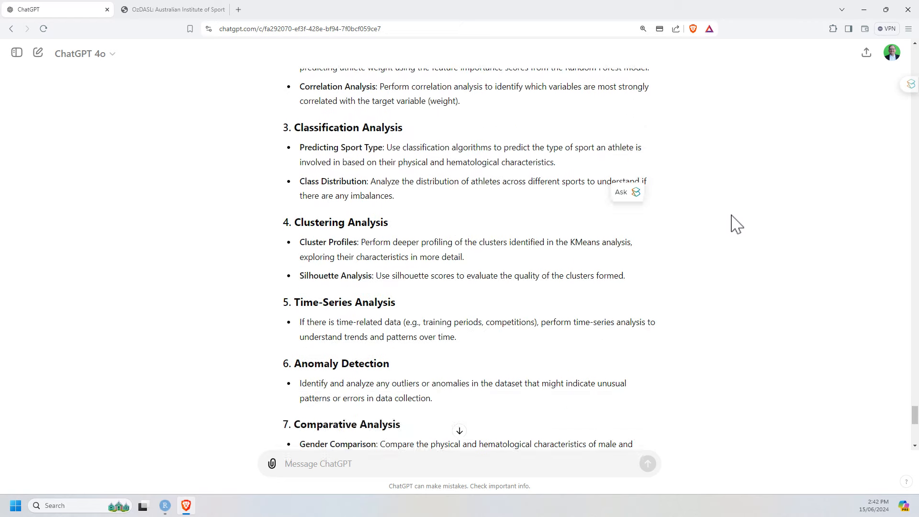
pyautogui.scroll(3)
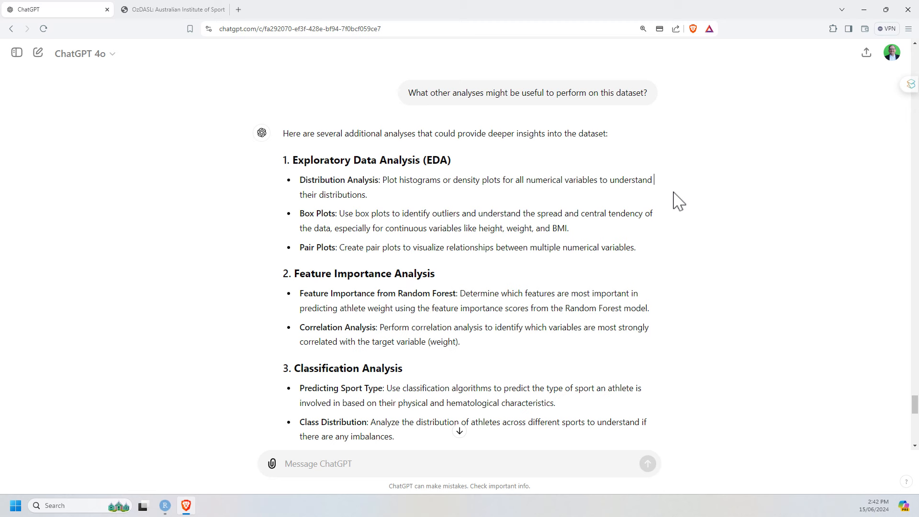
pyautogui.moveTo(702, 210)
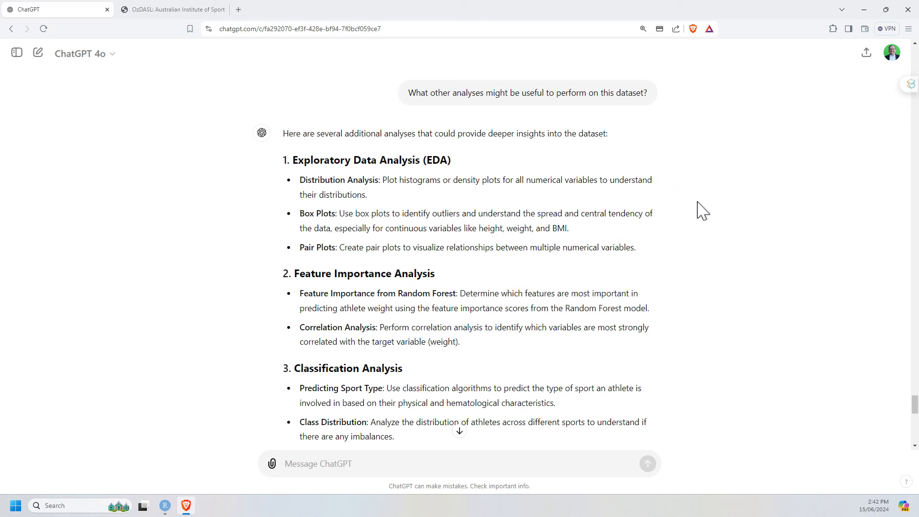
pyautogui.moveTo(655, 286)
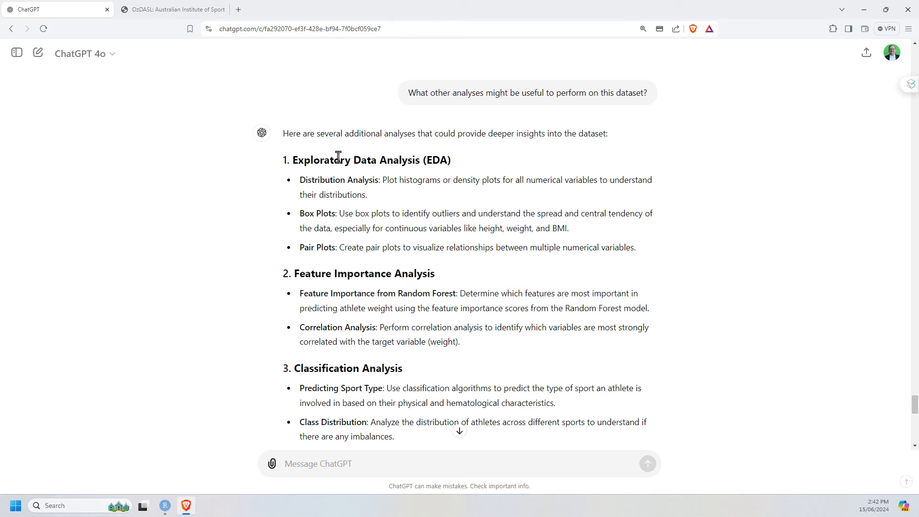
pyautogui.moveTo(728, 247)
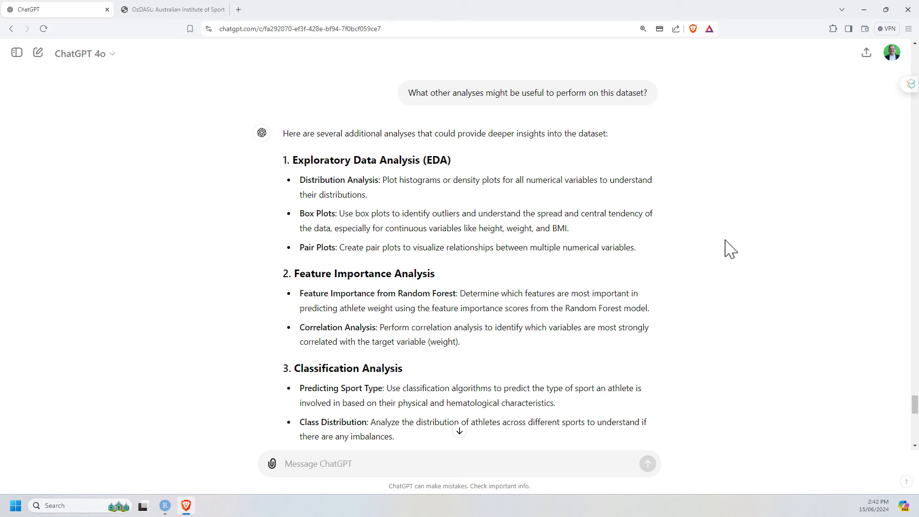
pyautogui.scroll(-3)
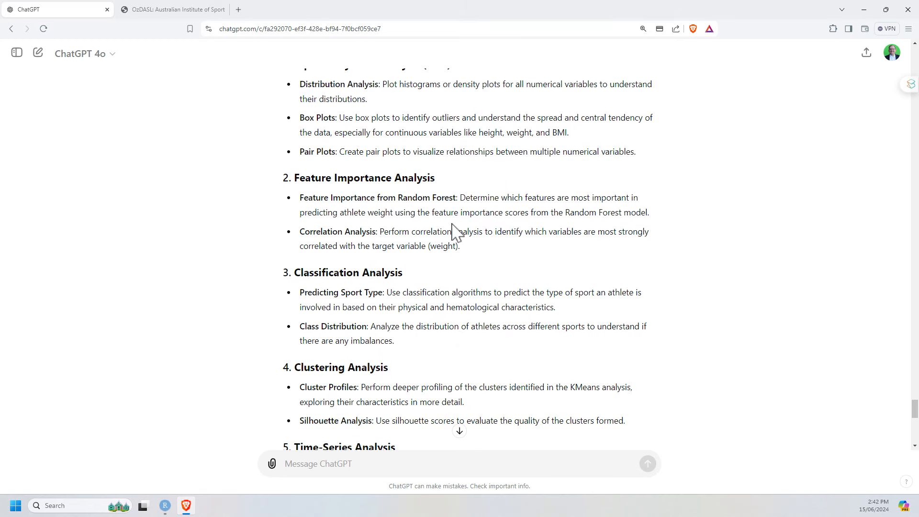
pyautogui.scroll(-3)
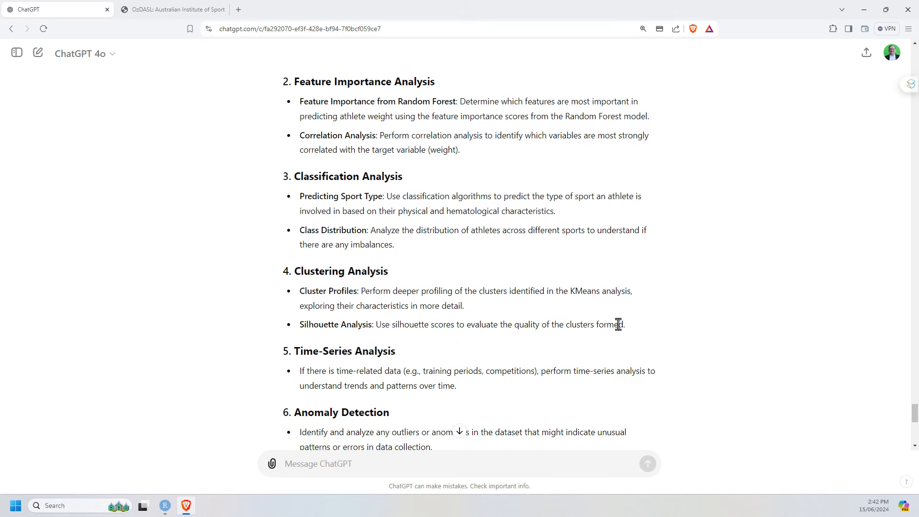
pyautogui.scroll(-3)
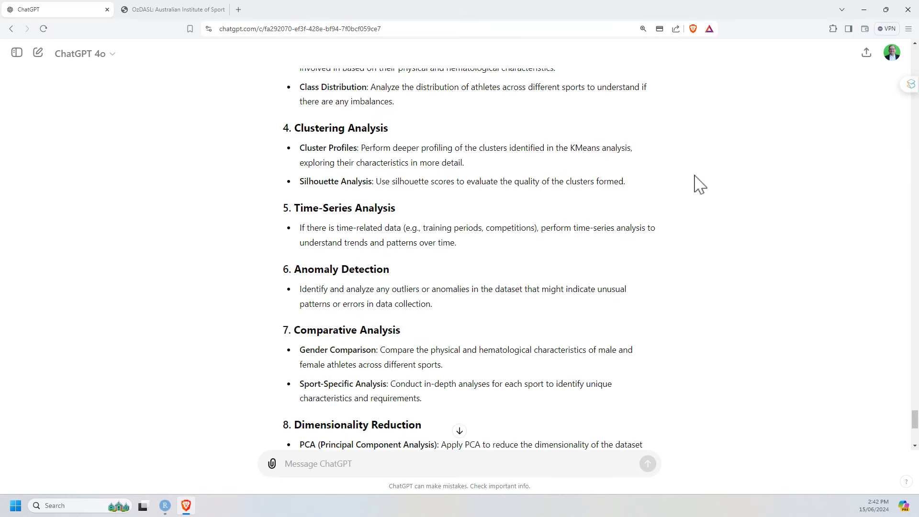
pyautogui.scroll(-3)
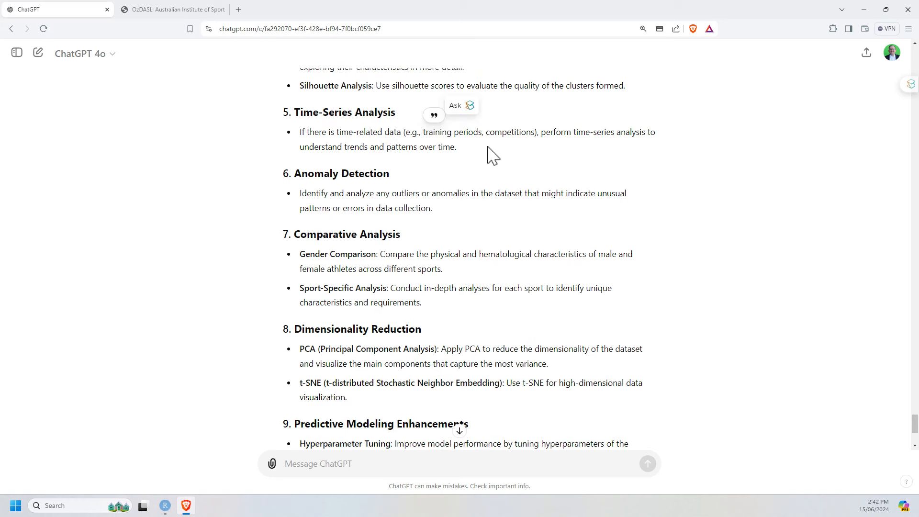
pyautogui.moveTo(299, 132); pyautogui.dragTo(456, 147)
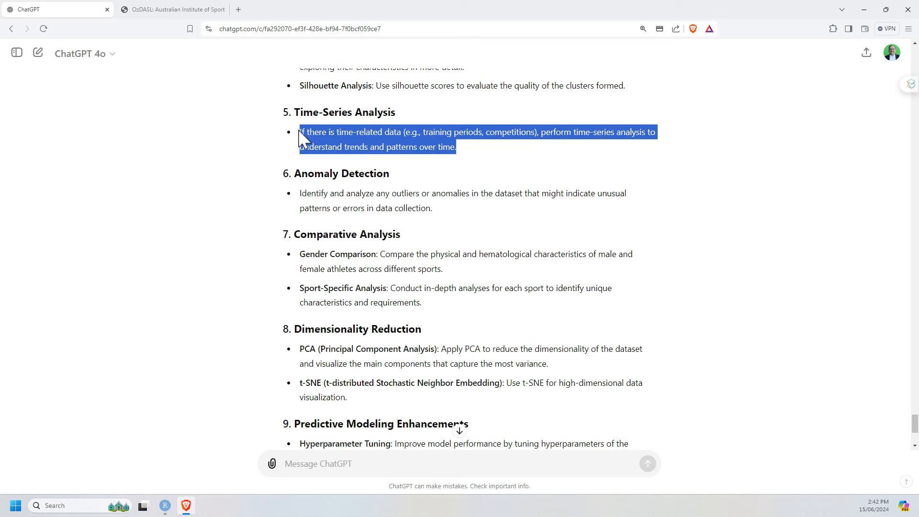
pyautogui.click(586, 113)
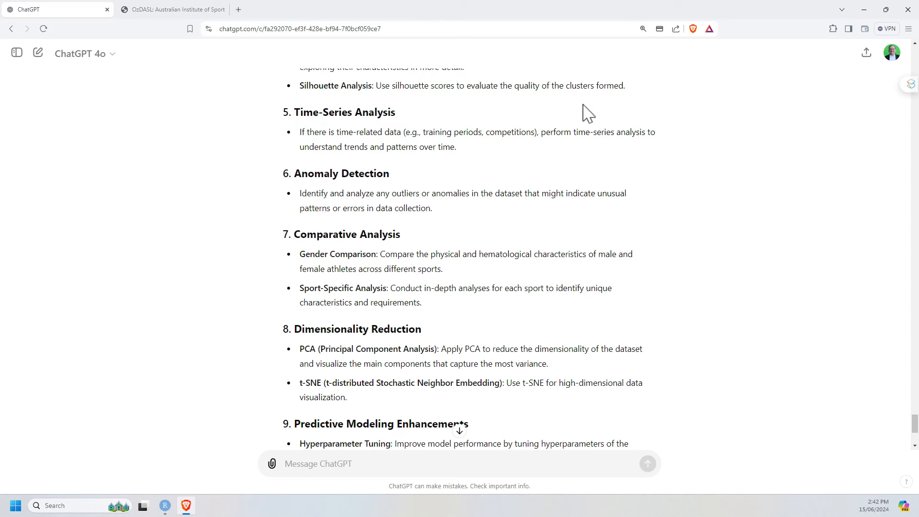
pyautogui.moveTo(543, 157)
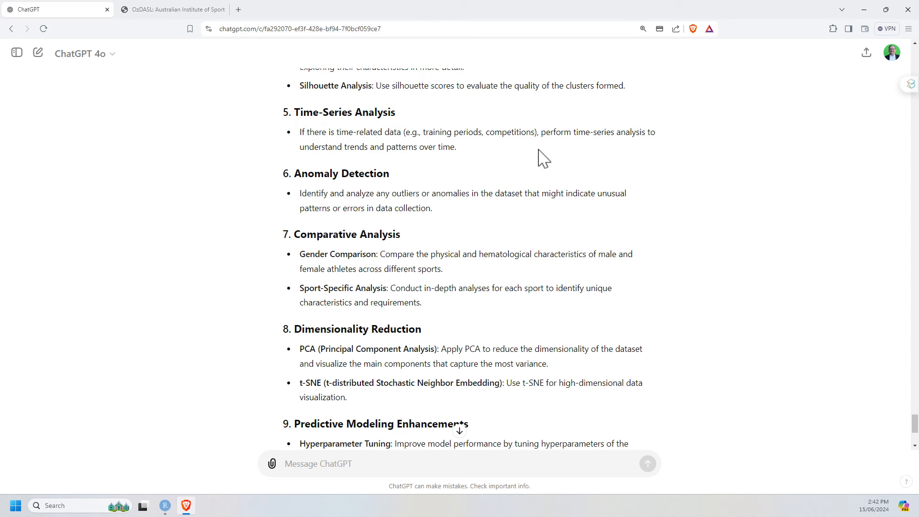
pyautogui.moveTo(749, 193)
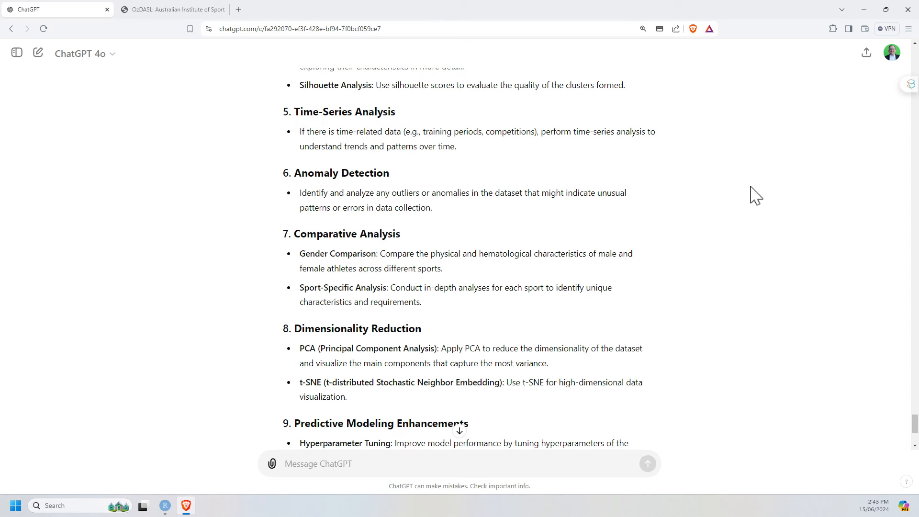
pyautogui.scroll(-3)
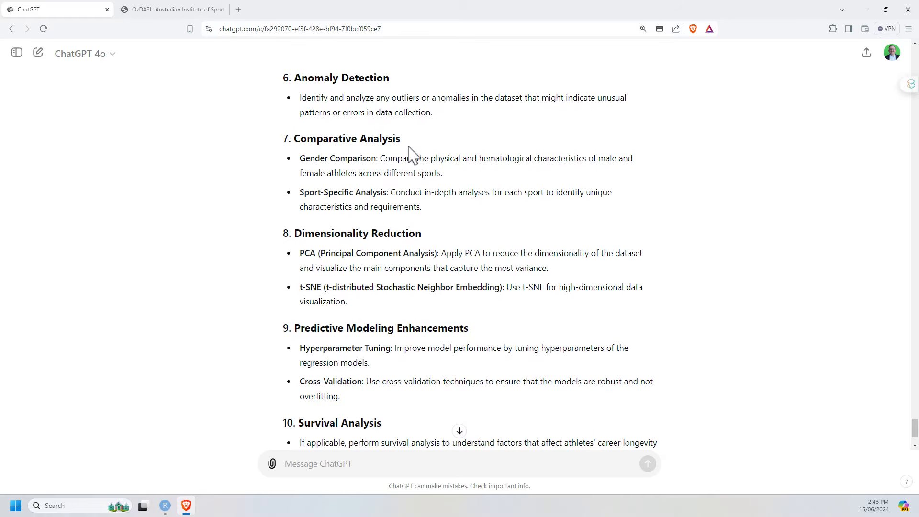
pyautogui.moveTo(401, 196)
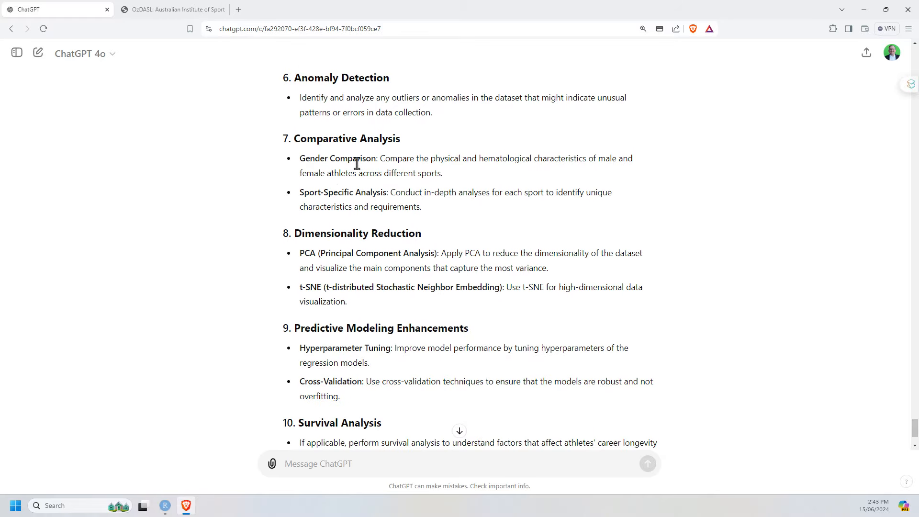
pyautogui.moveTo(372, 183)
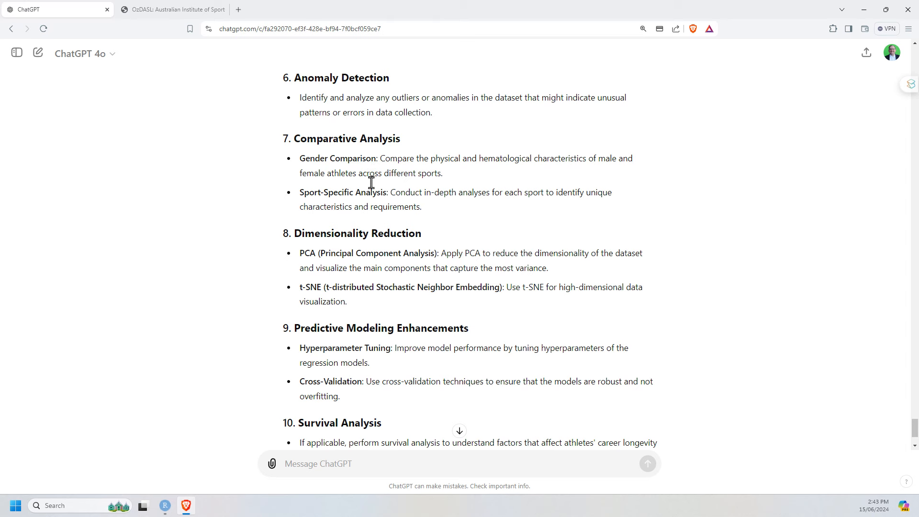
pyautogui.moveTo(519, 222)
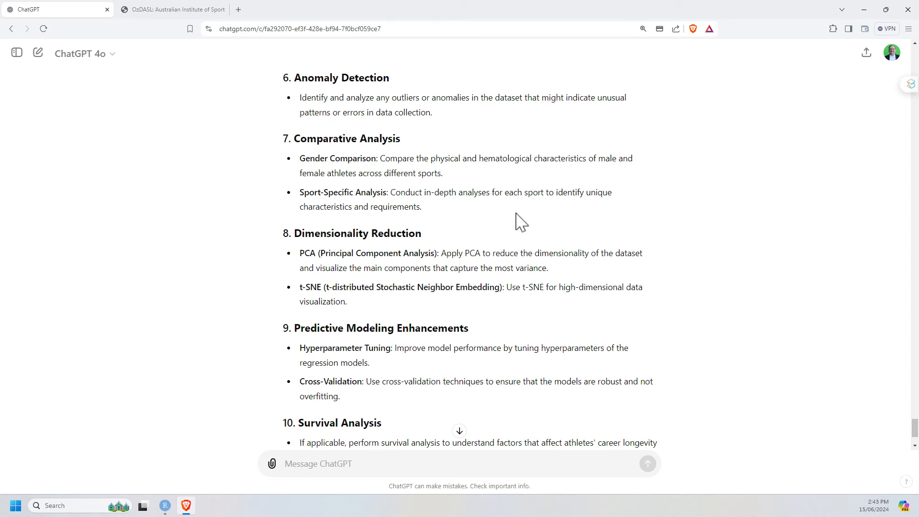
pyautogui.scroll(-3)
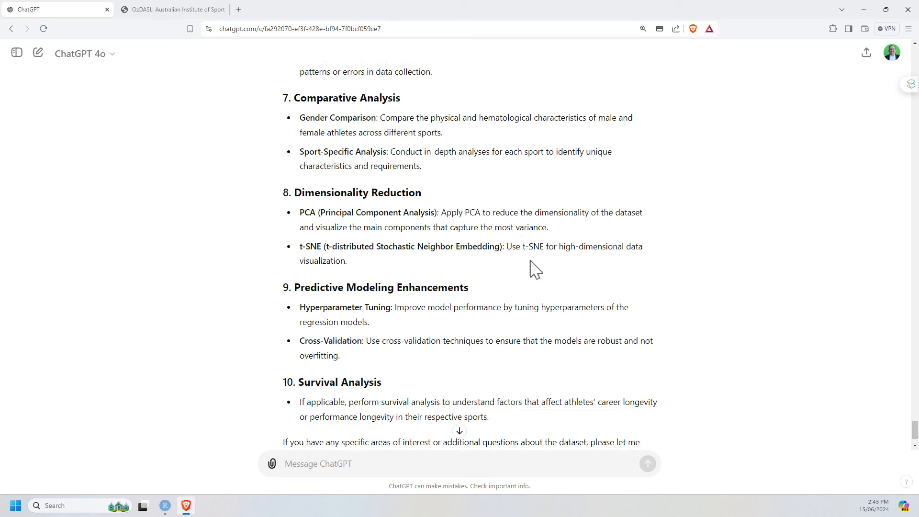
pyautogui.scroll(-3)
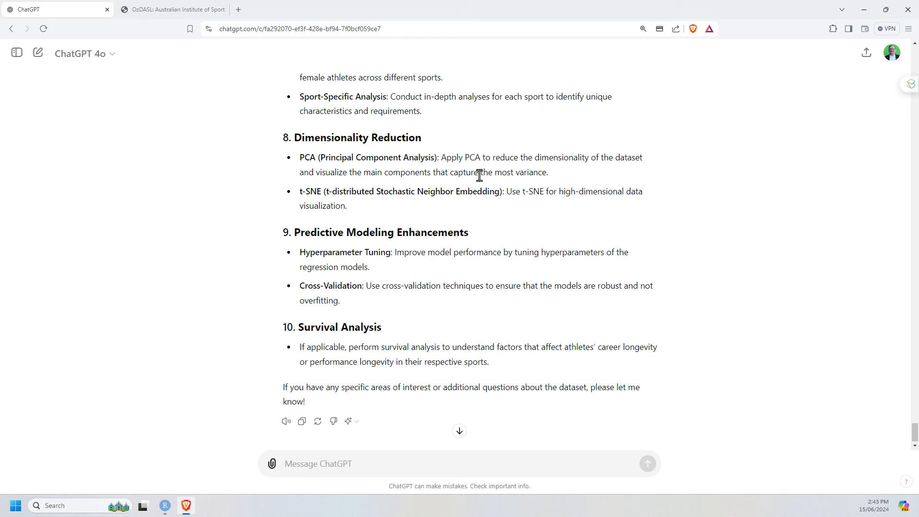
pyautogui.scroll(-3)
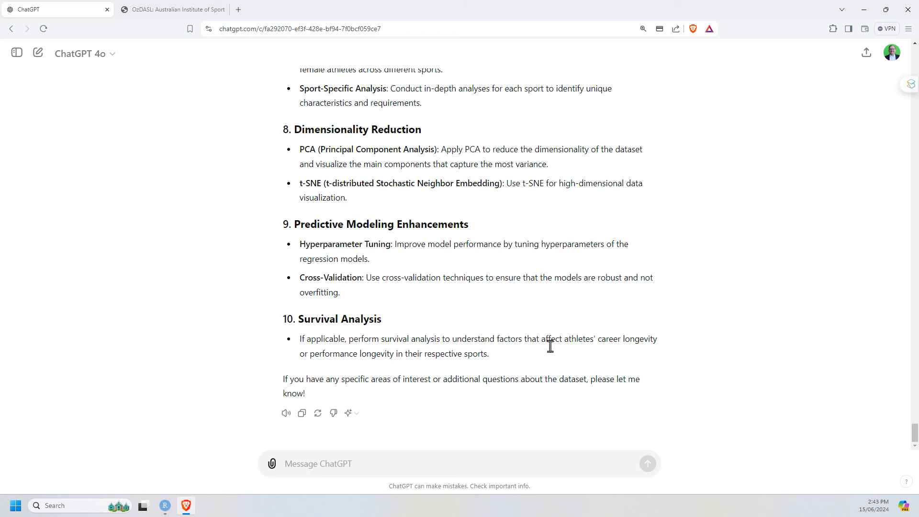
pyautogui.moveTo(509, 365)
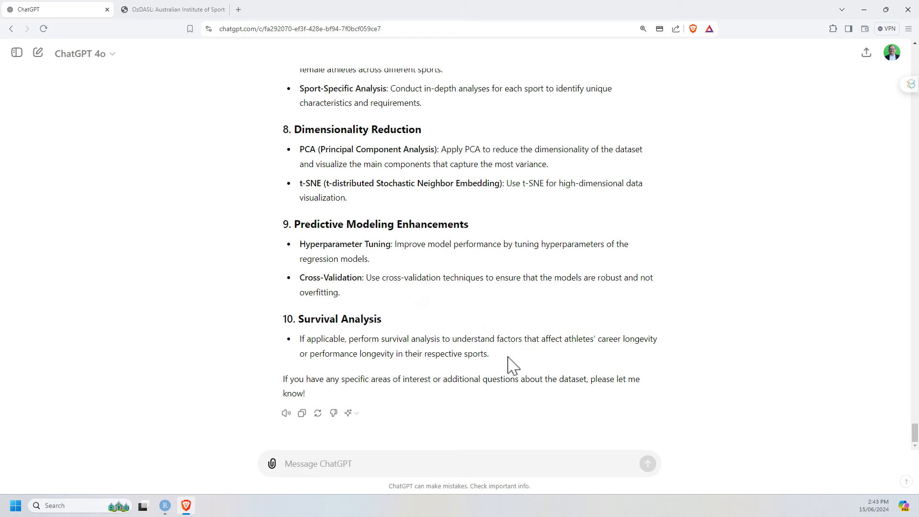
pyautogui.moveTo(495, 338); pyautogui.dragTo(488, 353)
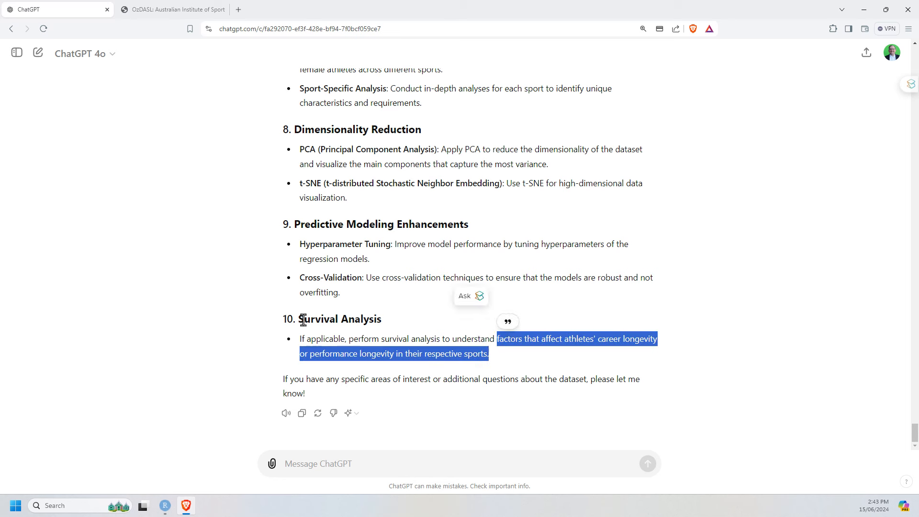
pyautogui.moveTo(628, 377)
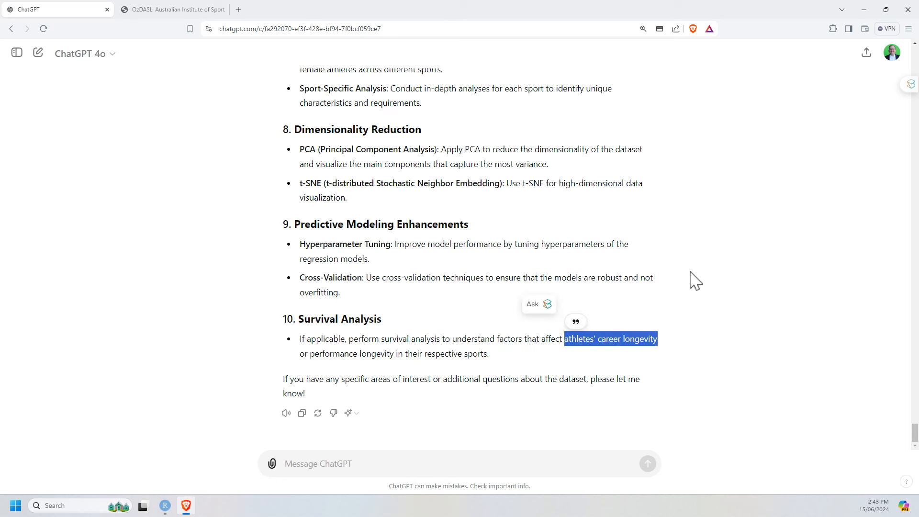
pyautogui.moveTo(379, 316)
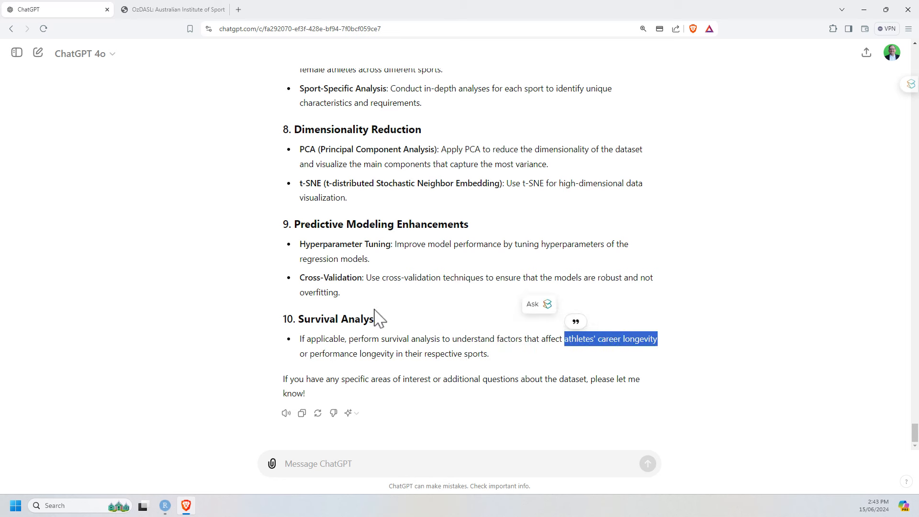
pyautogui.moveTo(753, 270)
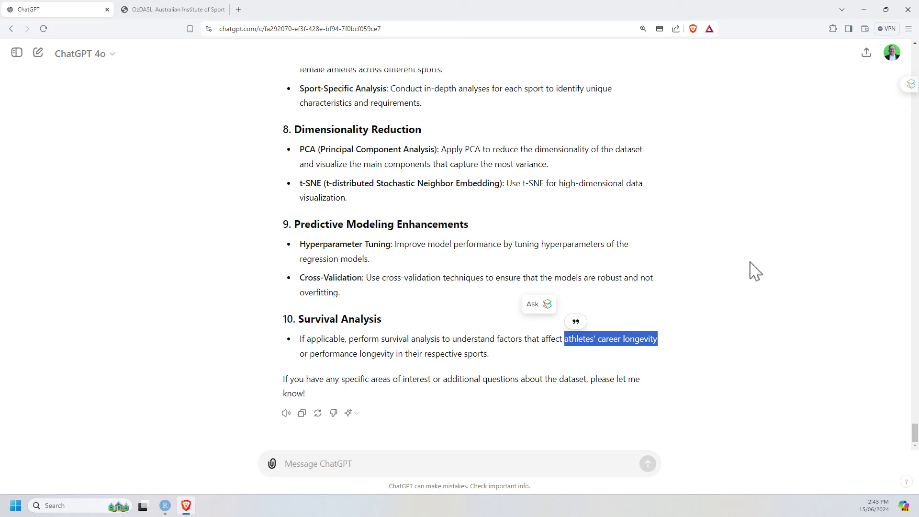
pyautogui.moveTo(764, 280)
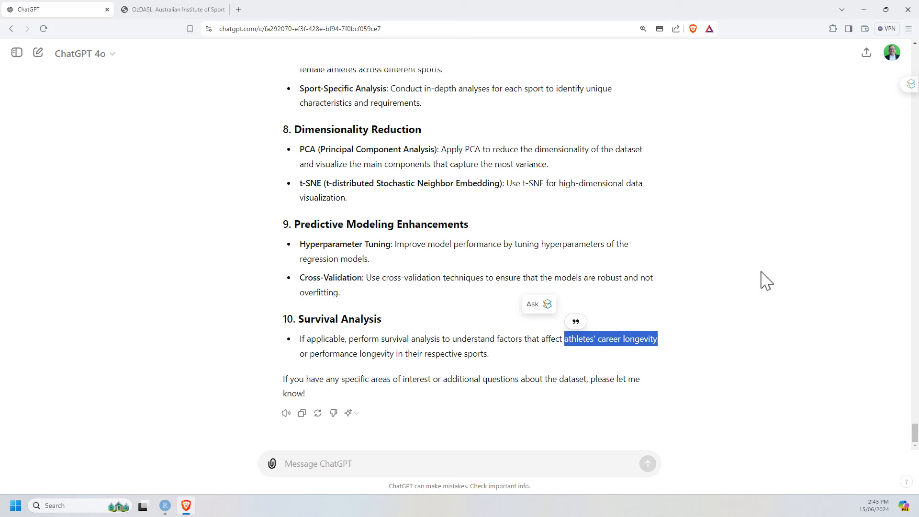
pyautogui.moveTo(755, 295)
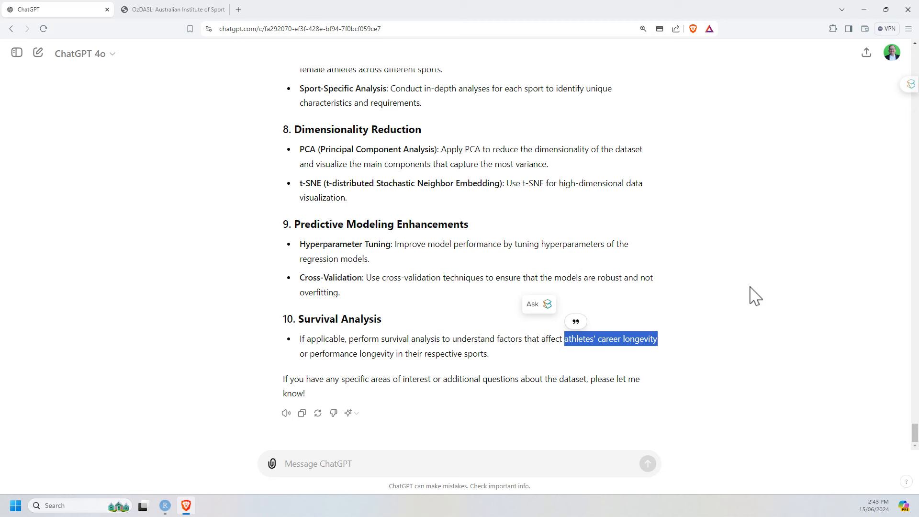
pyautogui.moveTo(779, 331)
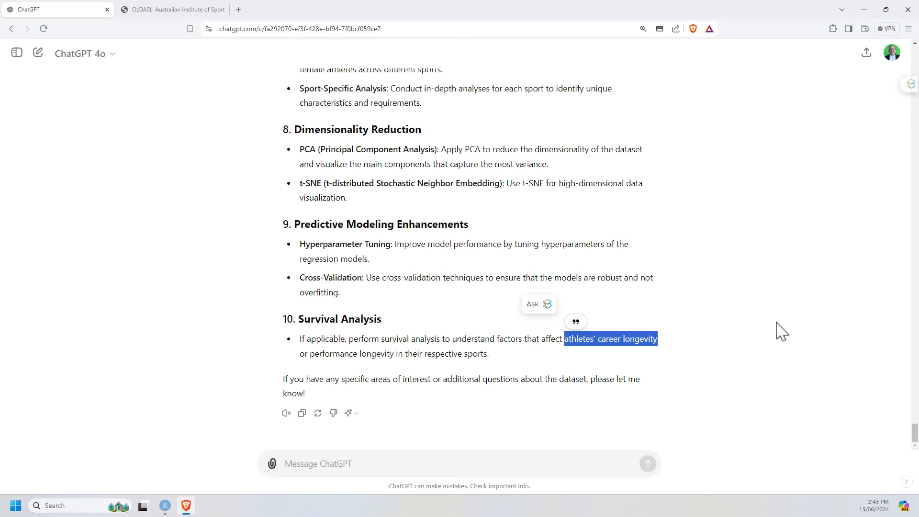
pyautogui.moveTo(748, 322)
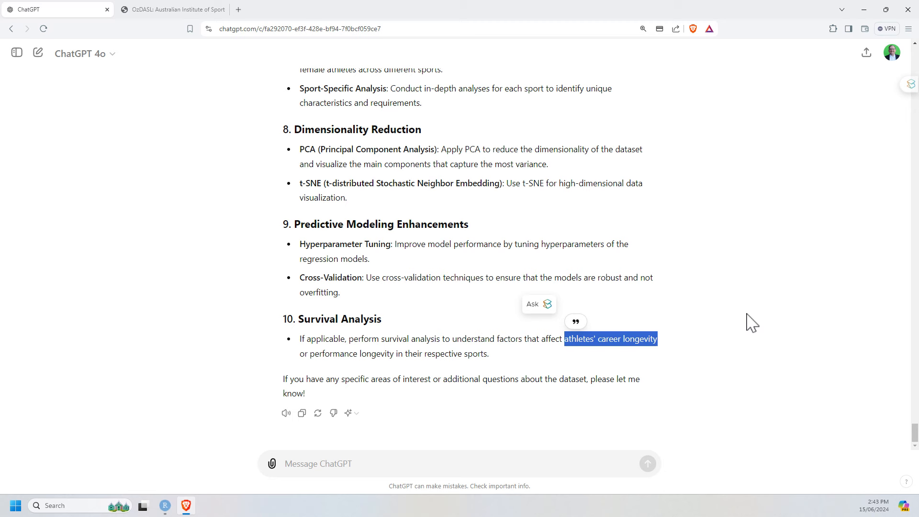
pyautogui.moveTo(690, 282)
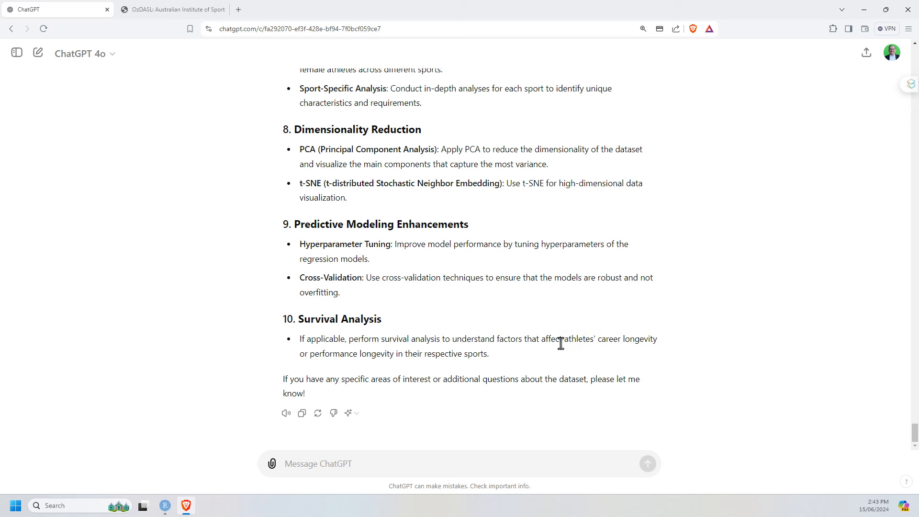
pyautogui.moveTo(478, 362)
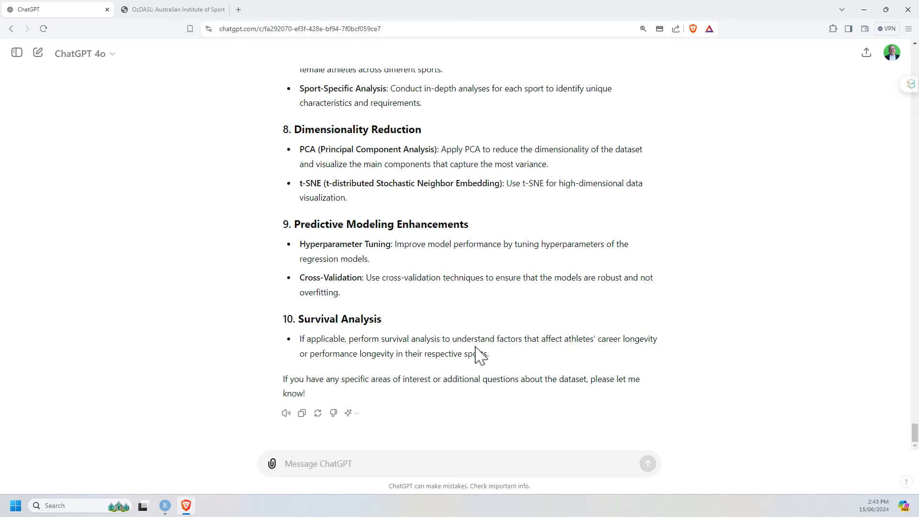
pyautogui.doubleClick(339, 319)
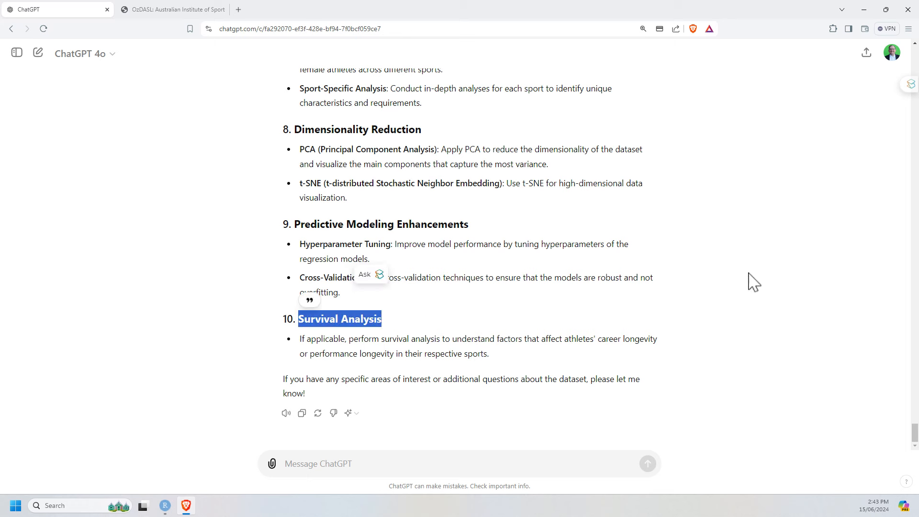
pyautogui.moveTo(680, 322)
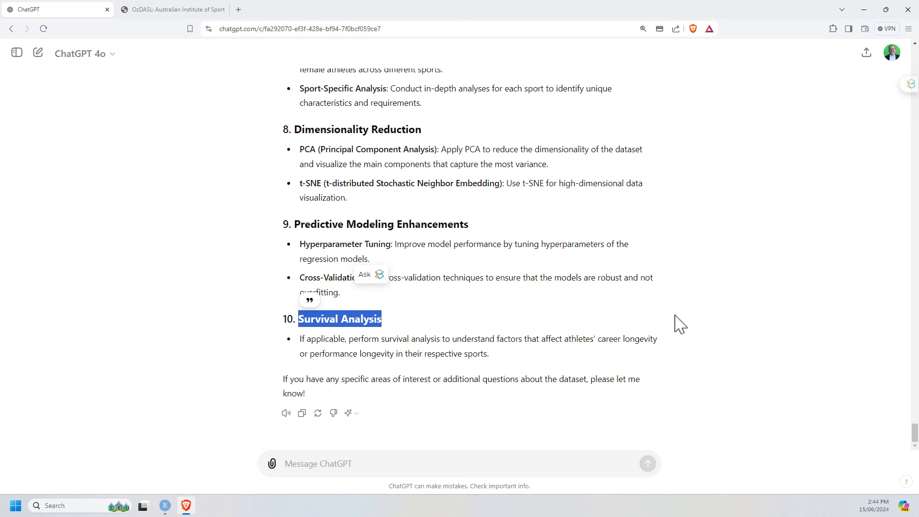
pyautogui.moveTo(670, 308)
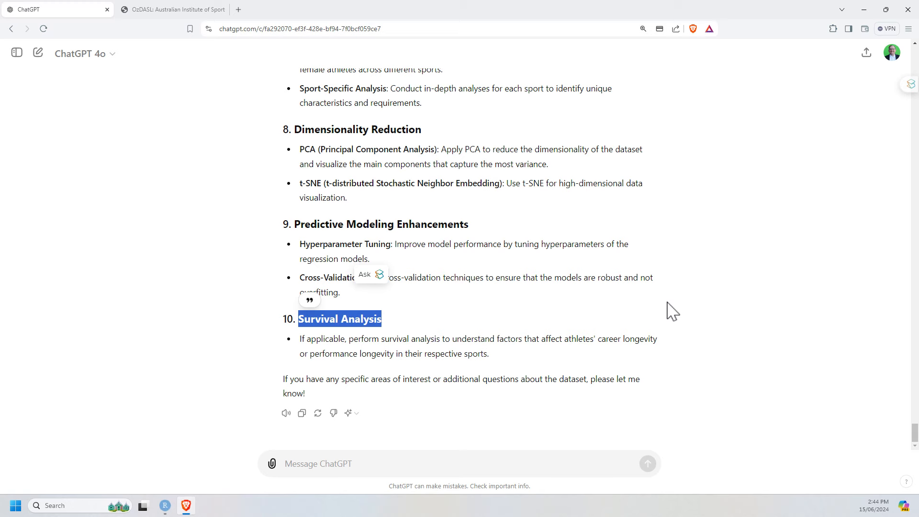
pyautogui.click(692, 289)
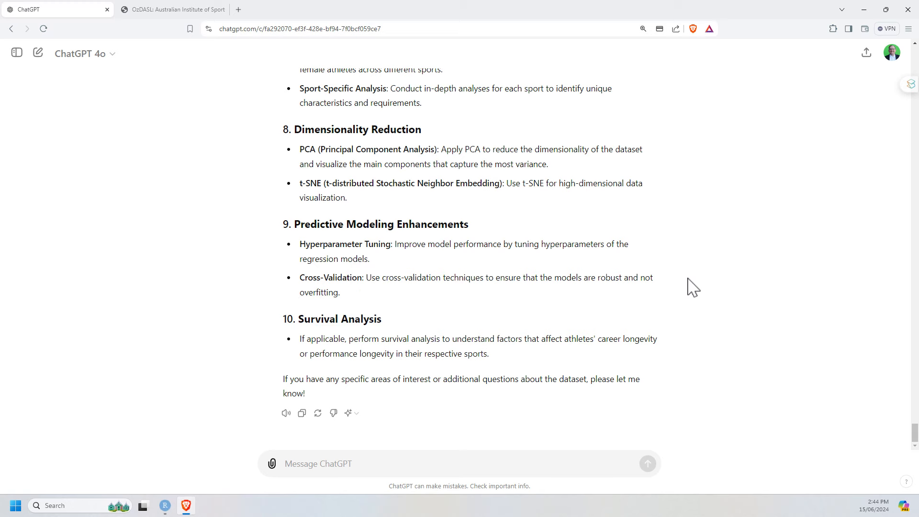
pyautogui.scroll(3)
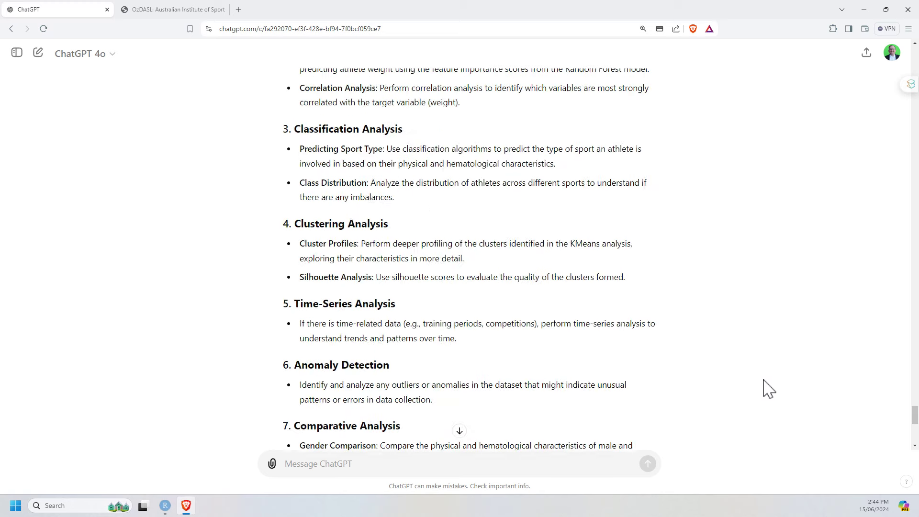
pyautogui.scroll(3)
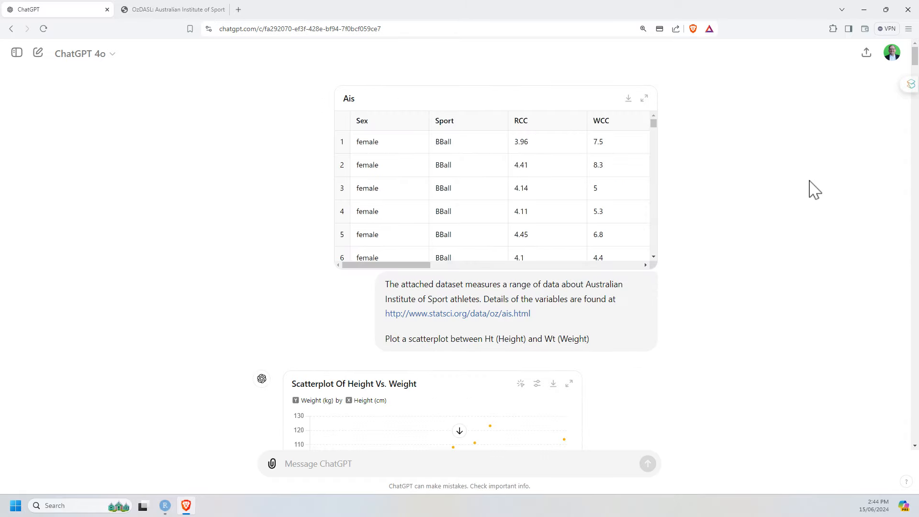
pyautogui.scroll(-3)
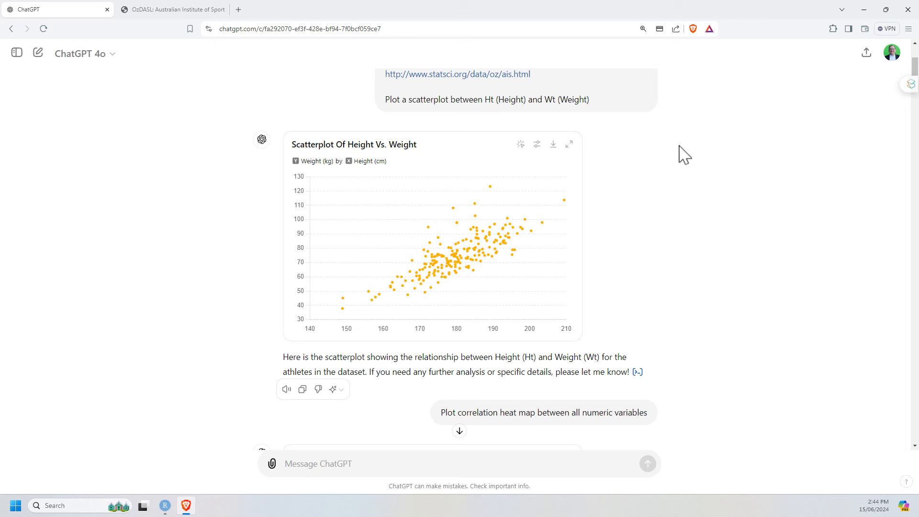
pyautogui.moveTo(472, 97)
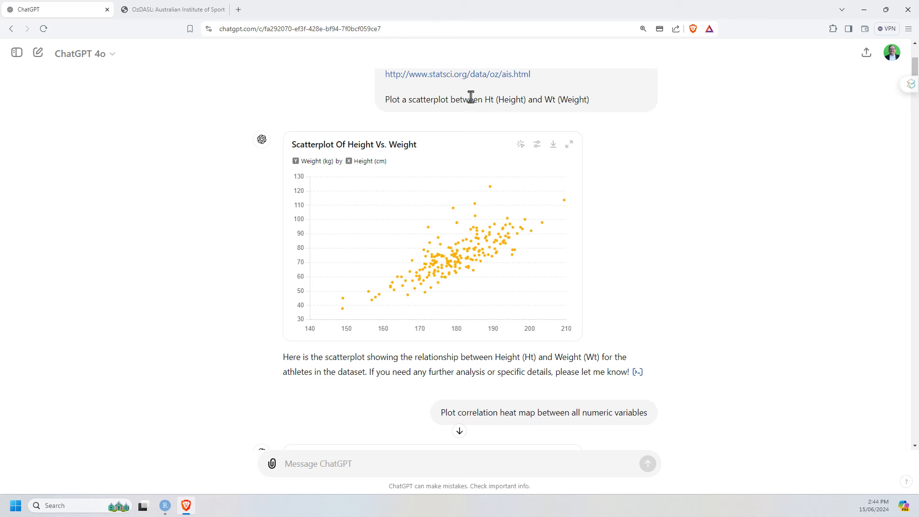
pyautogui.moveTo(603, 136)
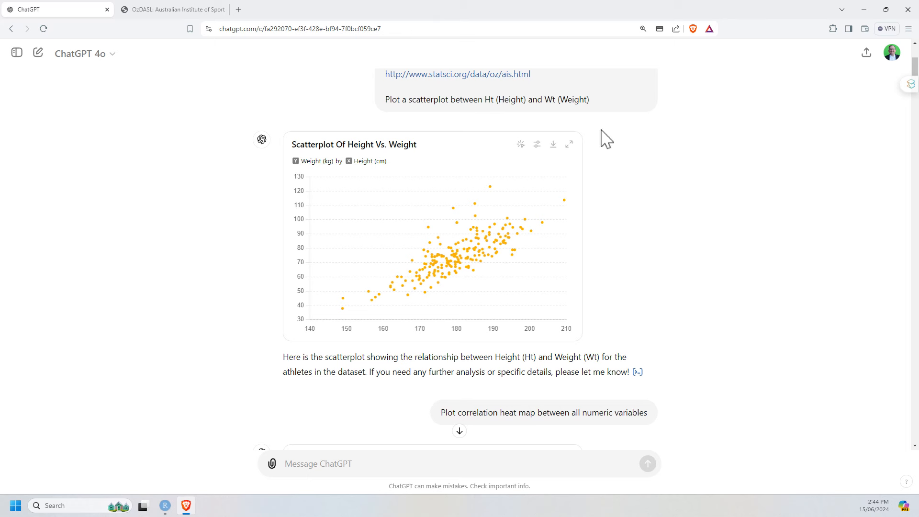
pyautogui.scroll(-3)
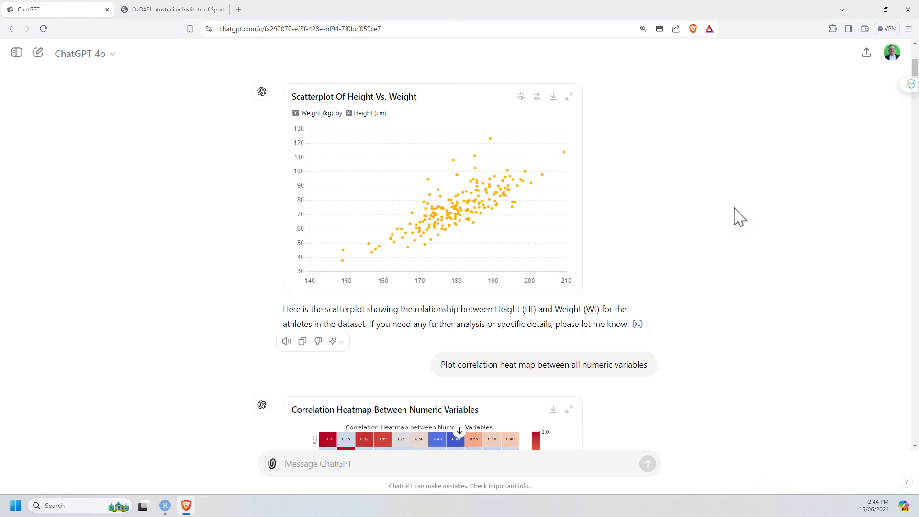
pyautogui.scroll(-3)
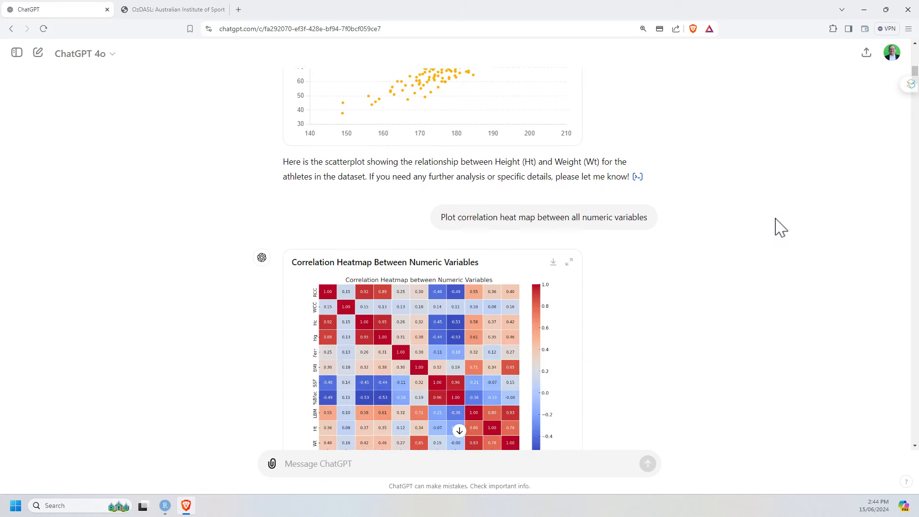
pyautogui.scroll(-3)
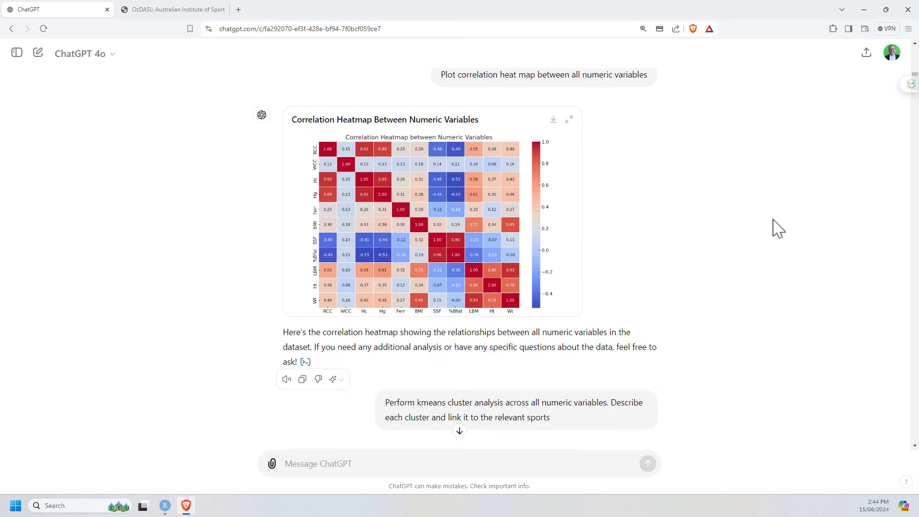
pyautogui.scroll(-3)
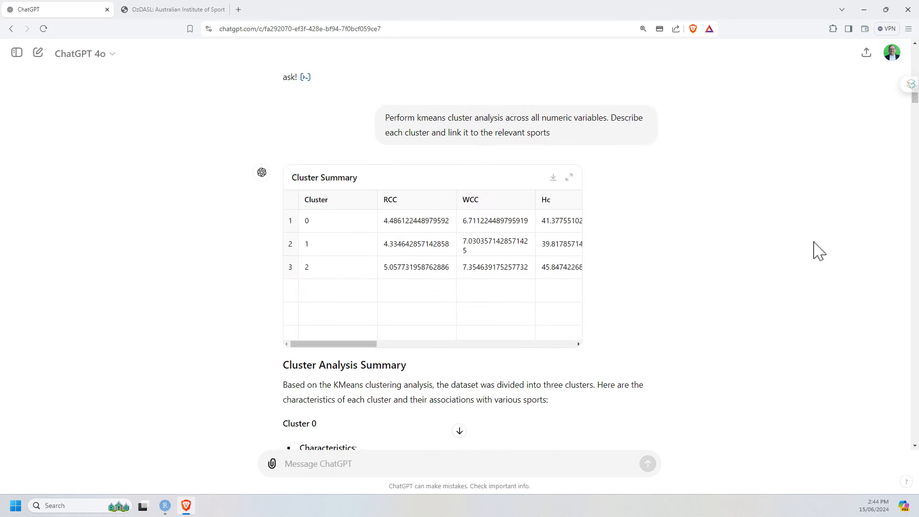
pyautogui.scroll(-3)
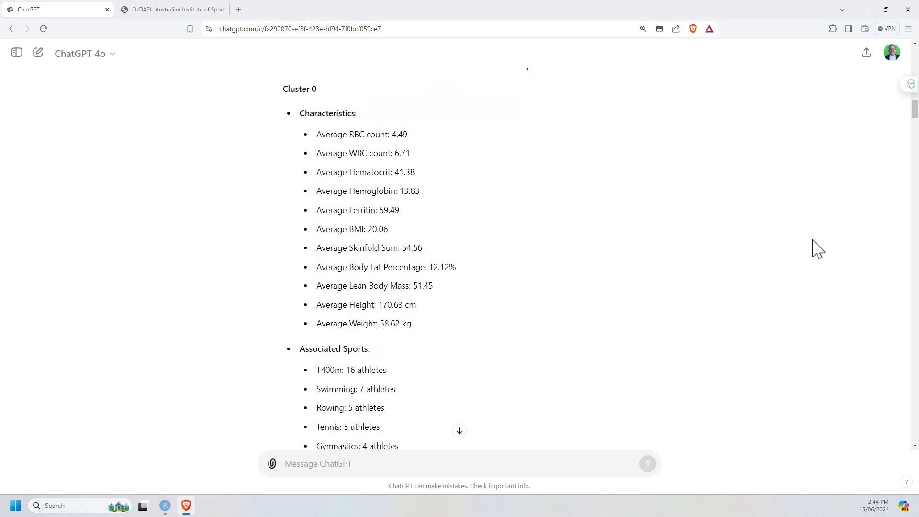
pyautogui.scroll(-3)
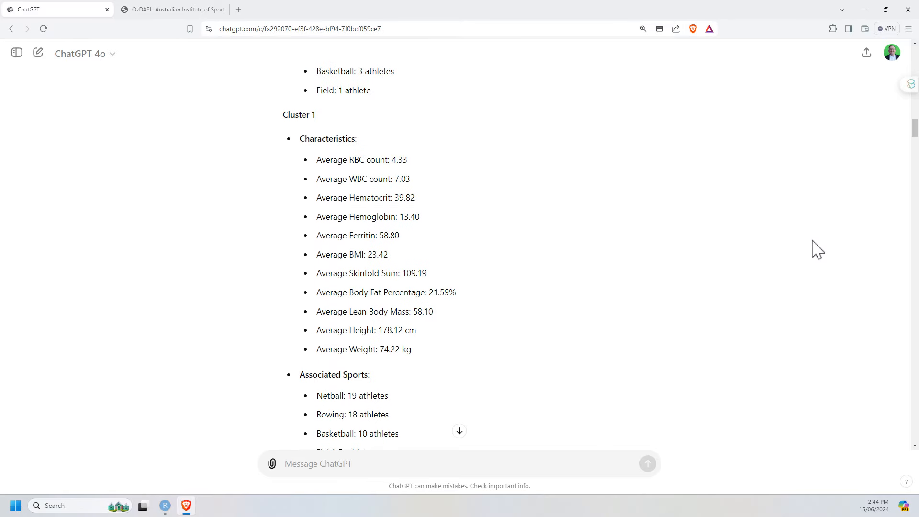
pyautogui.scroll(-3)
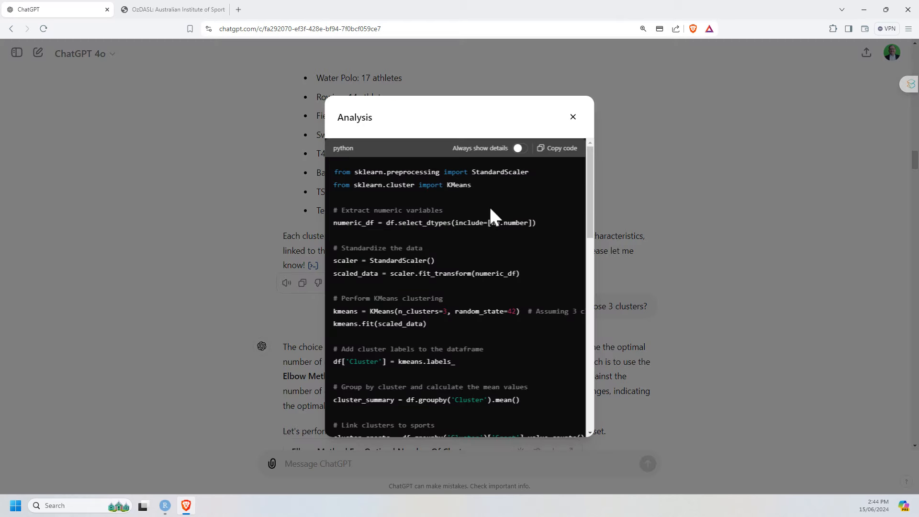
pyautogui.moveTo(477, 356)
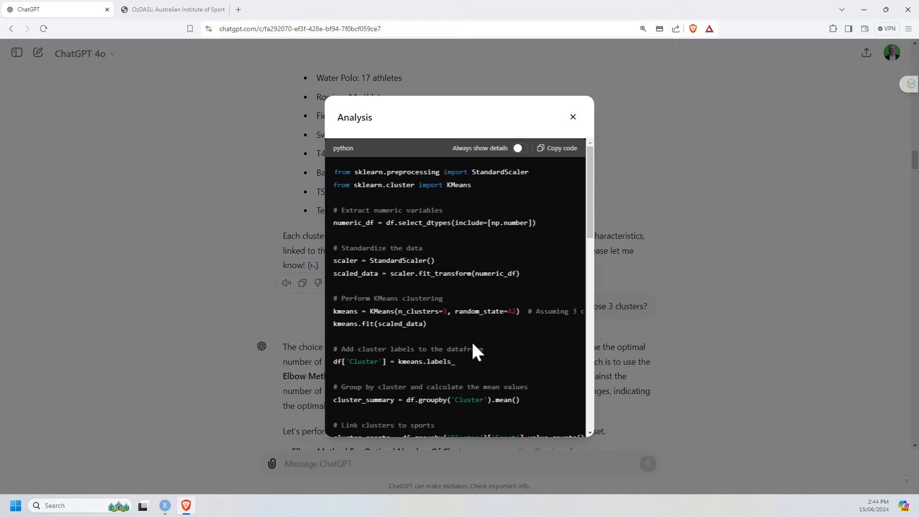
# Review the k-means code output of cluster means and sport counts, then close the Analysis dialog.
pyautogui.scroll(-3)
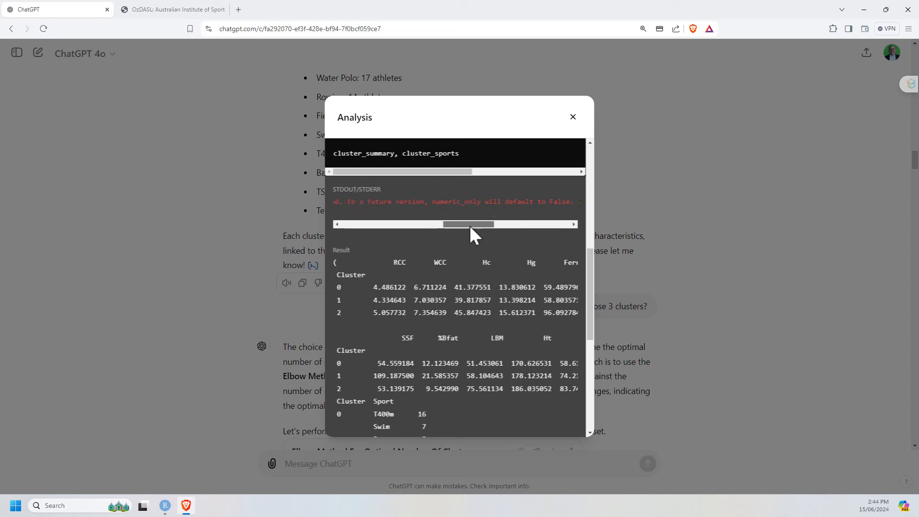
pyautogui.scroll(-3)
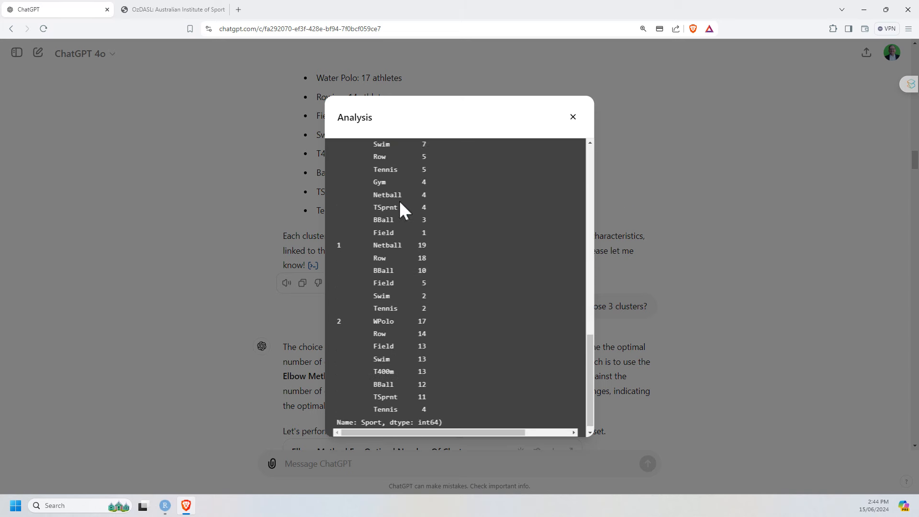
pyautogui.click(572, 116)
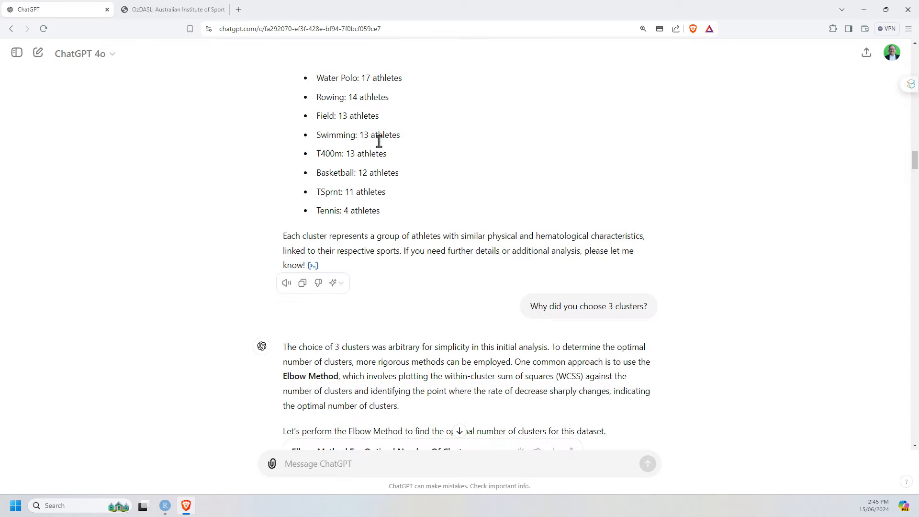
pyautogui.moveTo(470, 101)
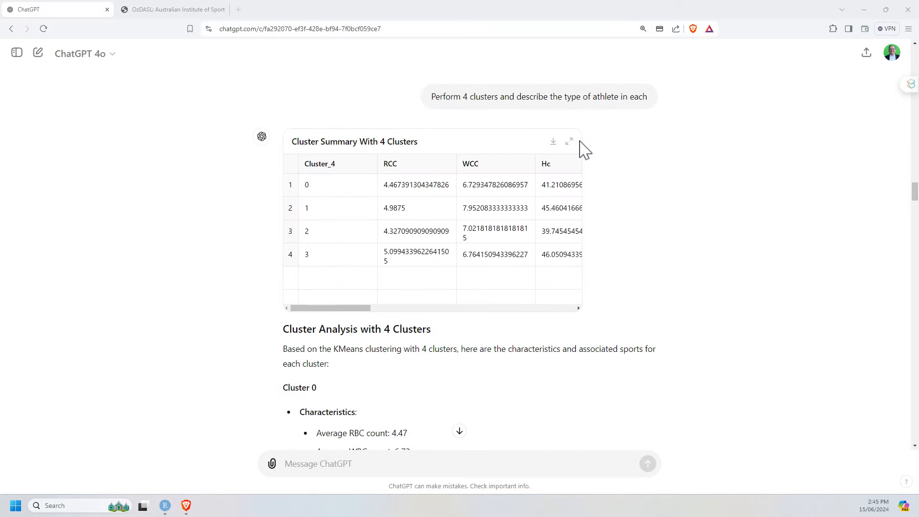
pyautogui.scroll(-3)
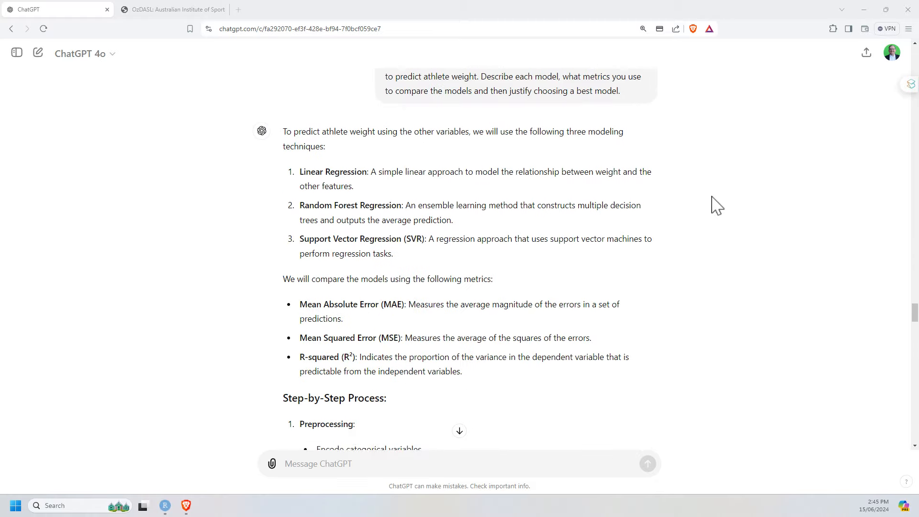
pyautogui.scroll(3)
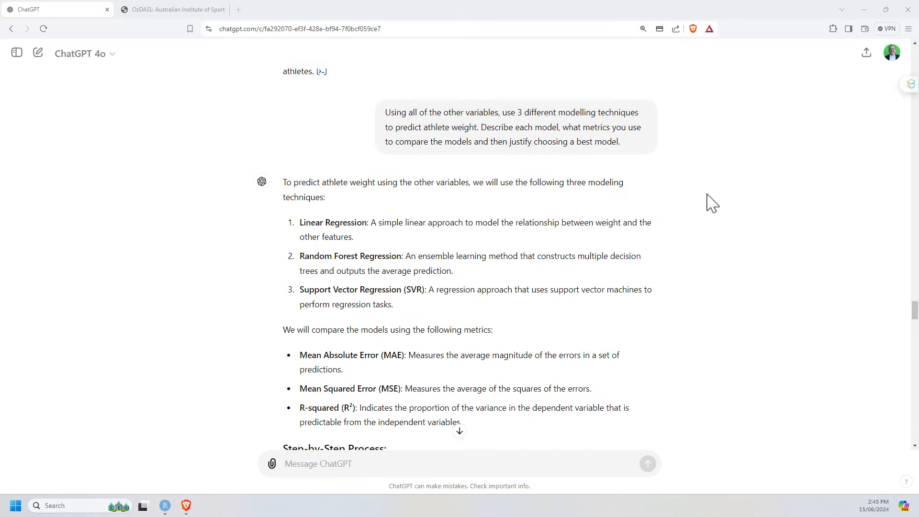
pyautogui.scroll(3)
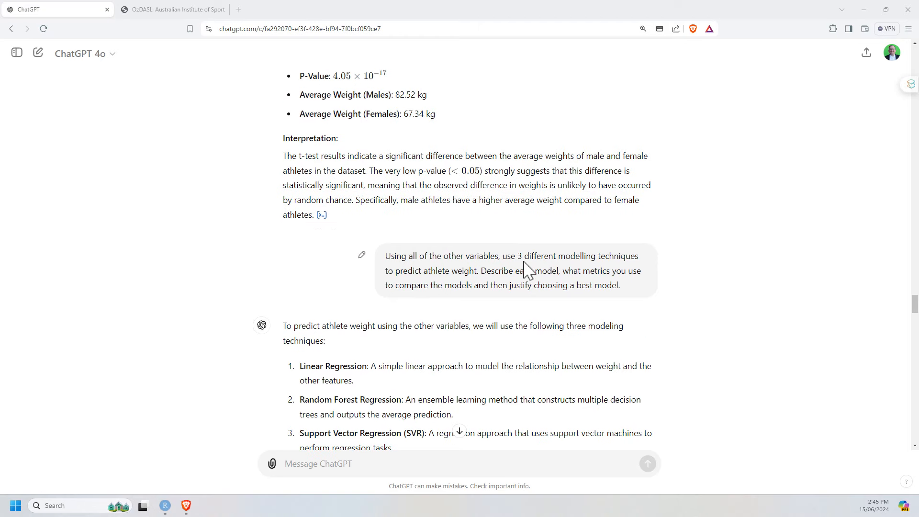
pyautogui.moveTo(448, 299)
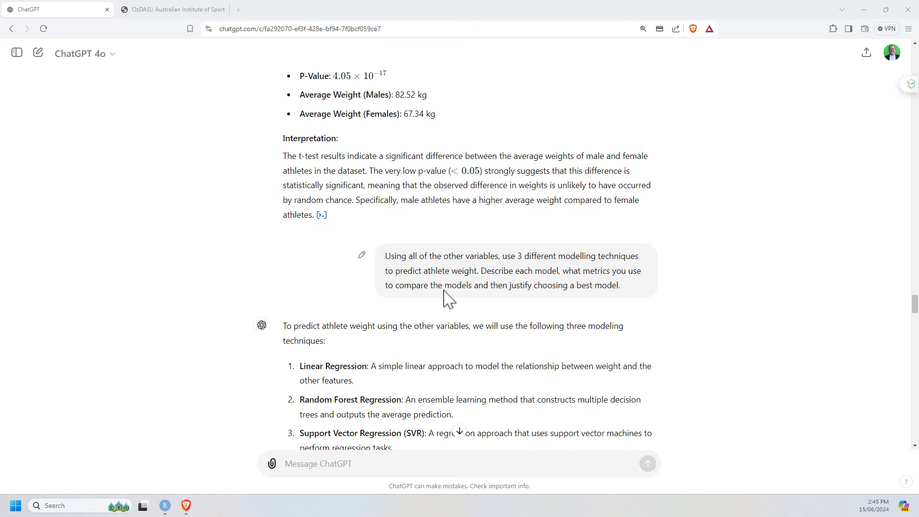
pyautogui.moveTo(568, 268)
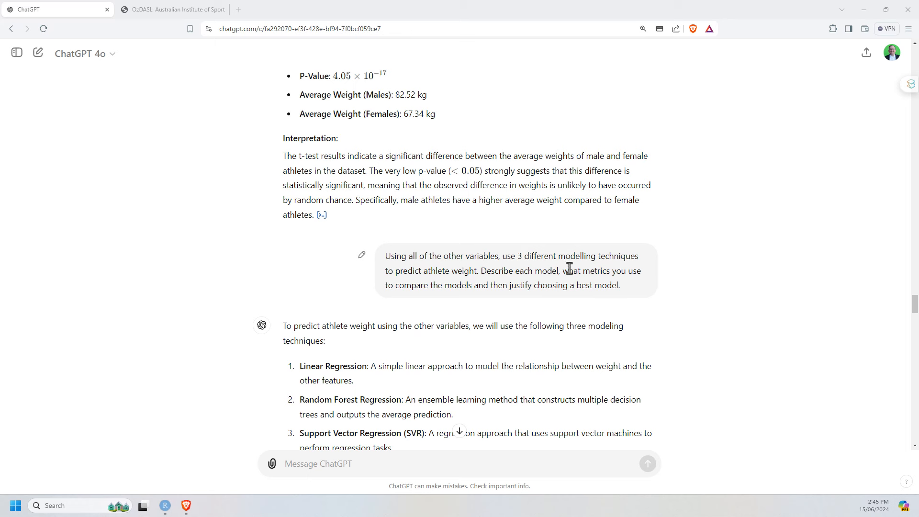
pyautogui.moveTo(500, 251)
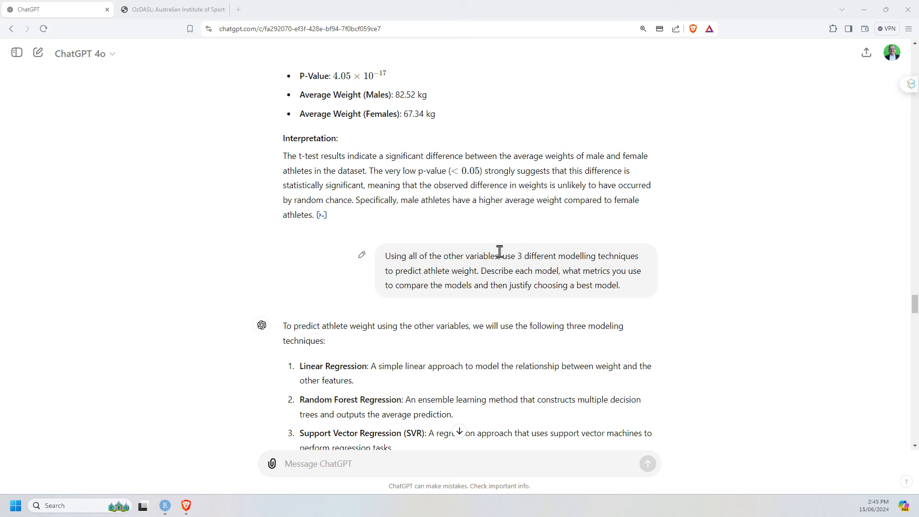
pyautogui.moveTo(518, 286)
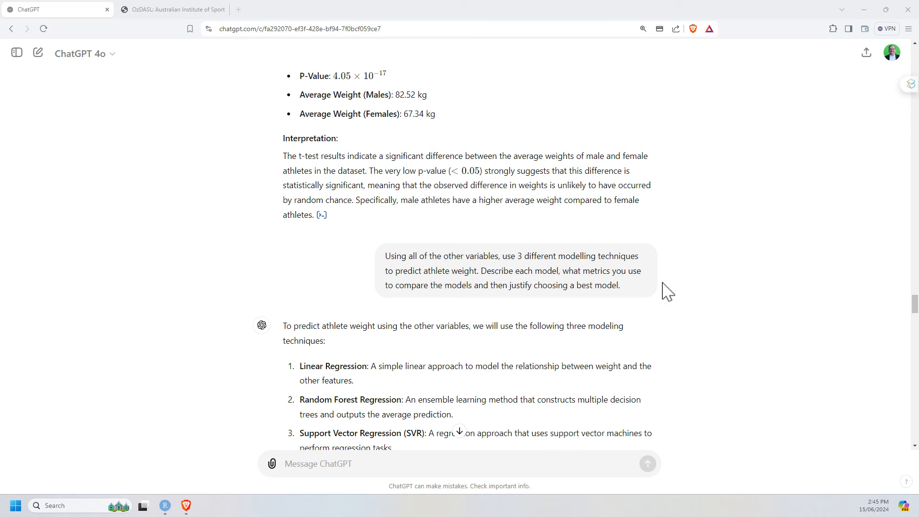
pyautogui.moveTo(647, 259)
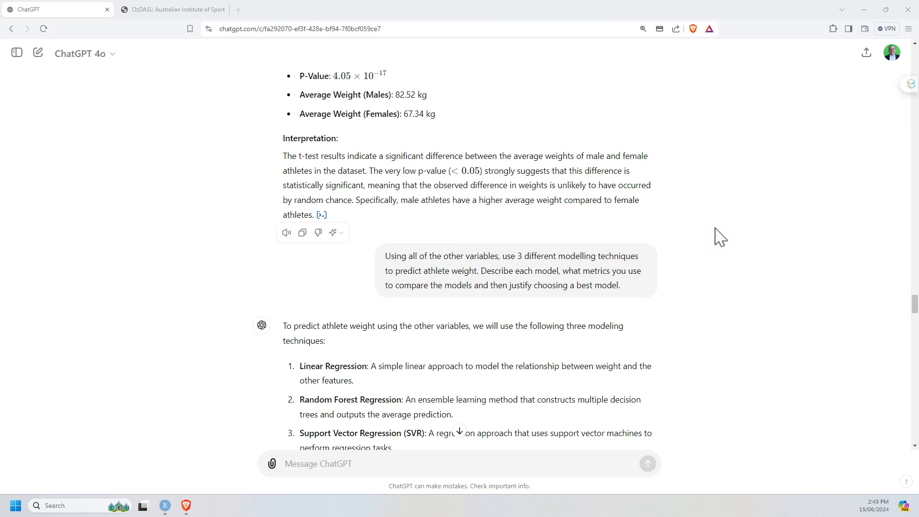
pyautogui.scroll(-3)
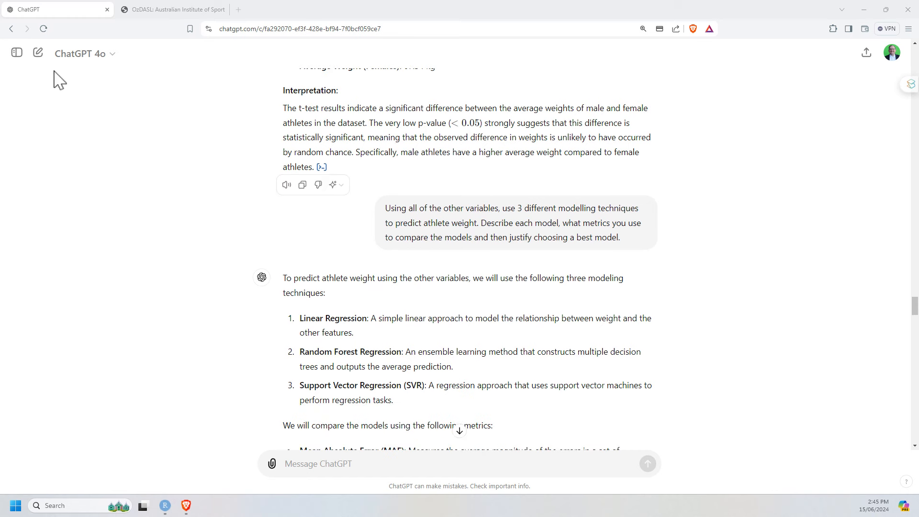
pyautogui.moveTo(56, 65)
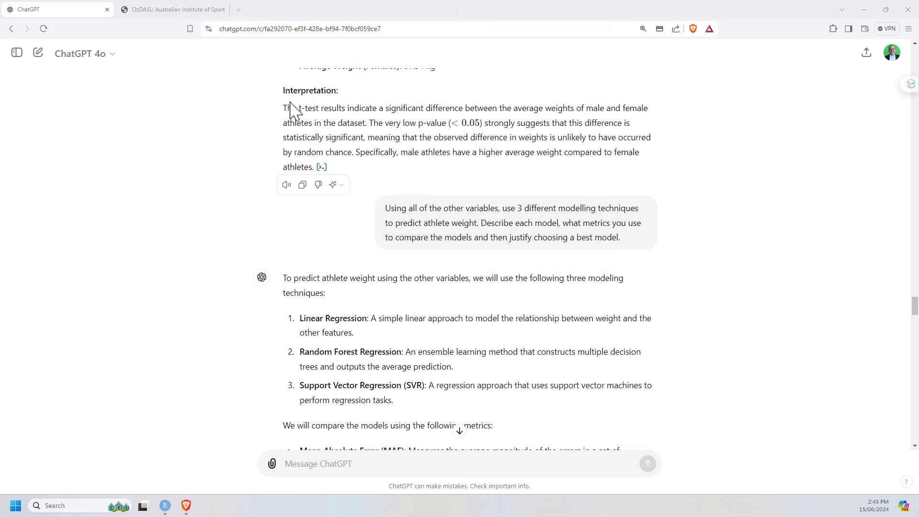
pyautogui.moveTo(656, 158)
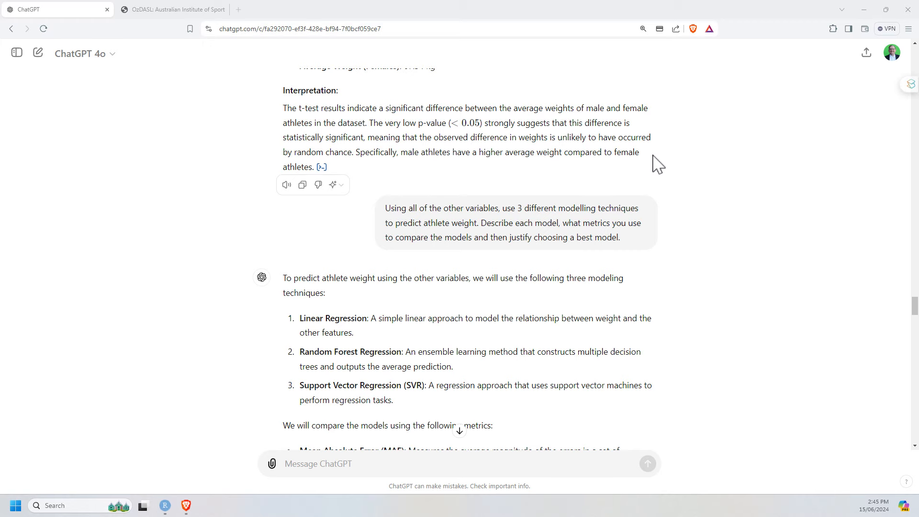
pyautogui.scroll(3)
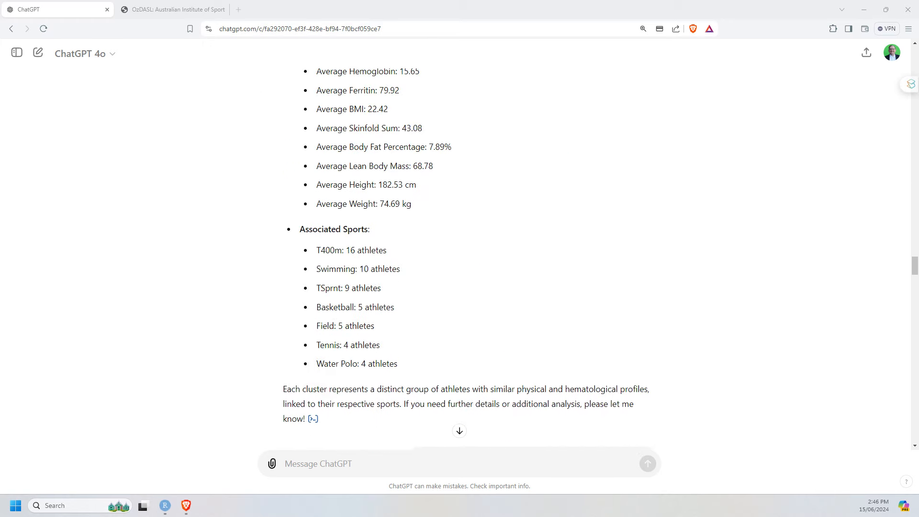
pyautogui.scroll(3)
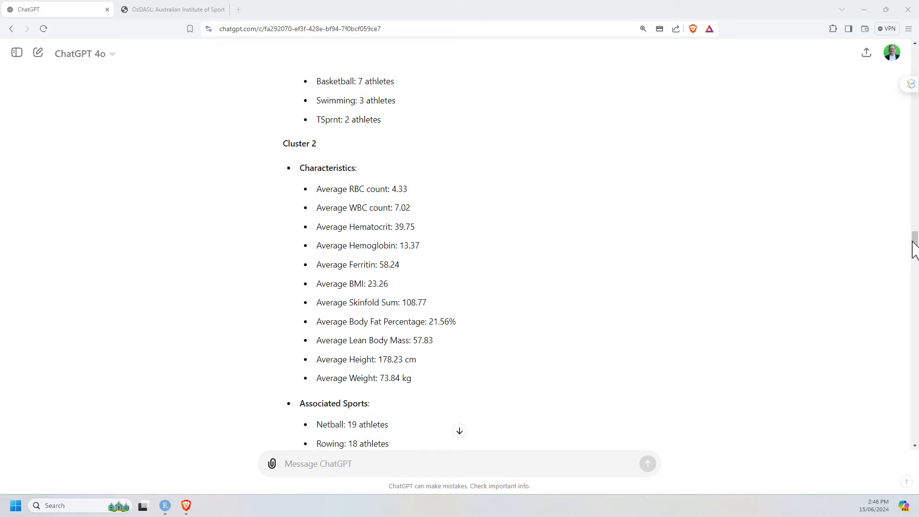
pyautogui.scroll(3)
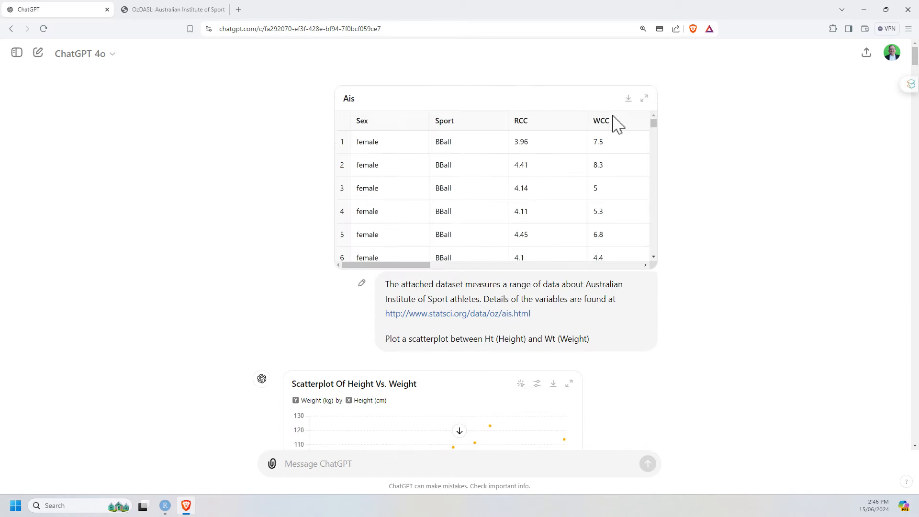
pyautogui.moveTo(502, 328)
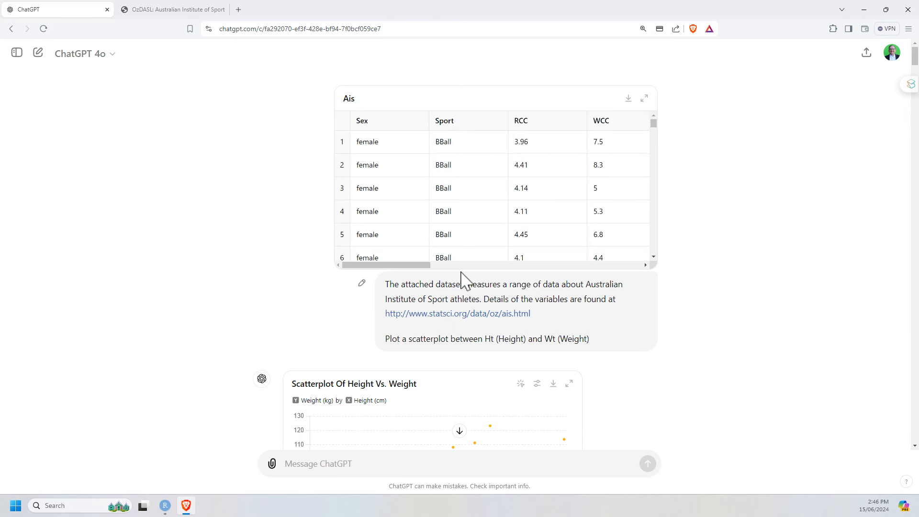
pyautogui.moveTo(722, 260)
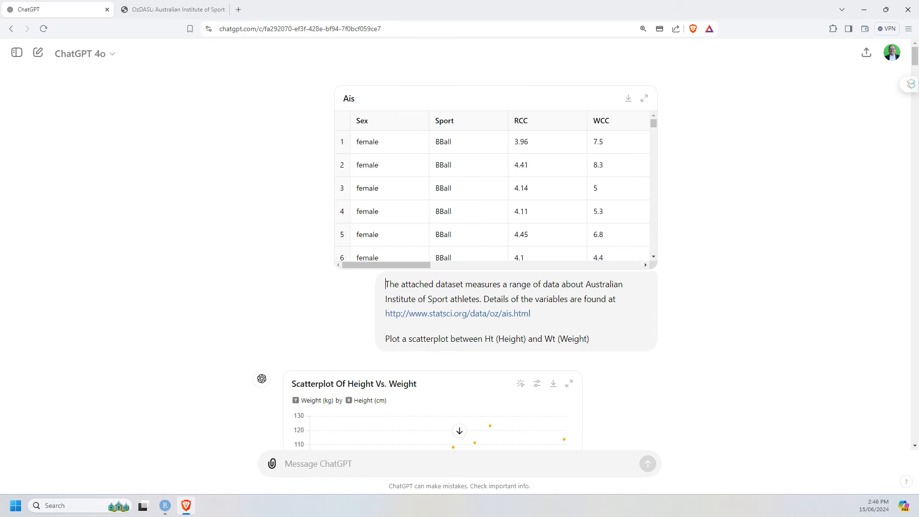
pyautogui.moveTo(667, 176)
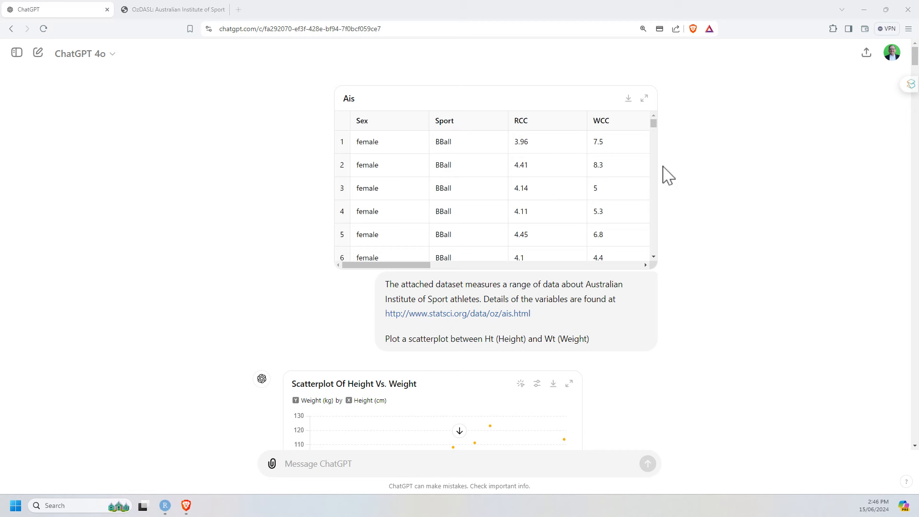
pyautogui.moveTo(735, 195)
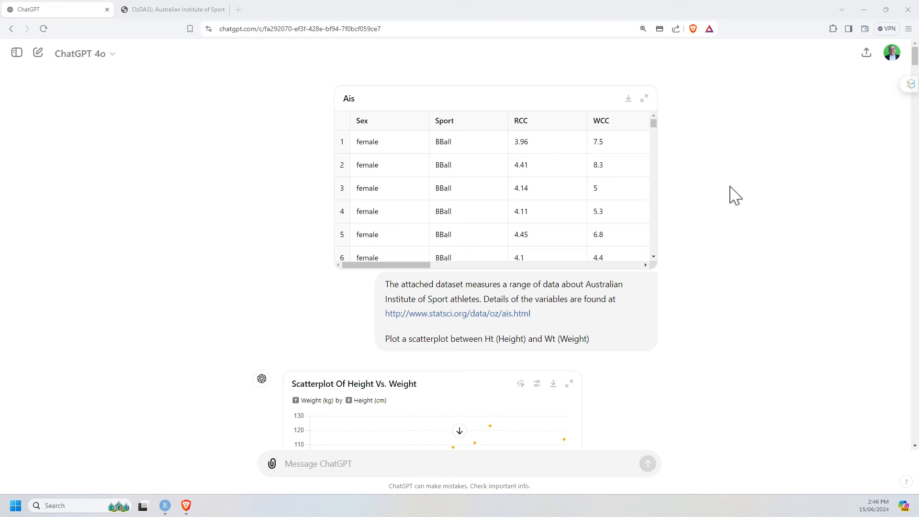
pyautogui.moveTo(728, 182)
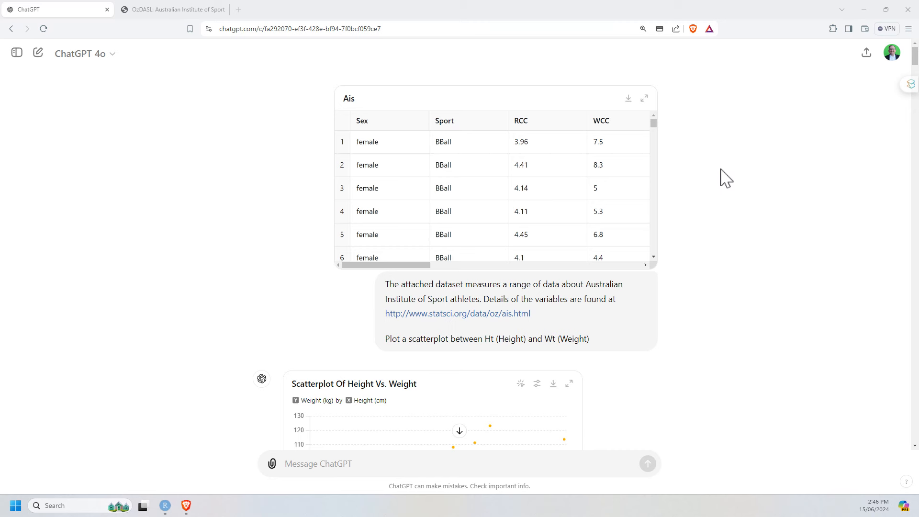
pyautogui.moveTo(747, 162)
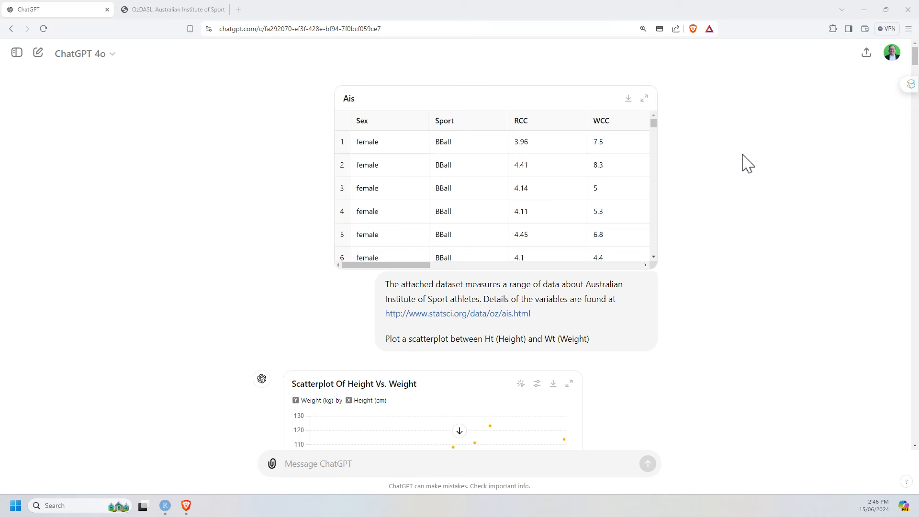
pyautogui.moveTo(802, 158)
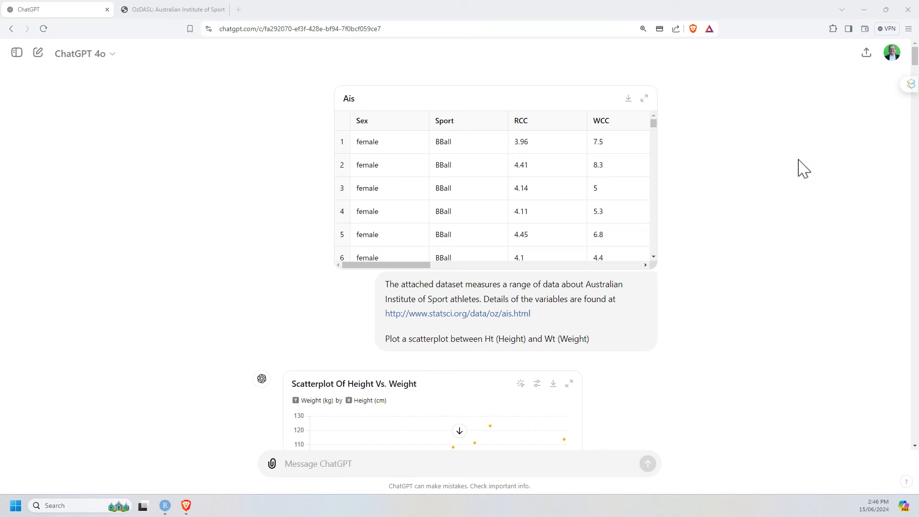
pyautogui.moveTo(783, 159)
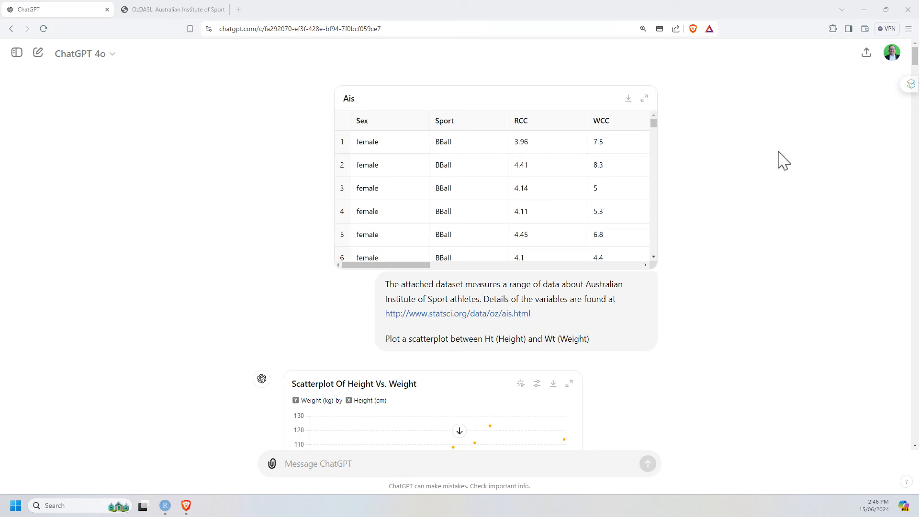